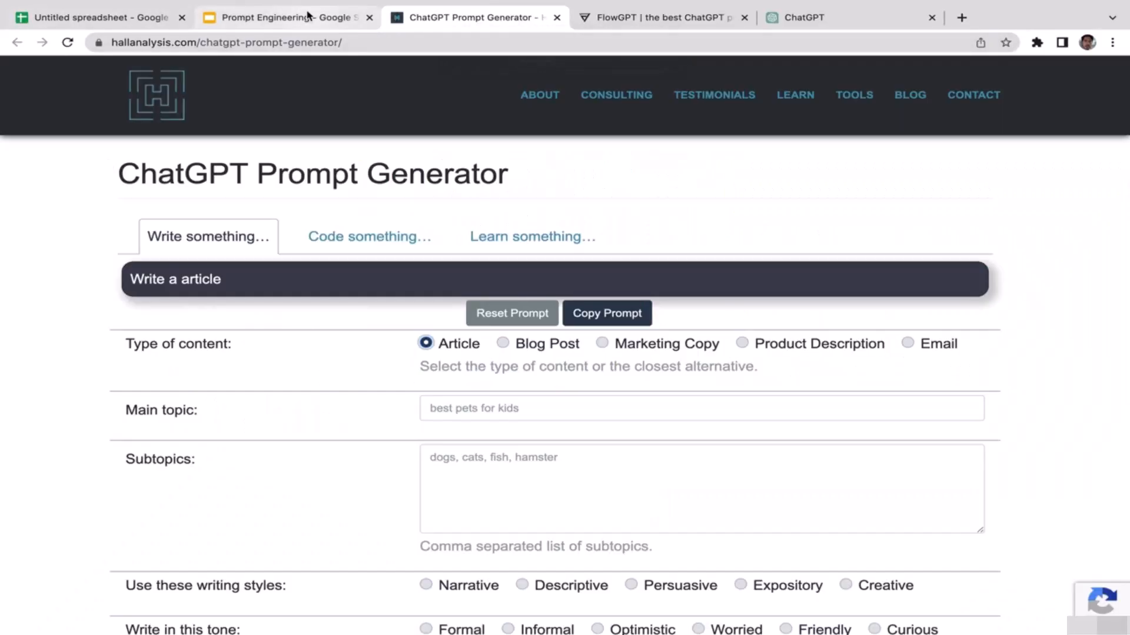
Glance at the prompt-engineering slides, then set the generator's content type to Email.
click(286, 16)
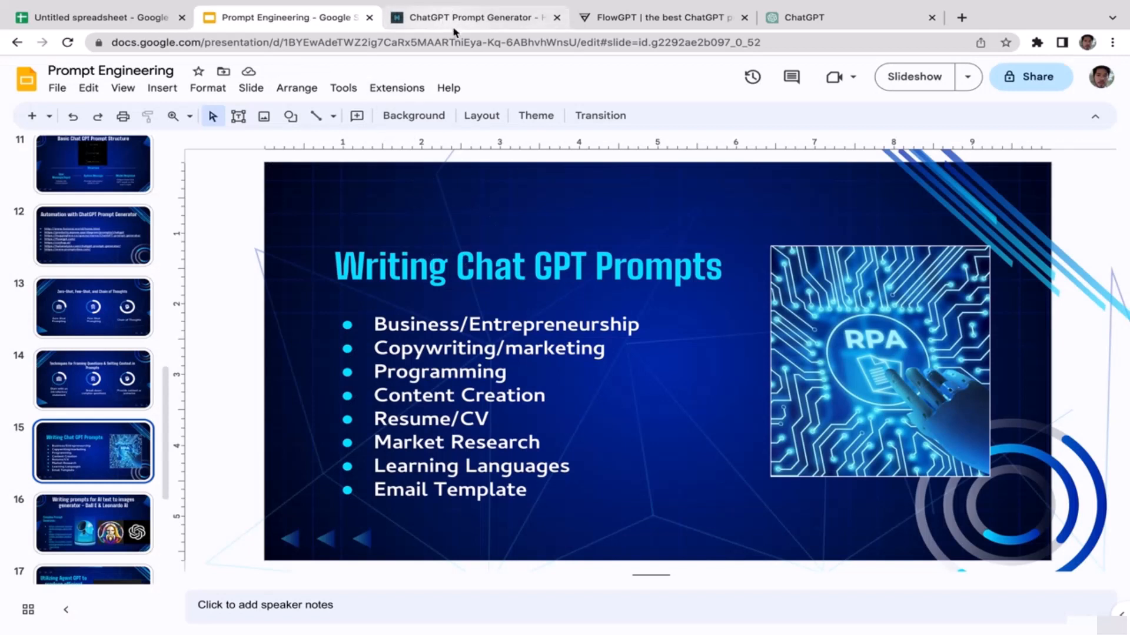
mouse_move(465, 17)
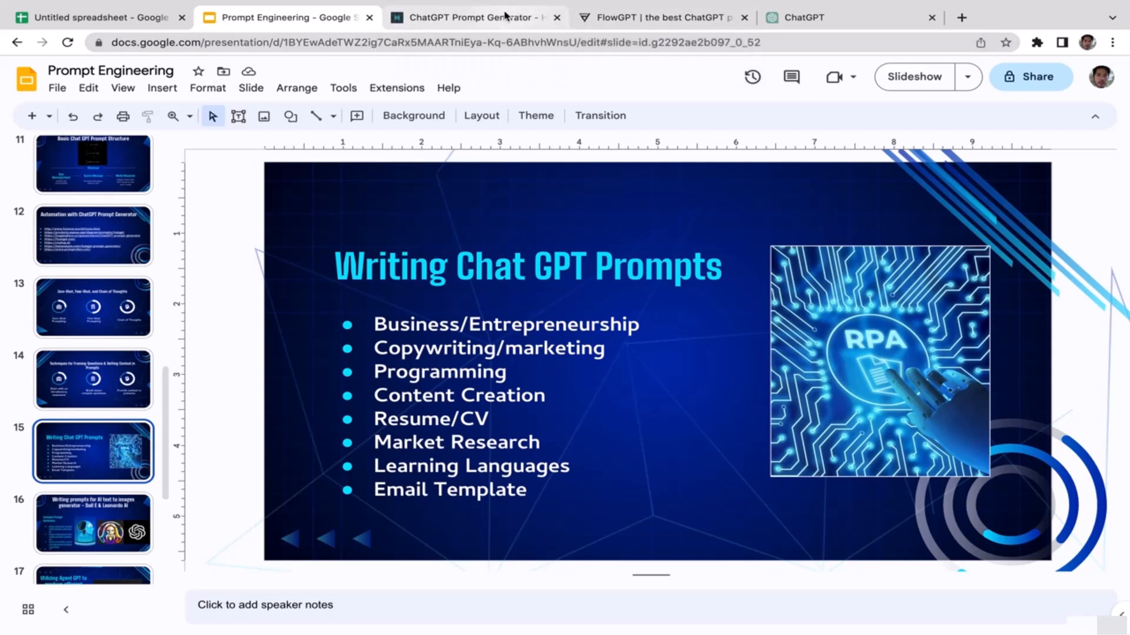
click(472, 18)
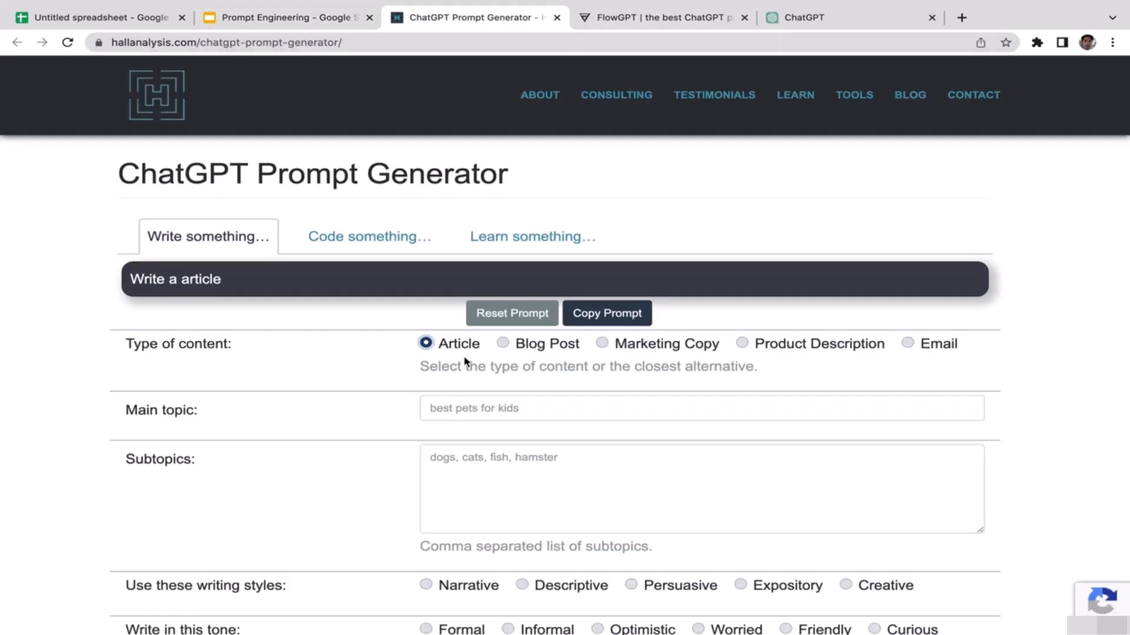
mouse_move(183, 251)
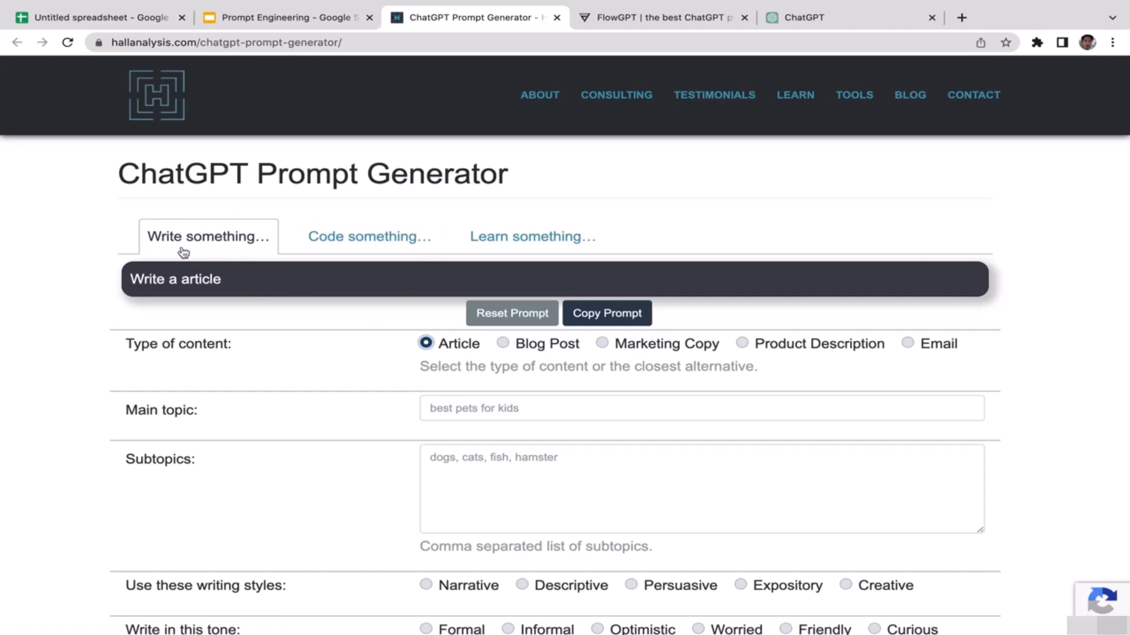
mouse_move(706, 364)
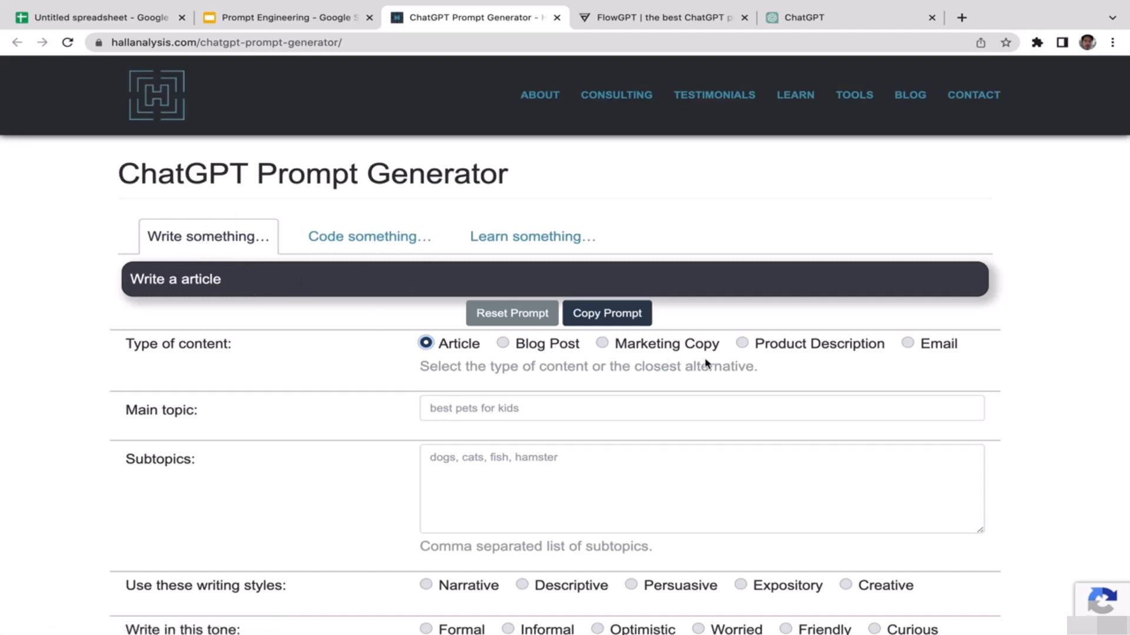
click(906, 342)
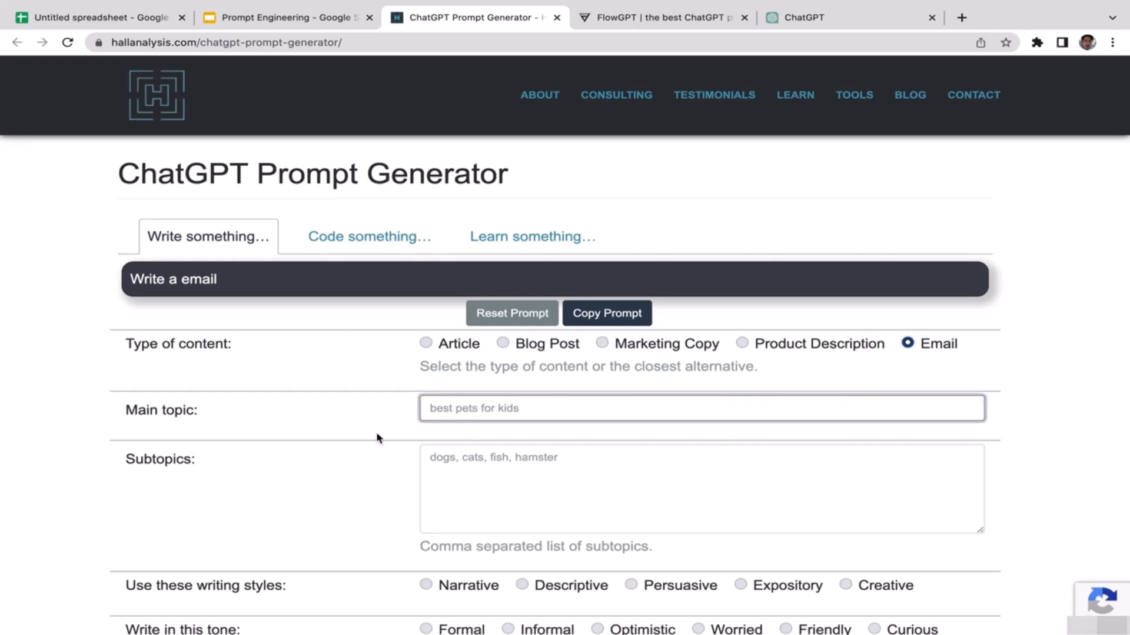
mouse_move(209, 403)
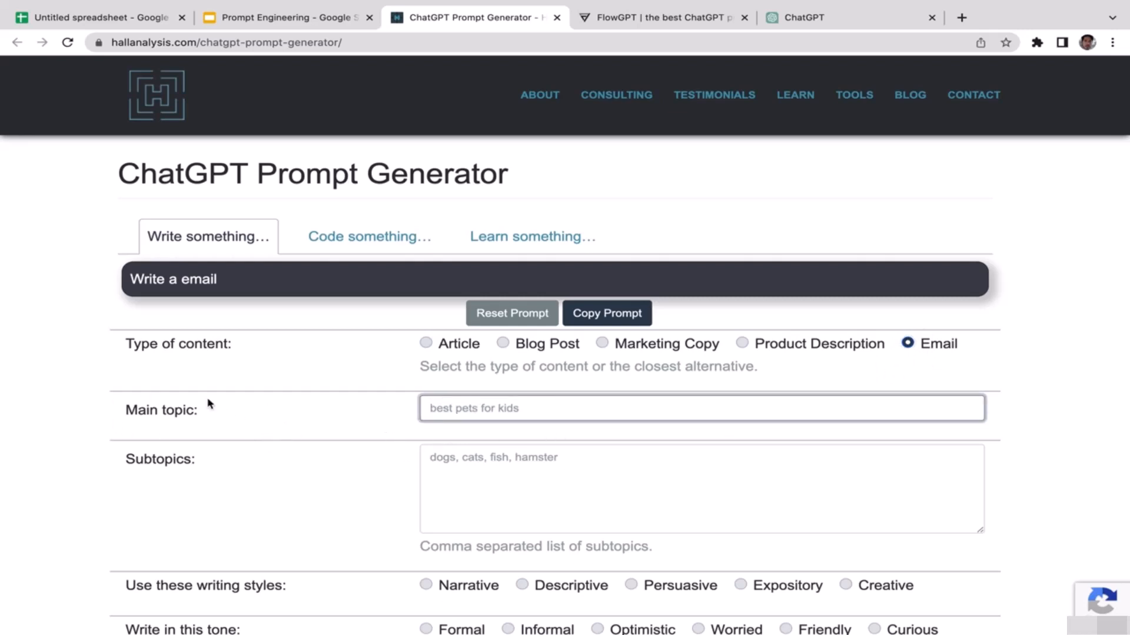
mouse_move(281, 451)
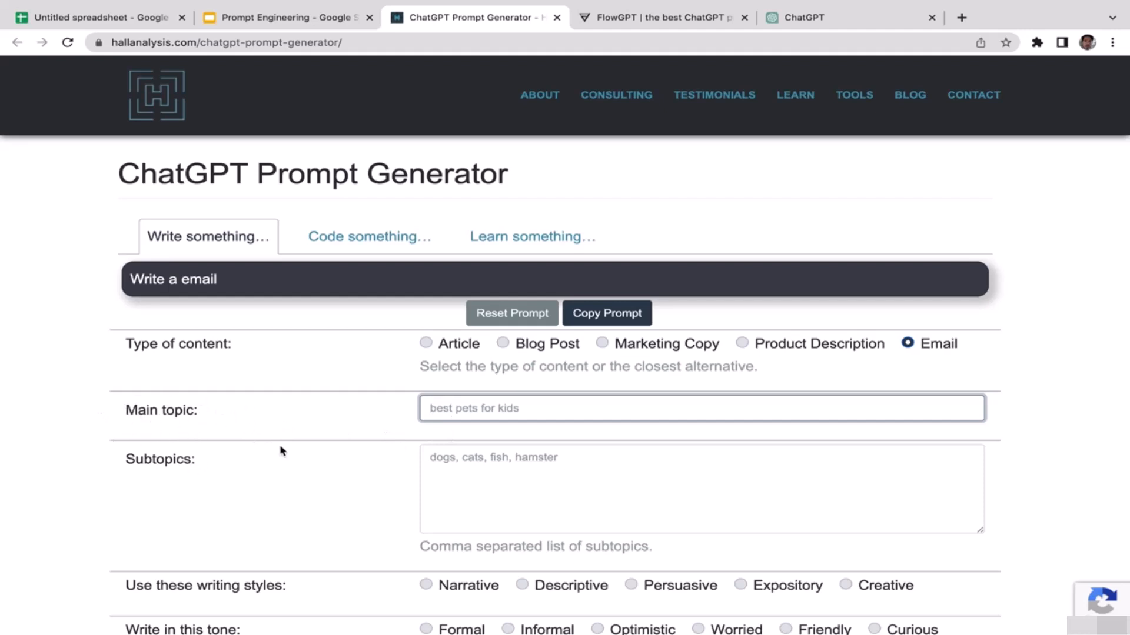
mouse_move(193, 445)
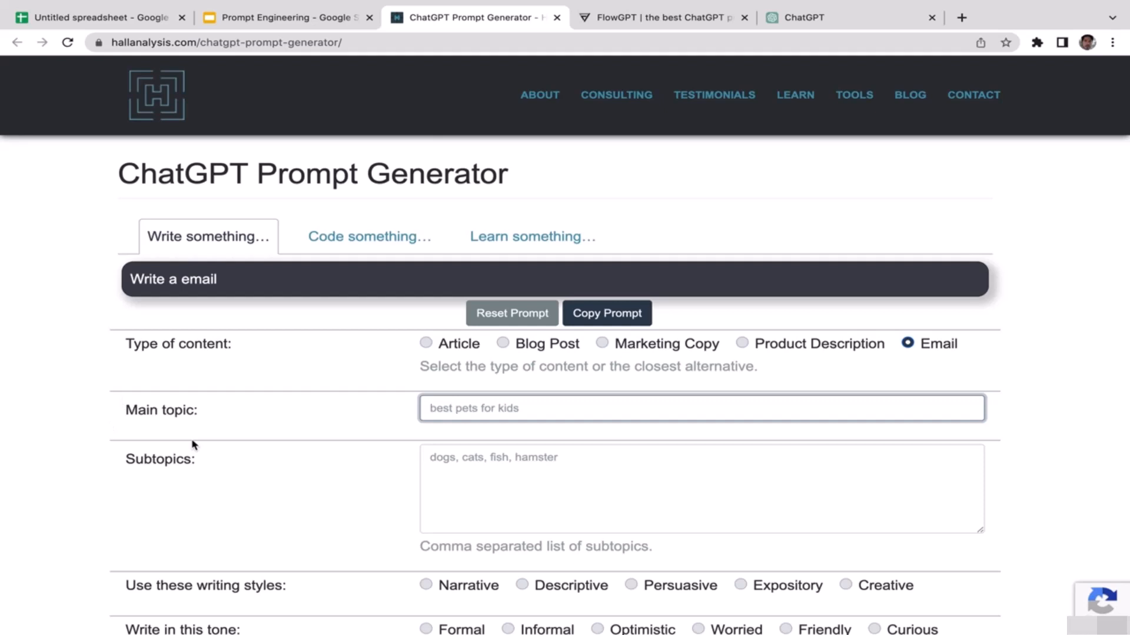
Enter the main topic 'Email to invite my client for future collaboration'.
text(C)
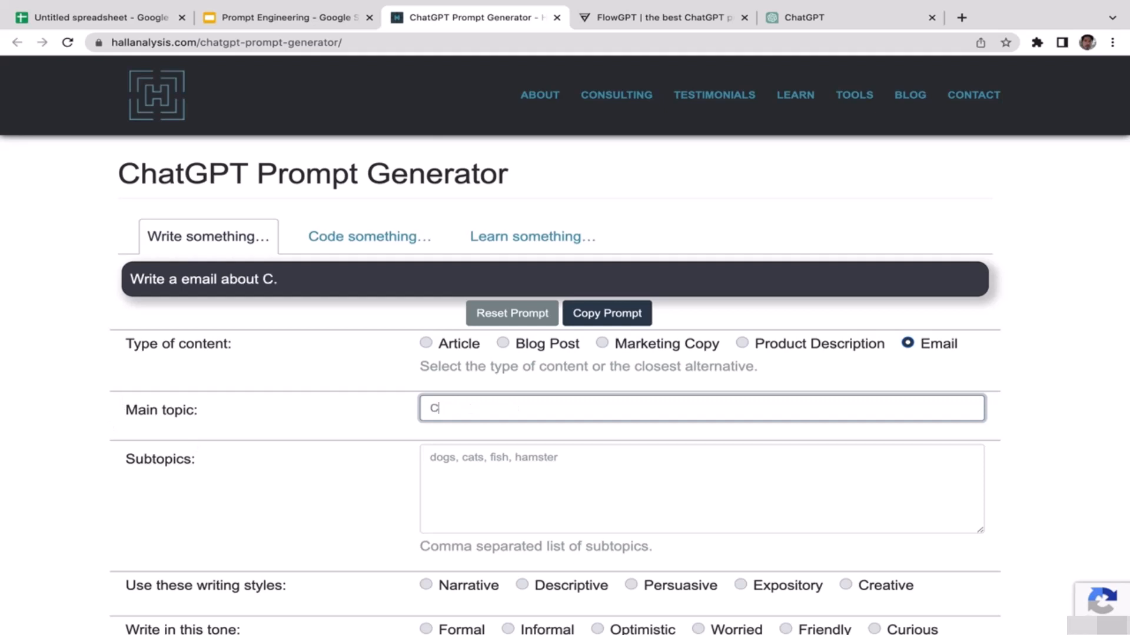
text(best pets for kids)
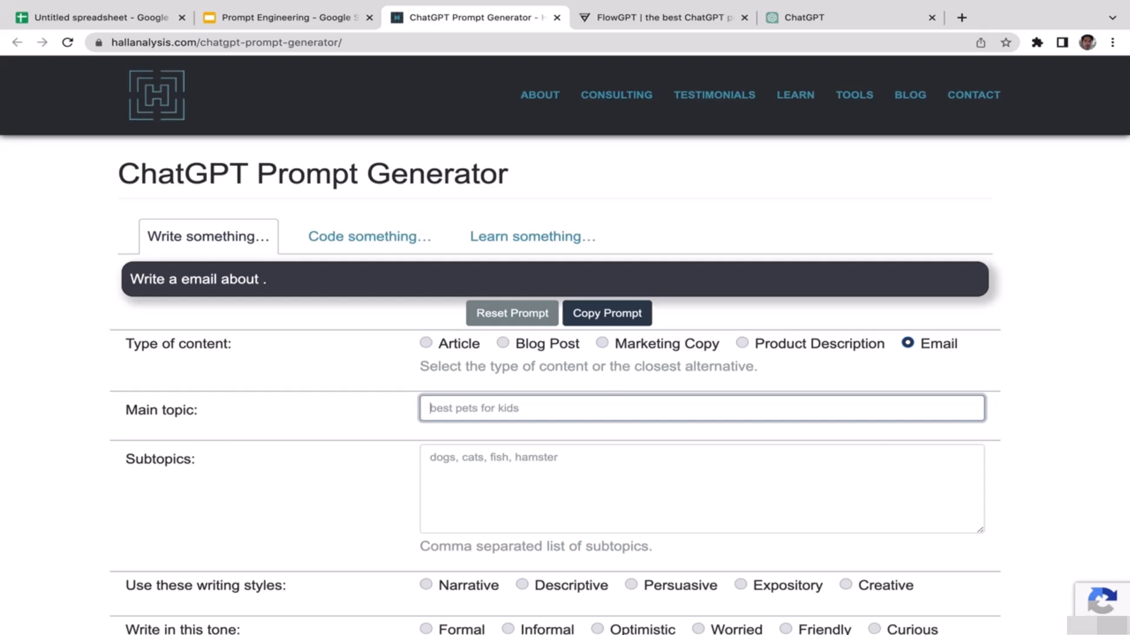
text(Email to invite my cl)
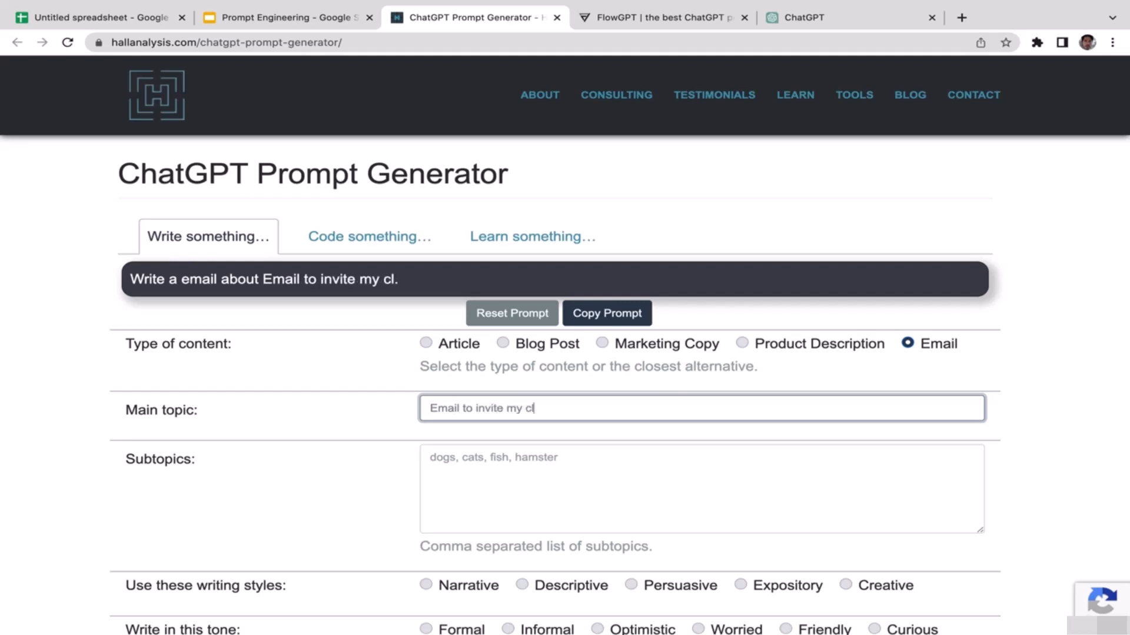
text(ient for)
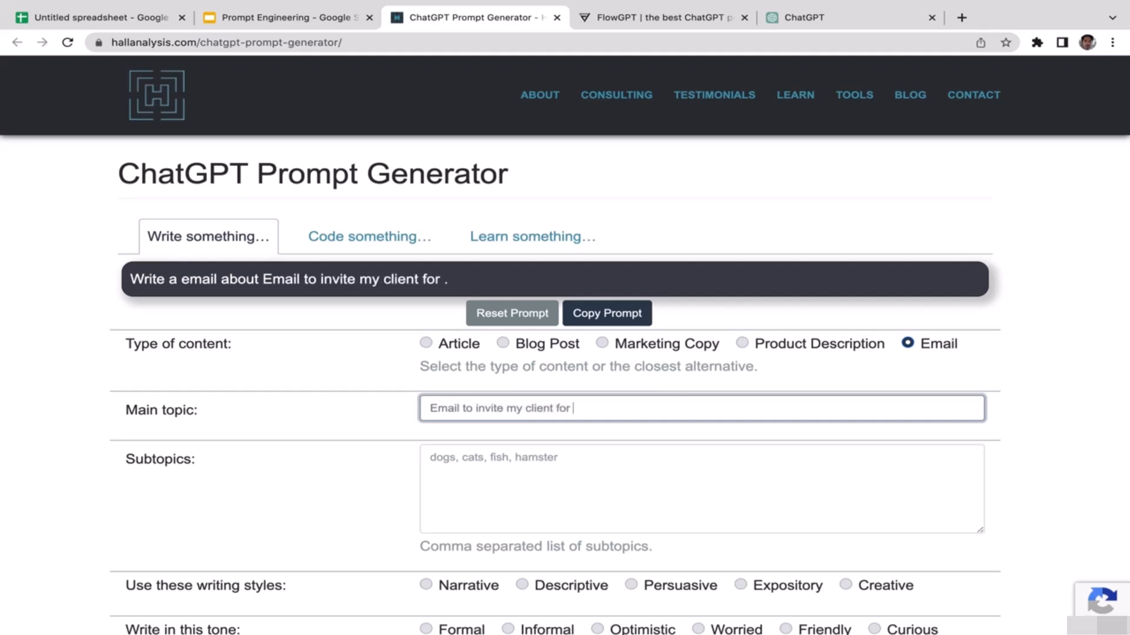
text(fut)
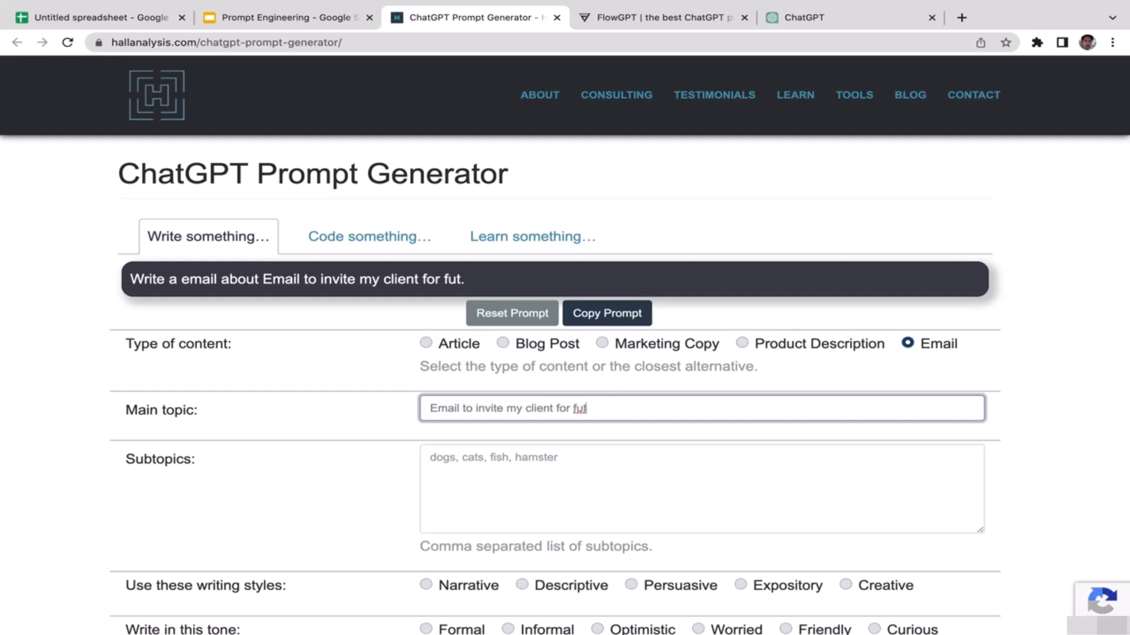
text(y)
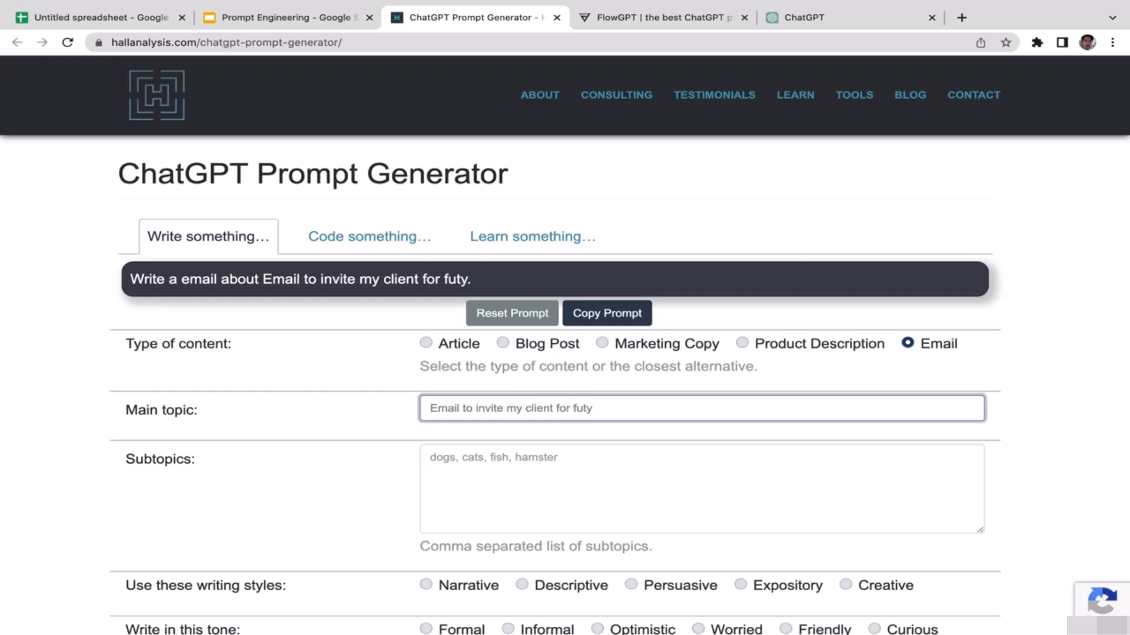
text(future c)
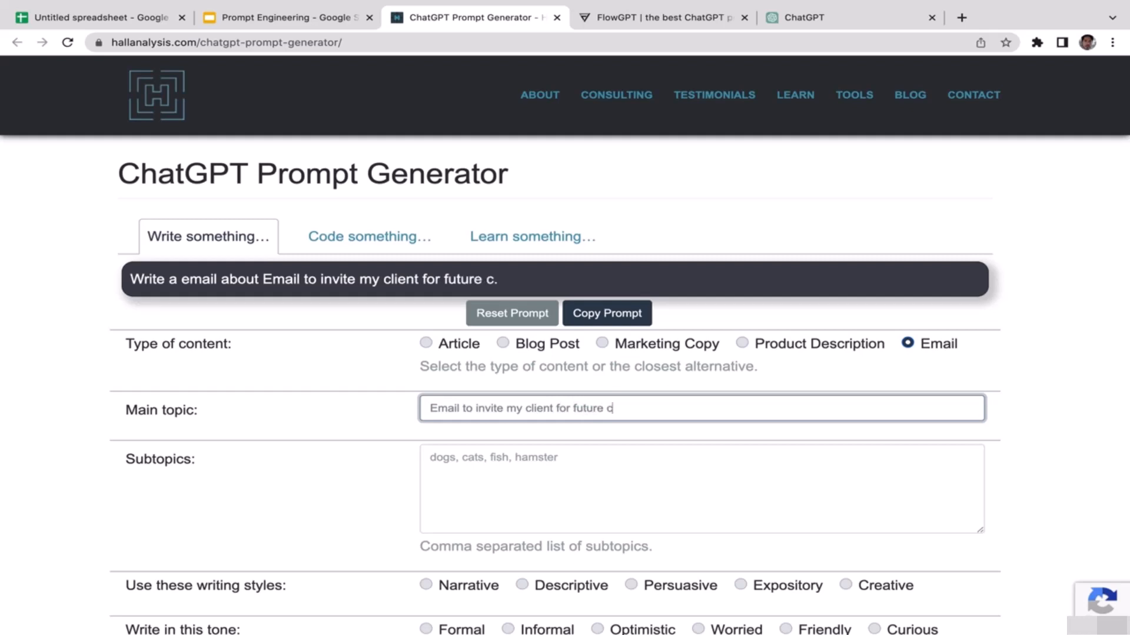
text(ollaborati)
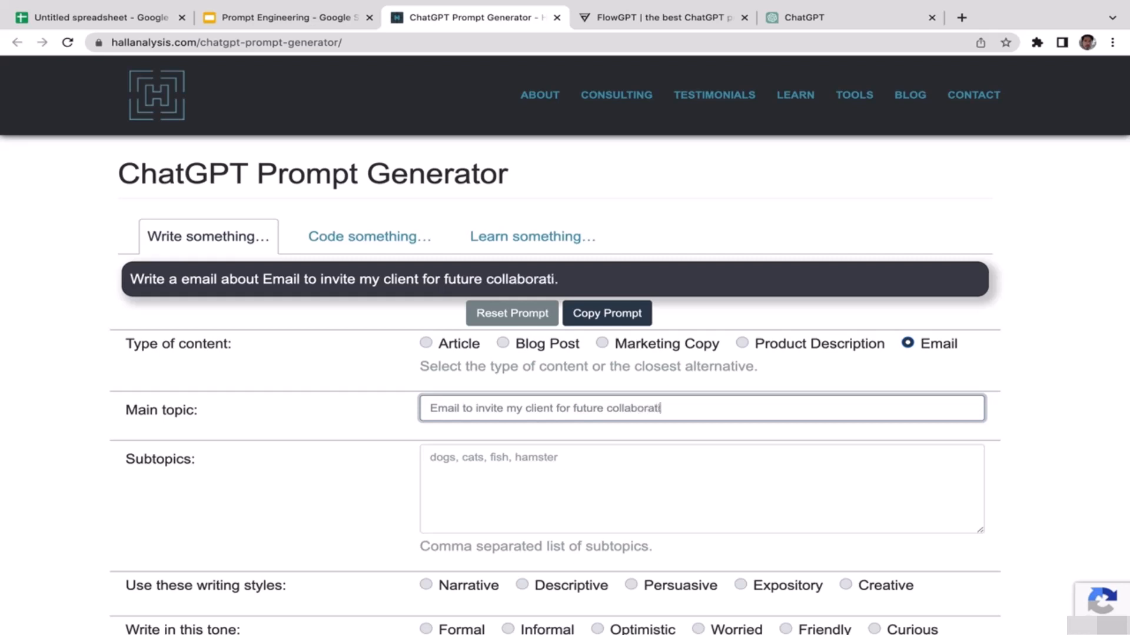
text(on)
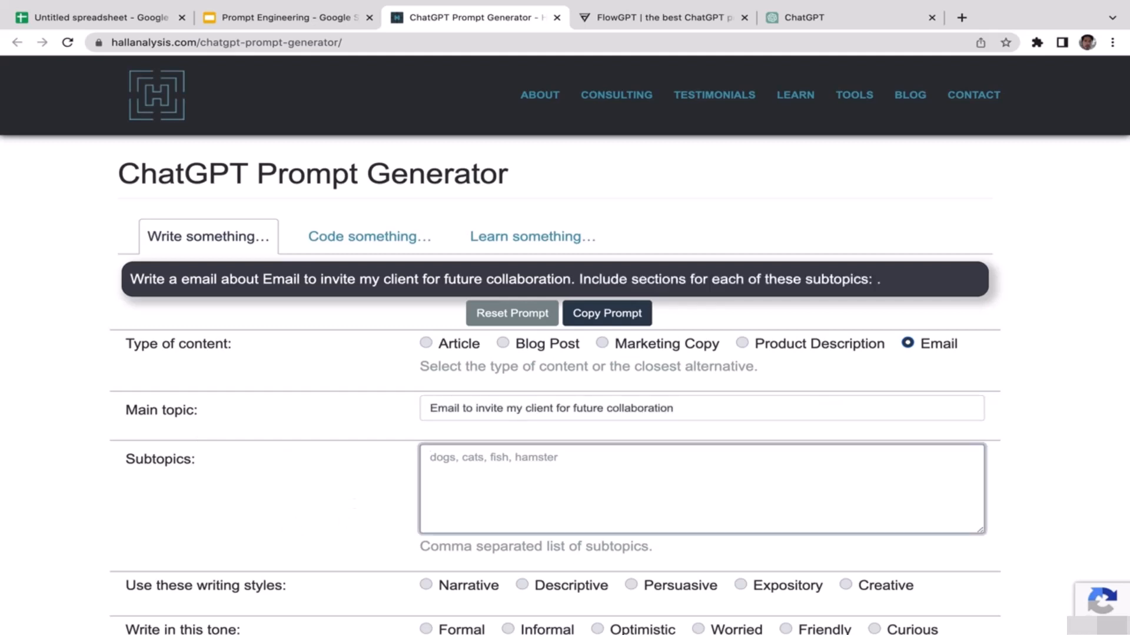
Choose a Persuasive writing style and an Optimistic tone.
scroll(down, 3)
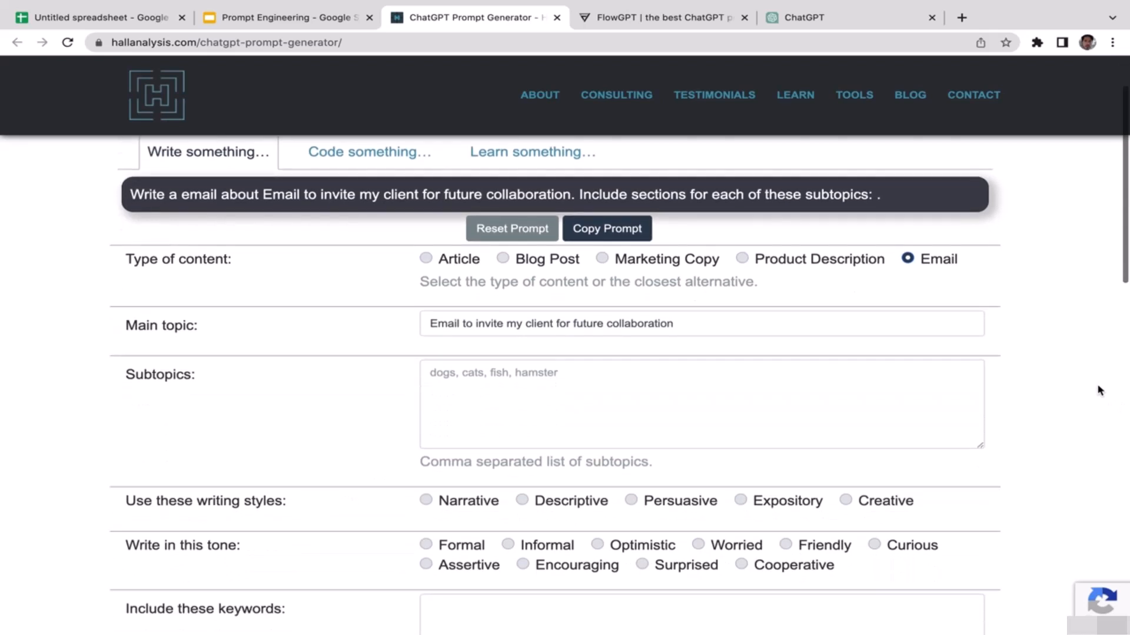
scroll(down, 3)
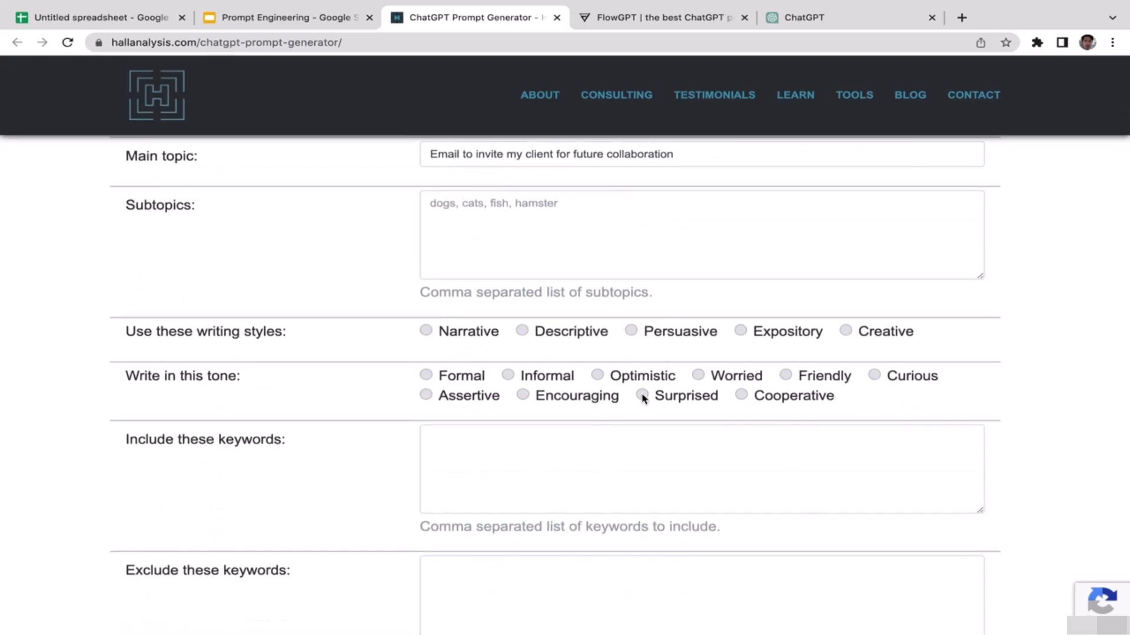
mouse_move(638, 357)
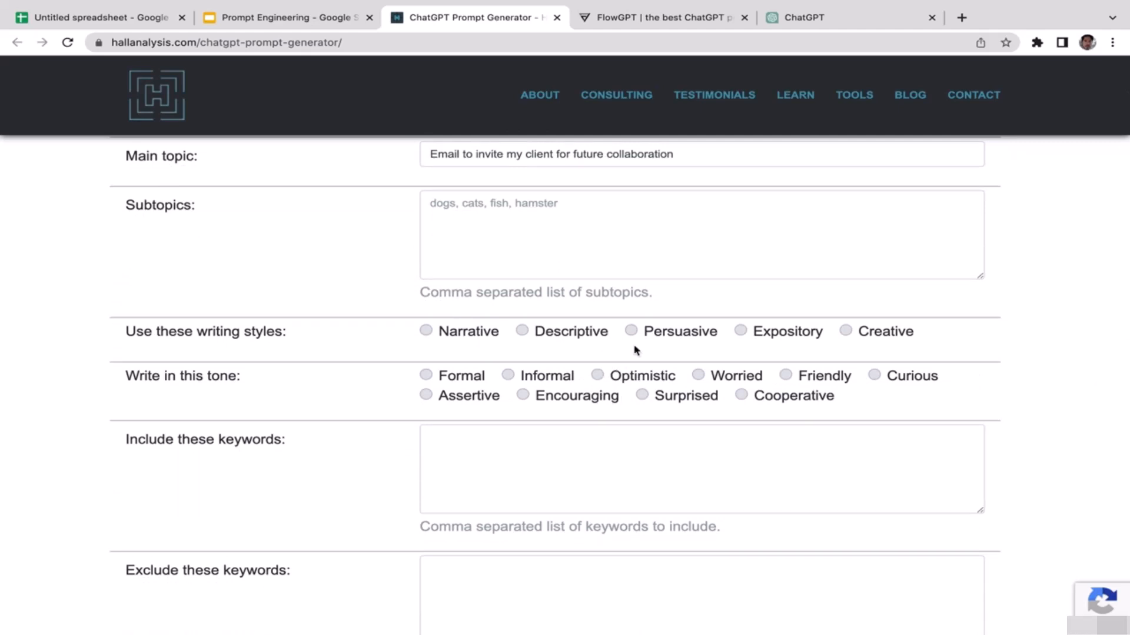
click(631, 331)
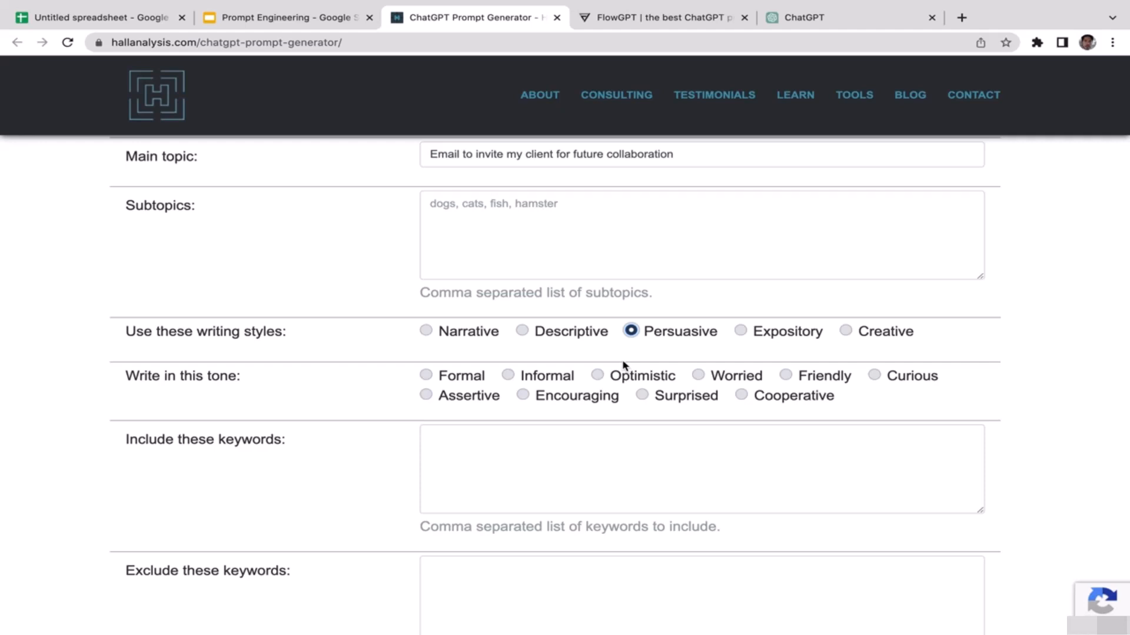
mouse_move(191, 373)
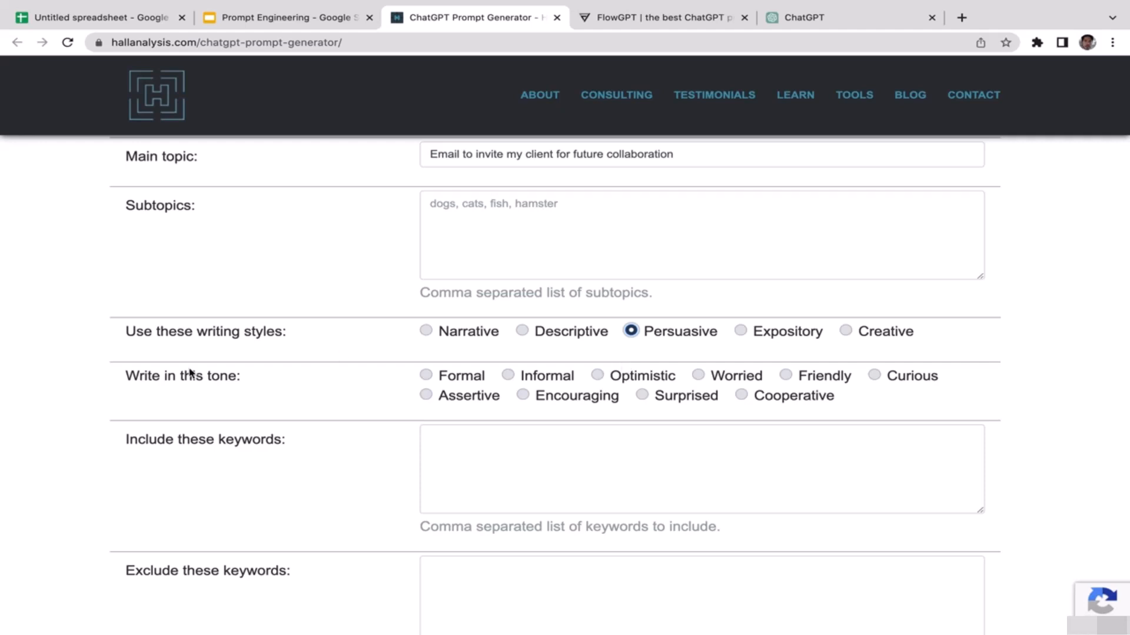
mouse_move(602, 386)
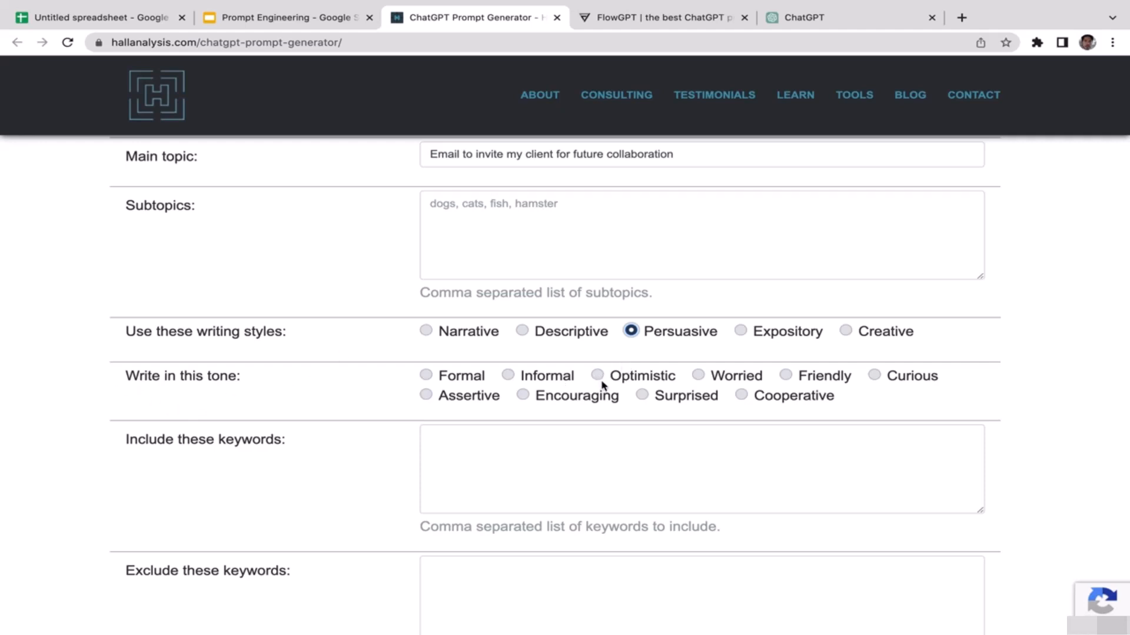
click(596, 374)
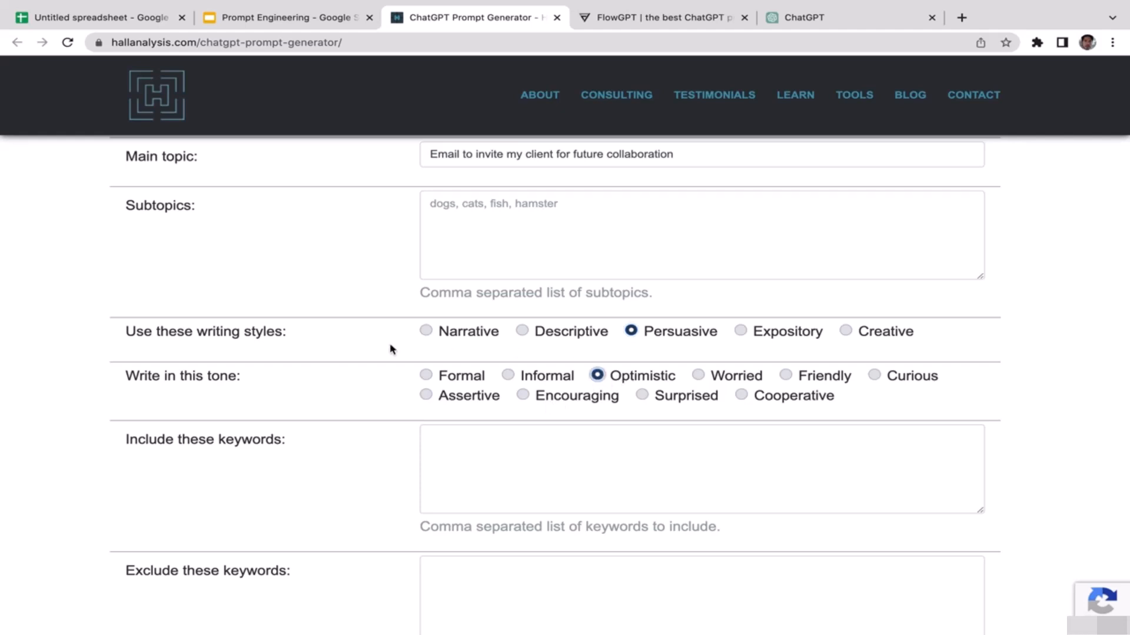
mouse_move(331, 419)
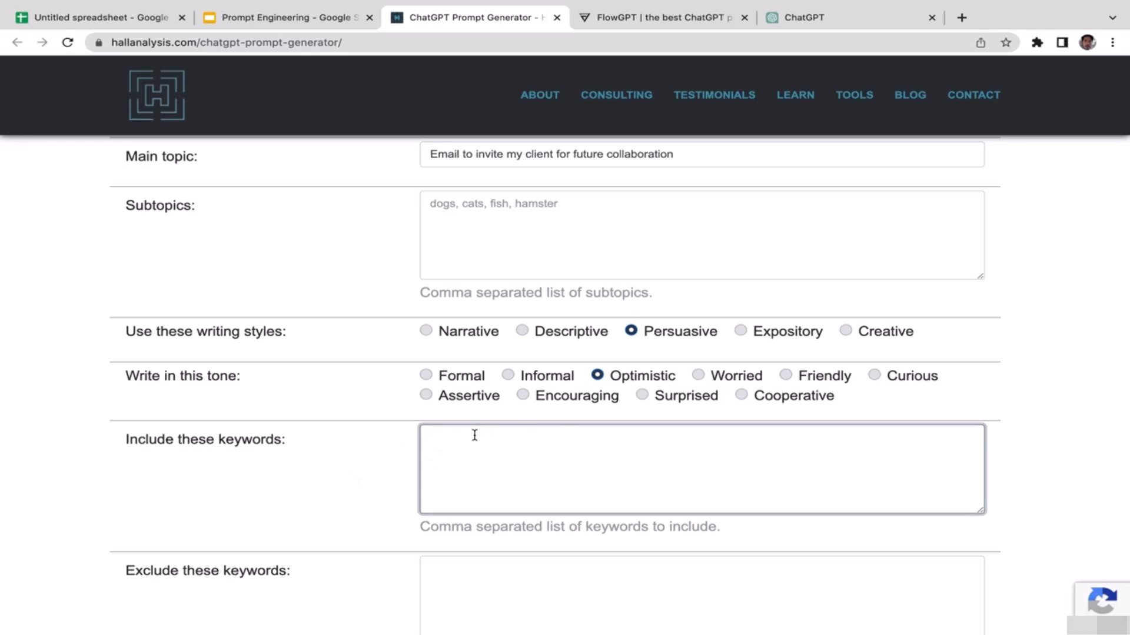
Enter the keywords projects, prospective, profitable to include.
text(projects,)
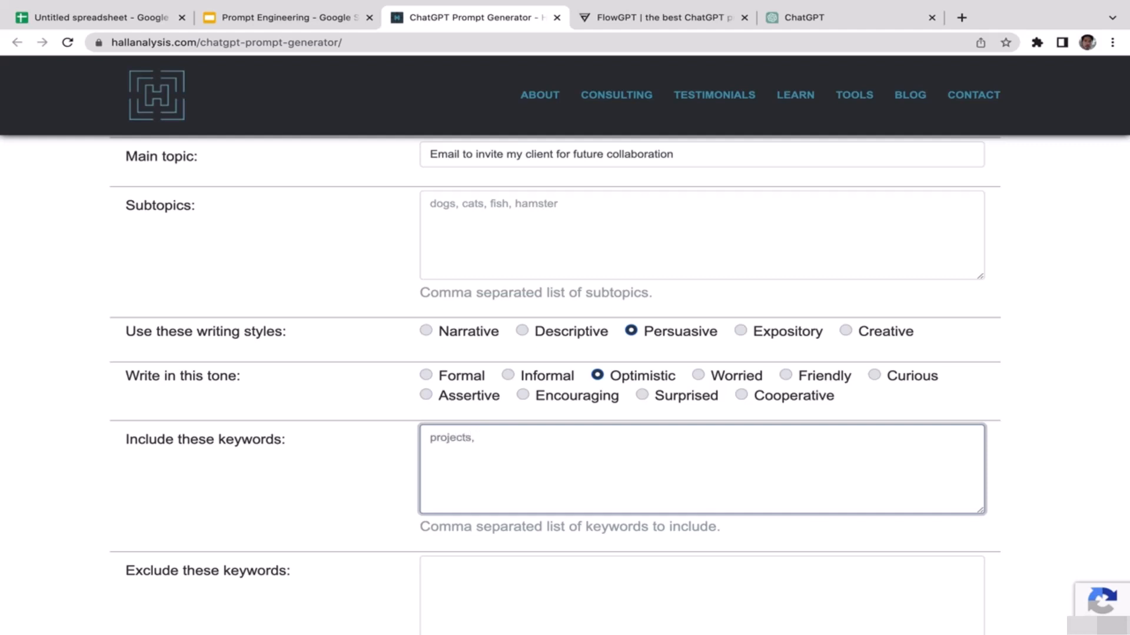
text(prospec)
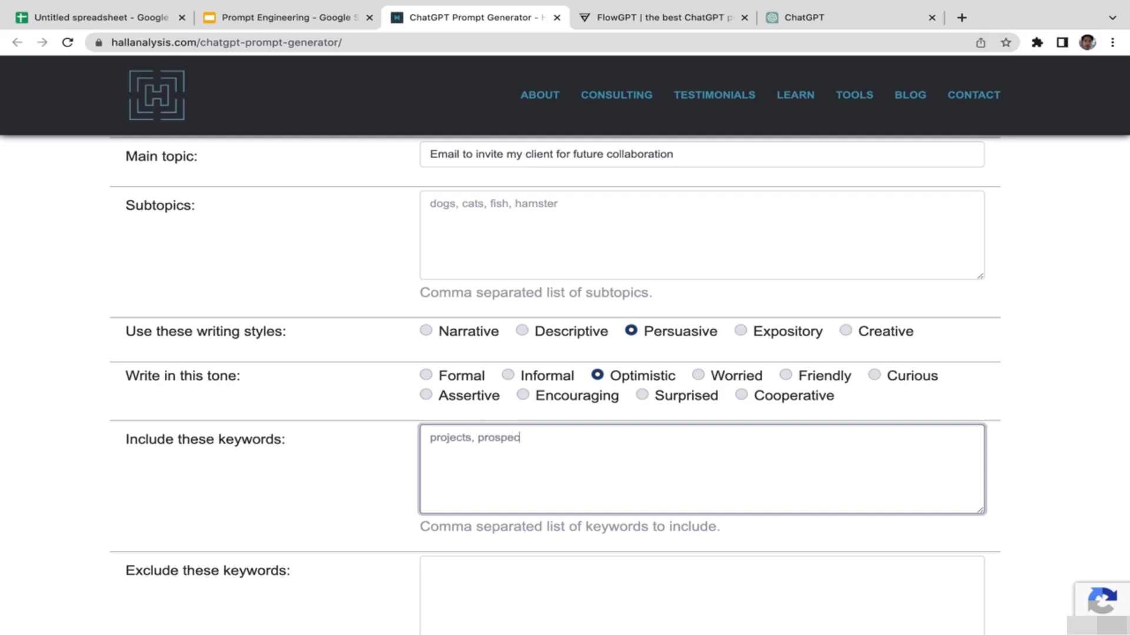
text(tive,)
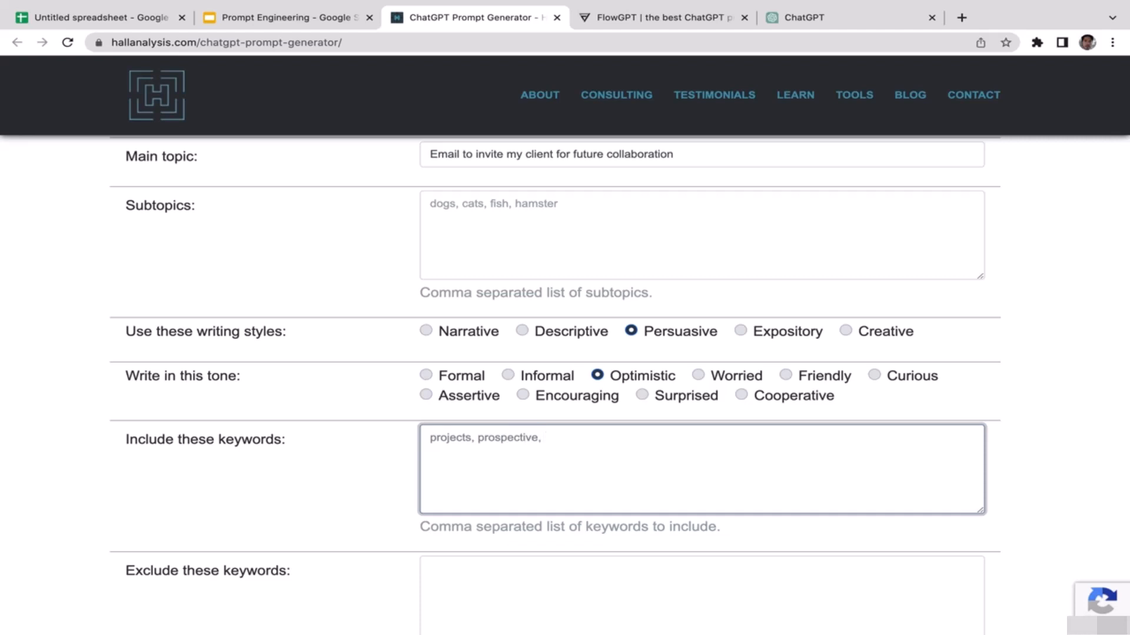
text(profitable)
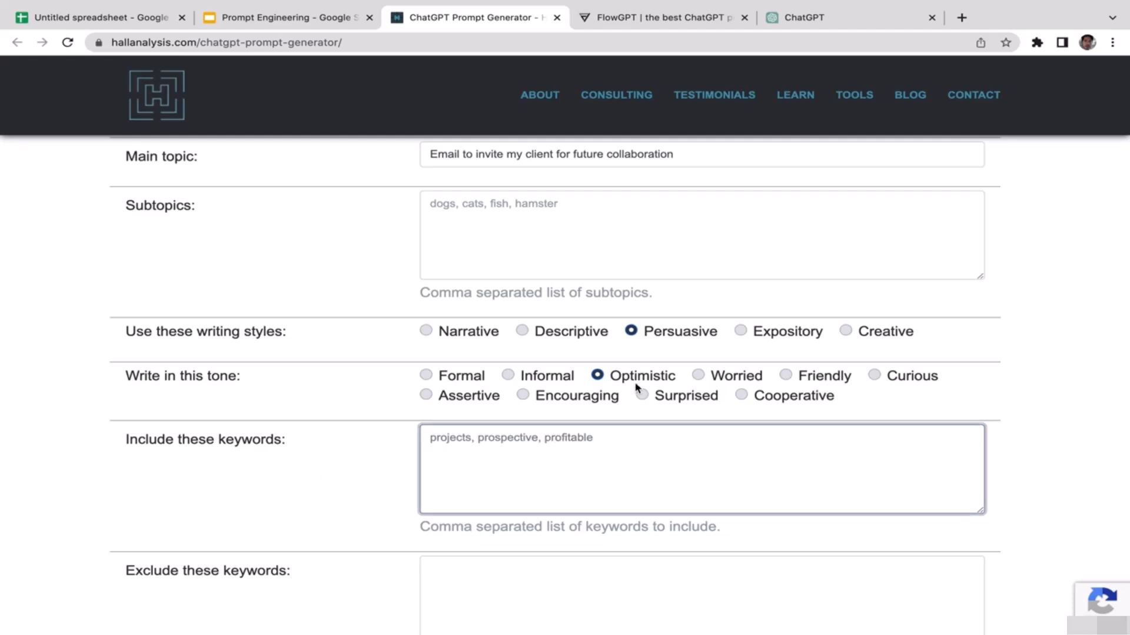
Bring up the Reading grade level choices to select grade 12.
scroll(down, 3)
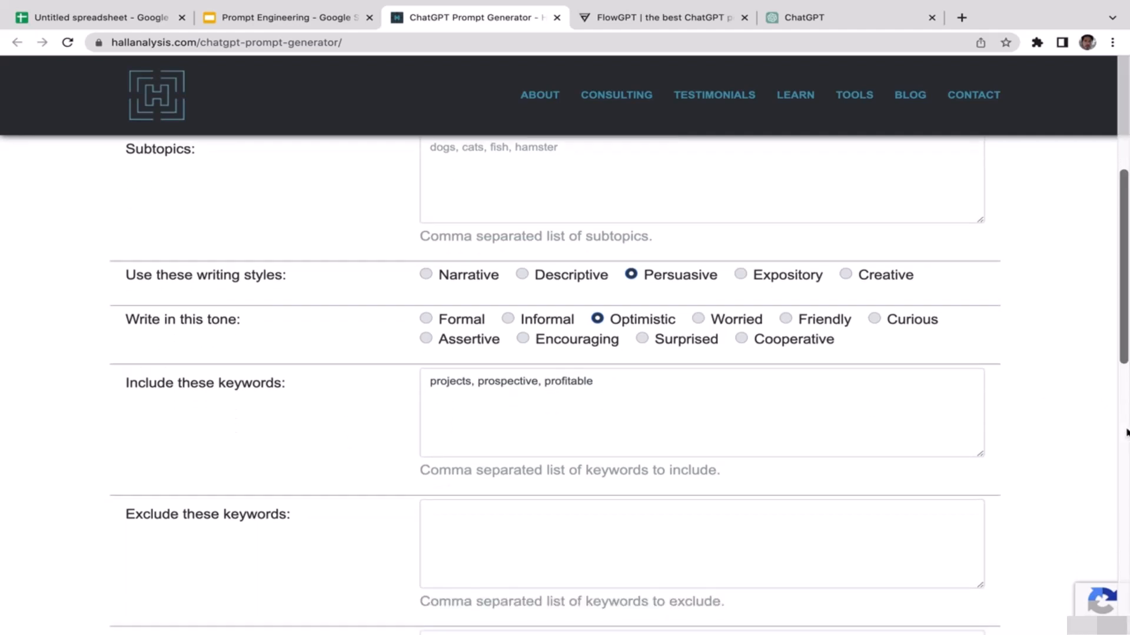
scroll(down, 3)
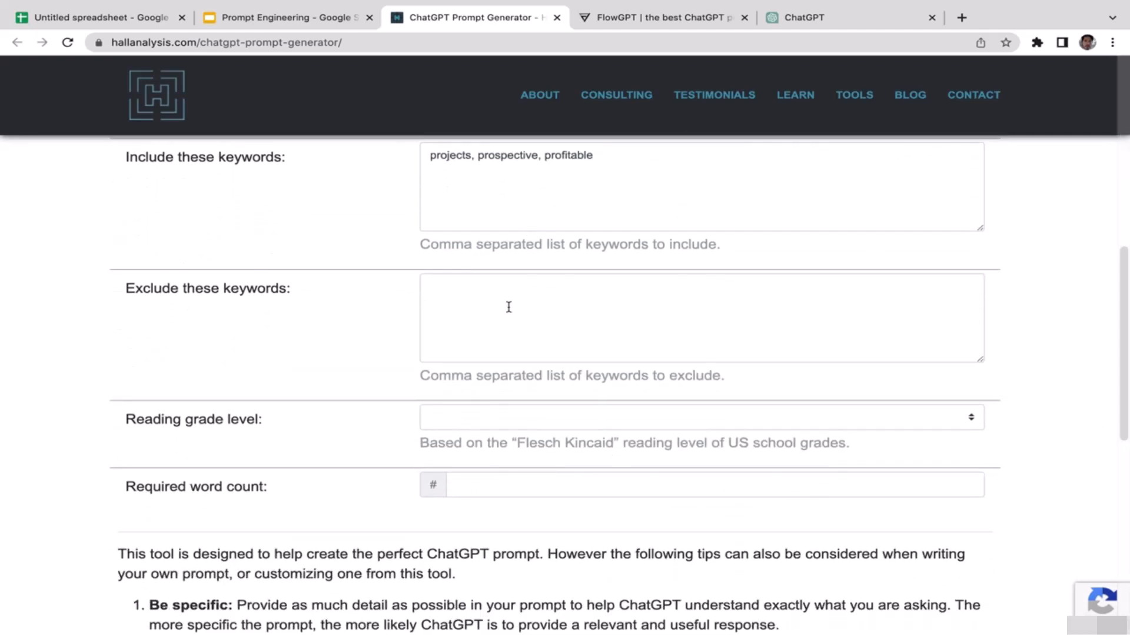
mouse_move(528, 328)
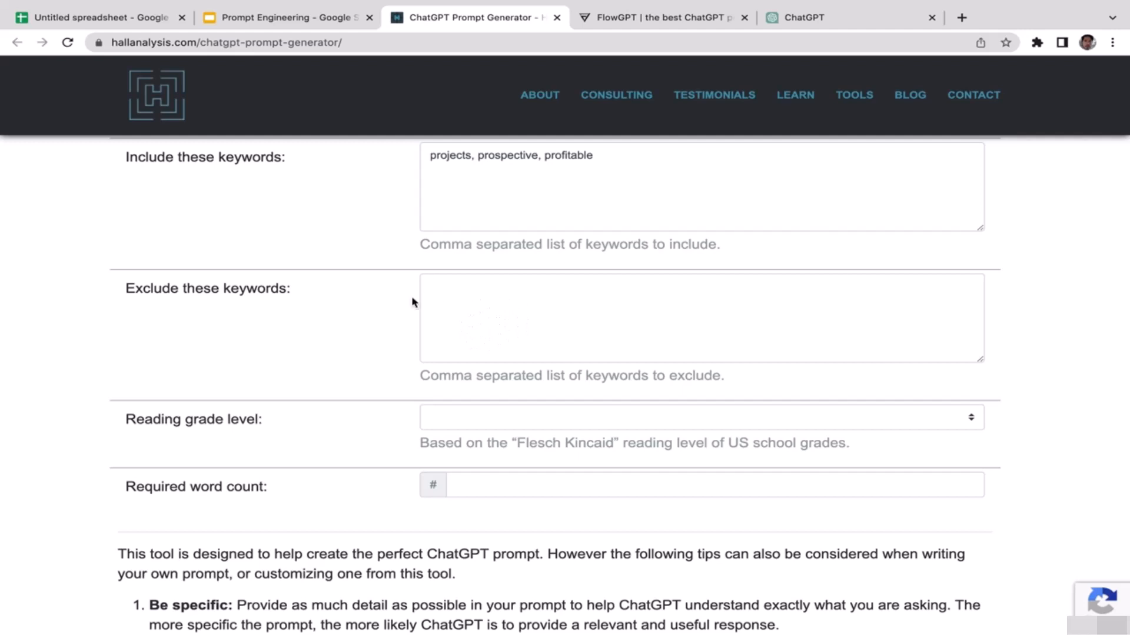
mouse_move(514, 302)
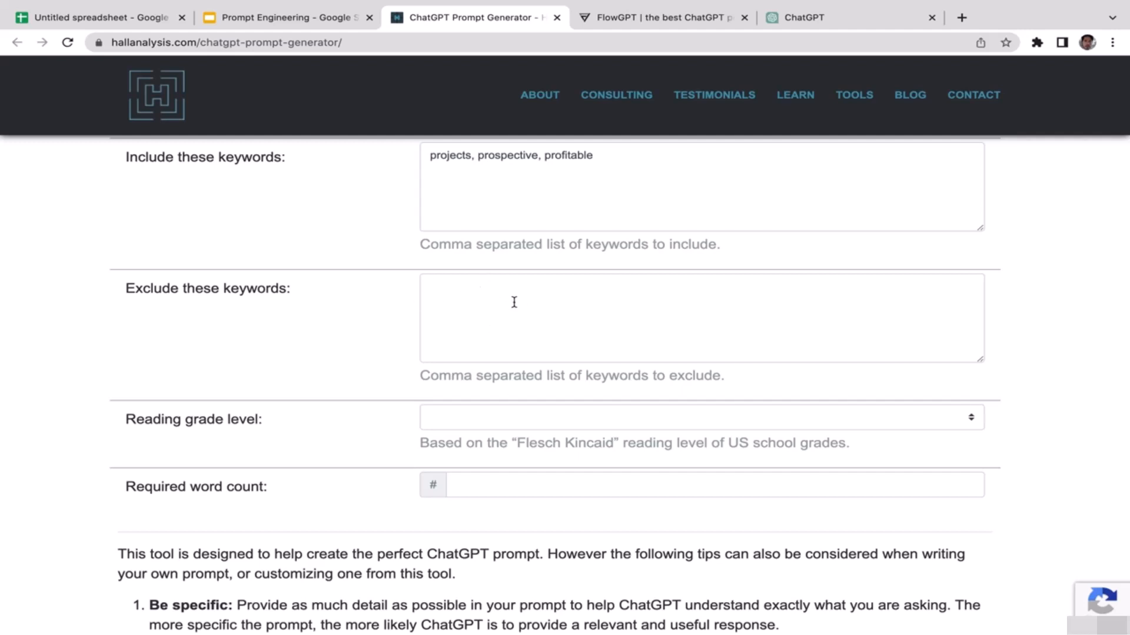
mouse_move(166, 439)
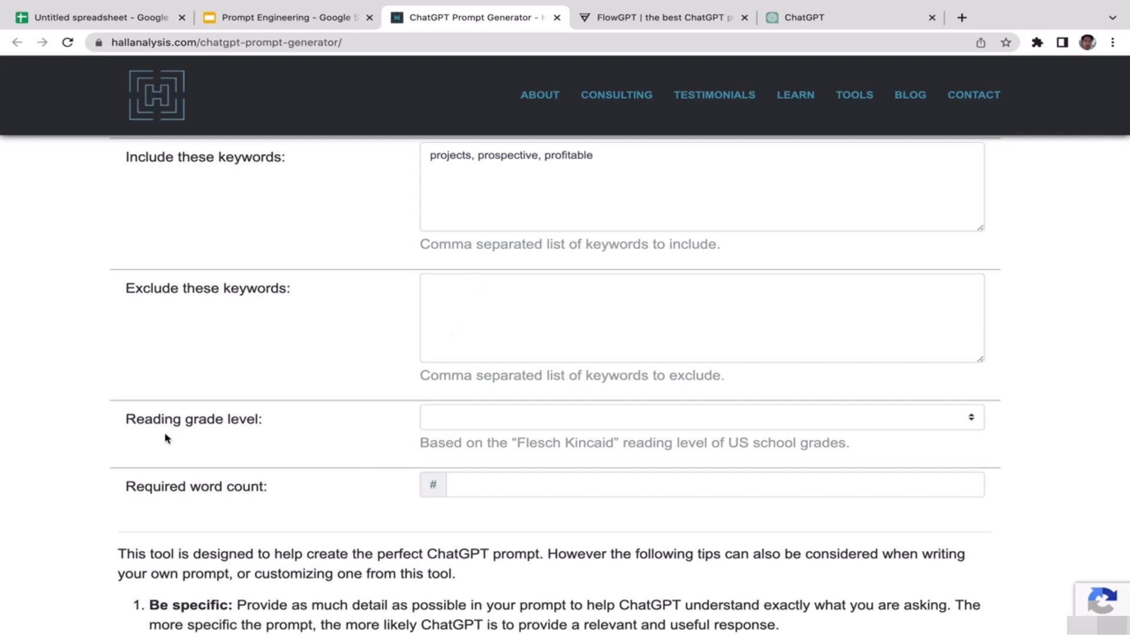
click(699, 416)
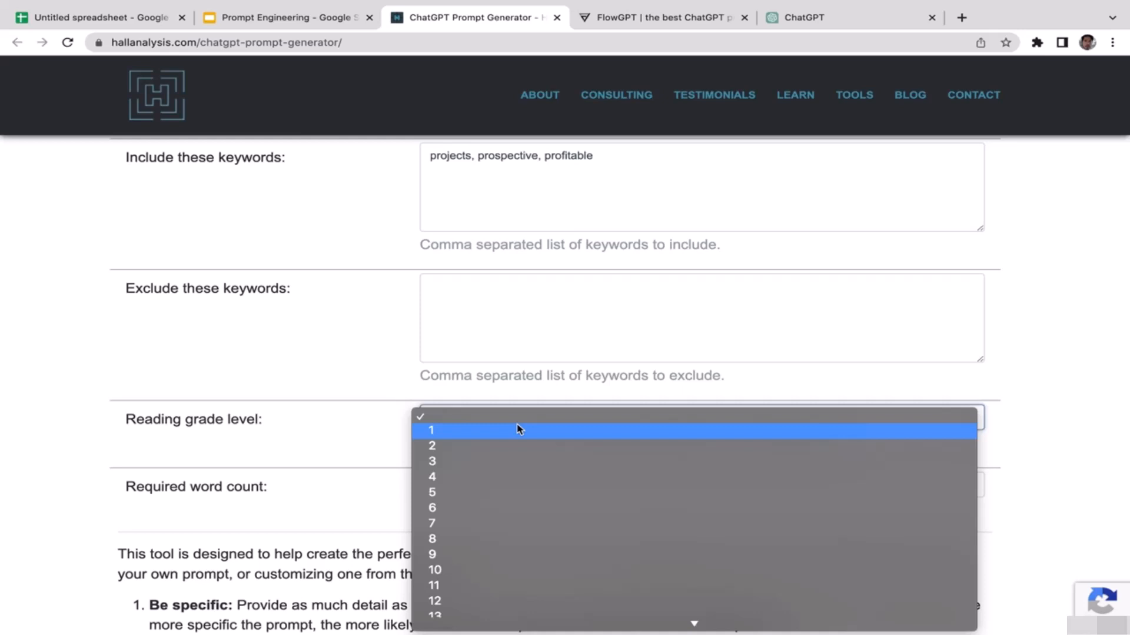
mouse_move(507, 539)
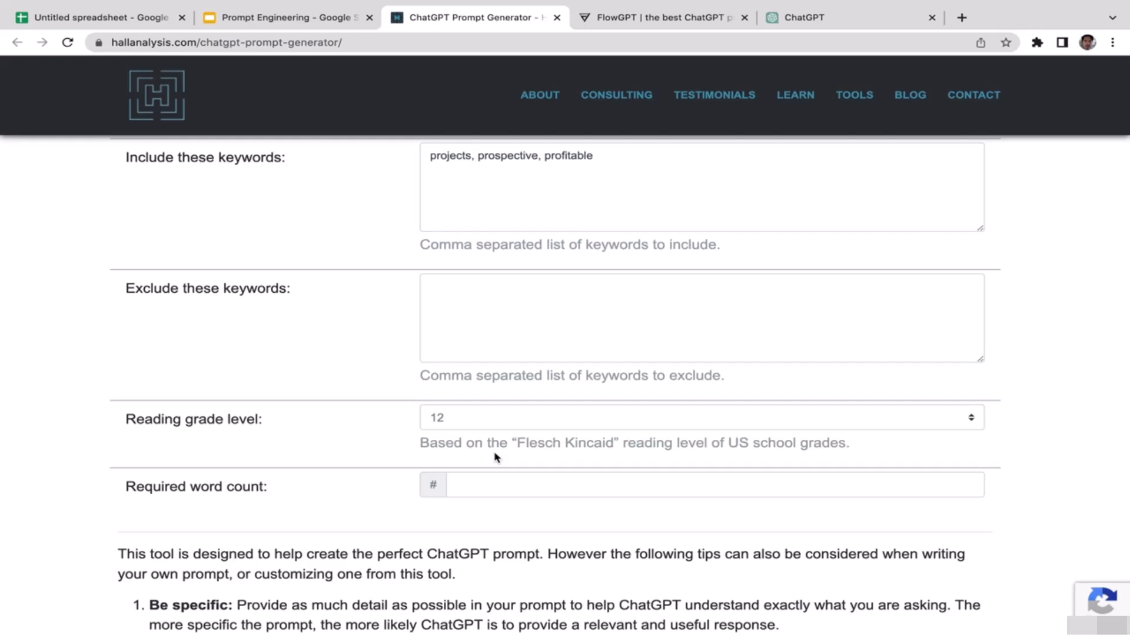
mouse_move(196, 509)
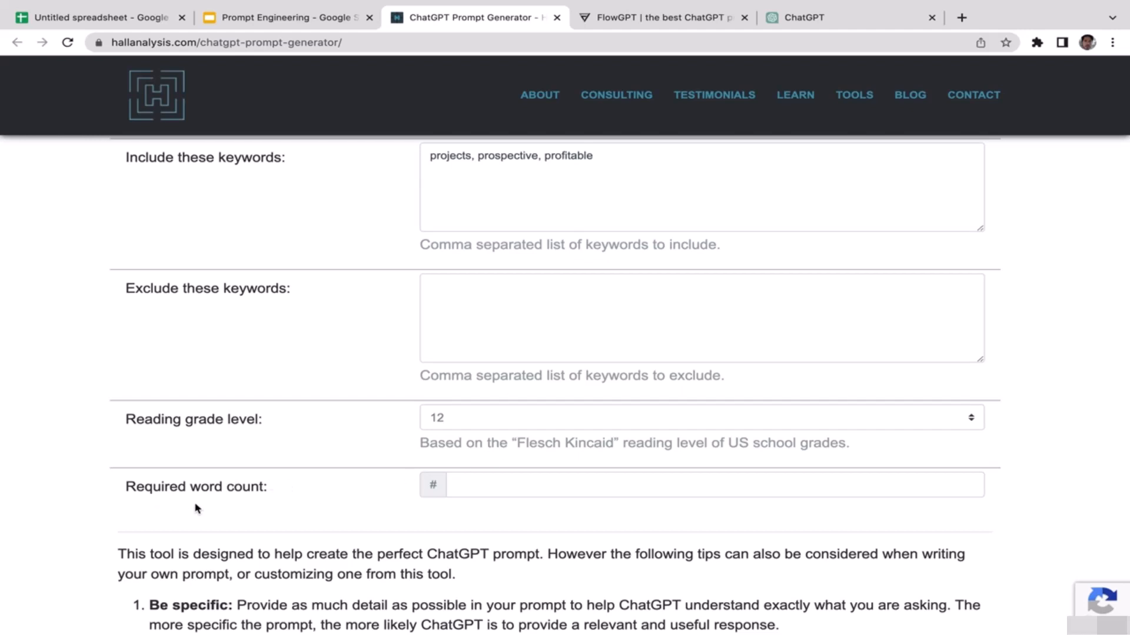
Set the required word count to 150, after first trying 200.
click(714, 484)
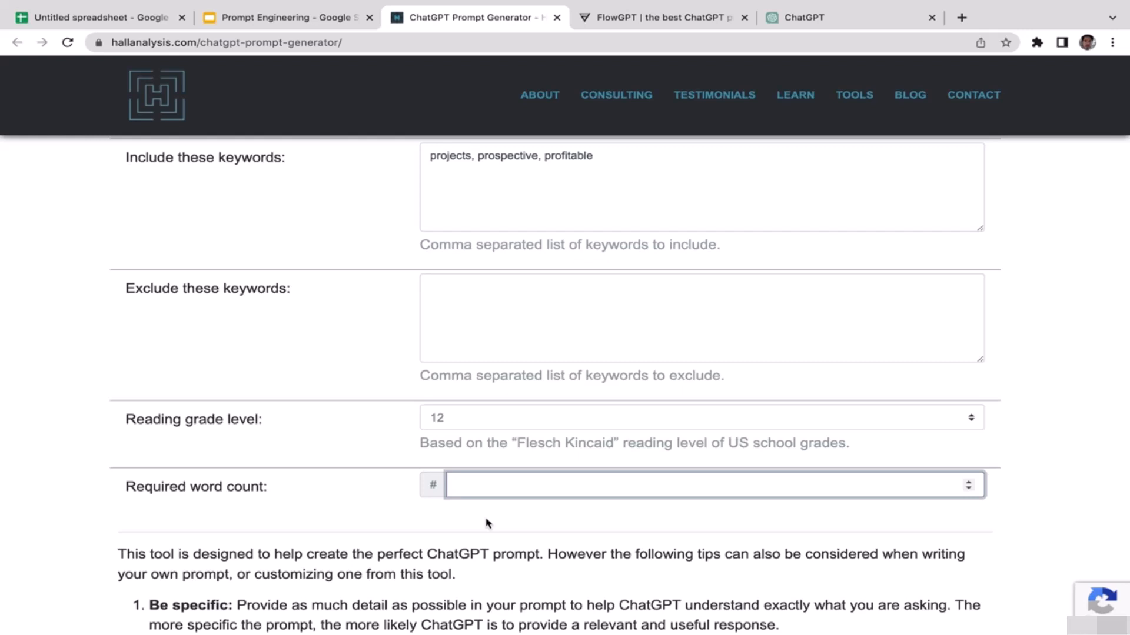
text(2)
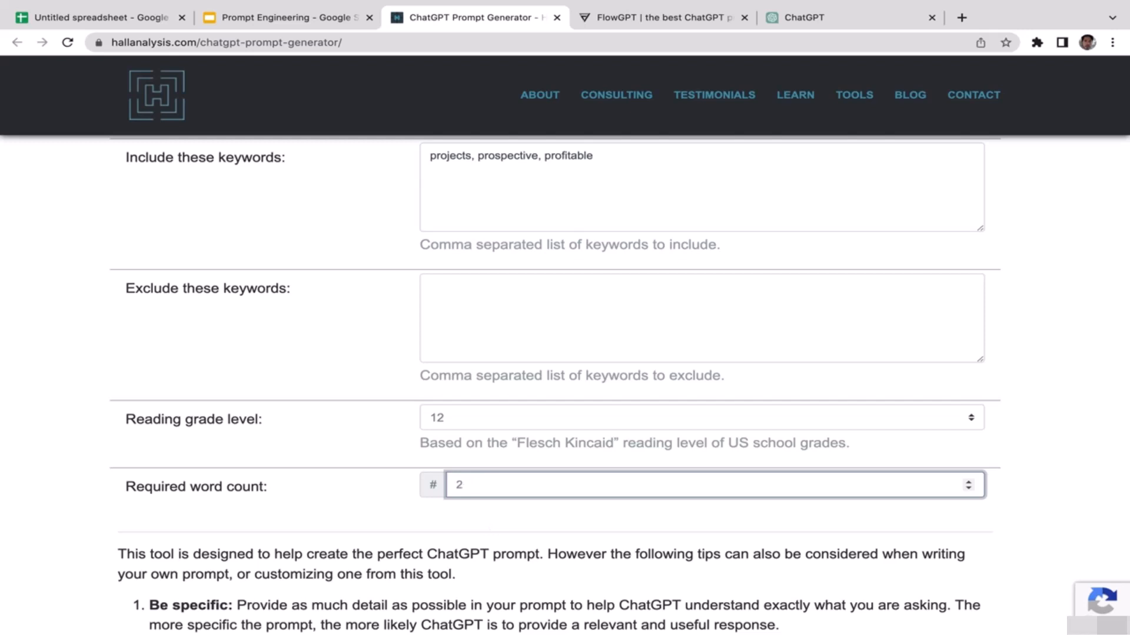
text(00)
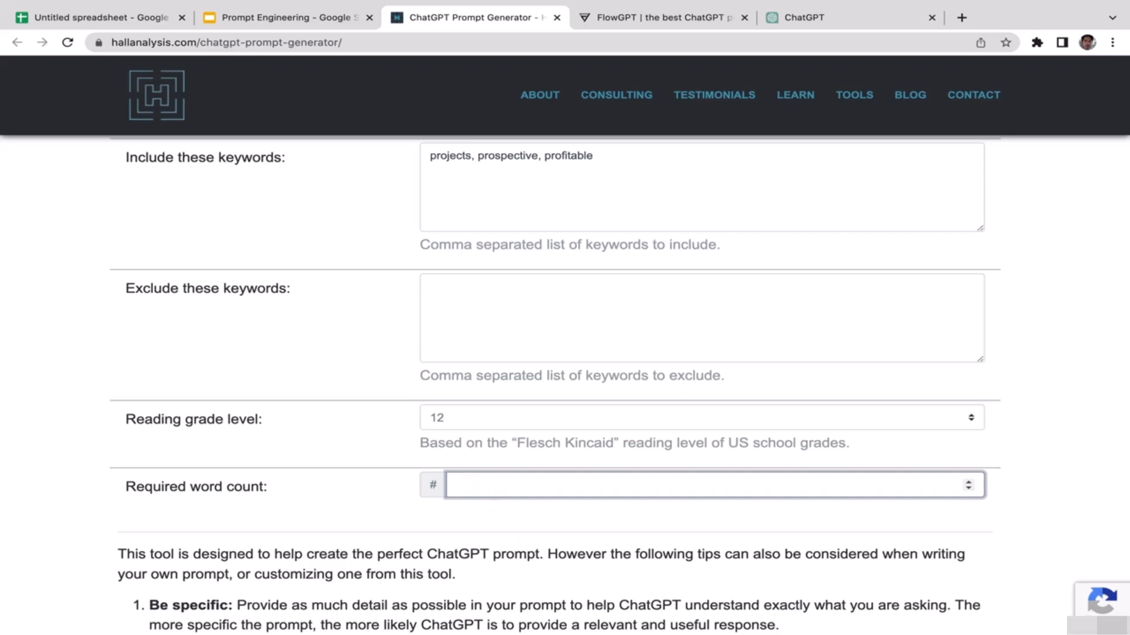
text(150)
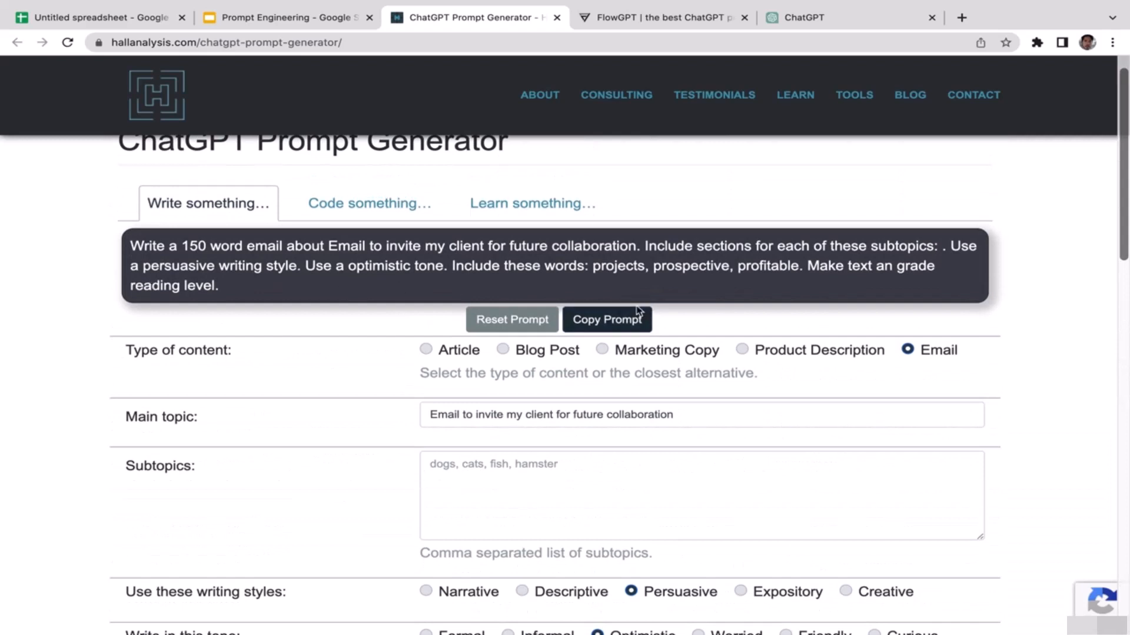
Copy the prompt, reword the topic as 'Invitation to my client for future collaboration', and copy it again.
click(607, 319)
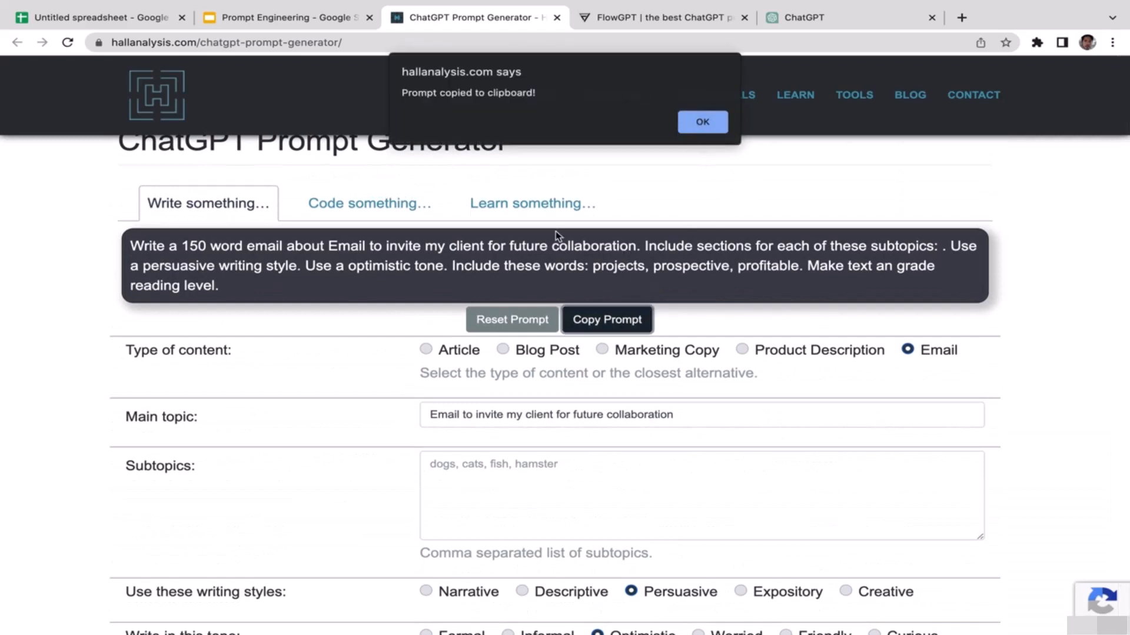
mouse_move(393, 271)
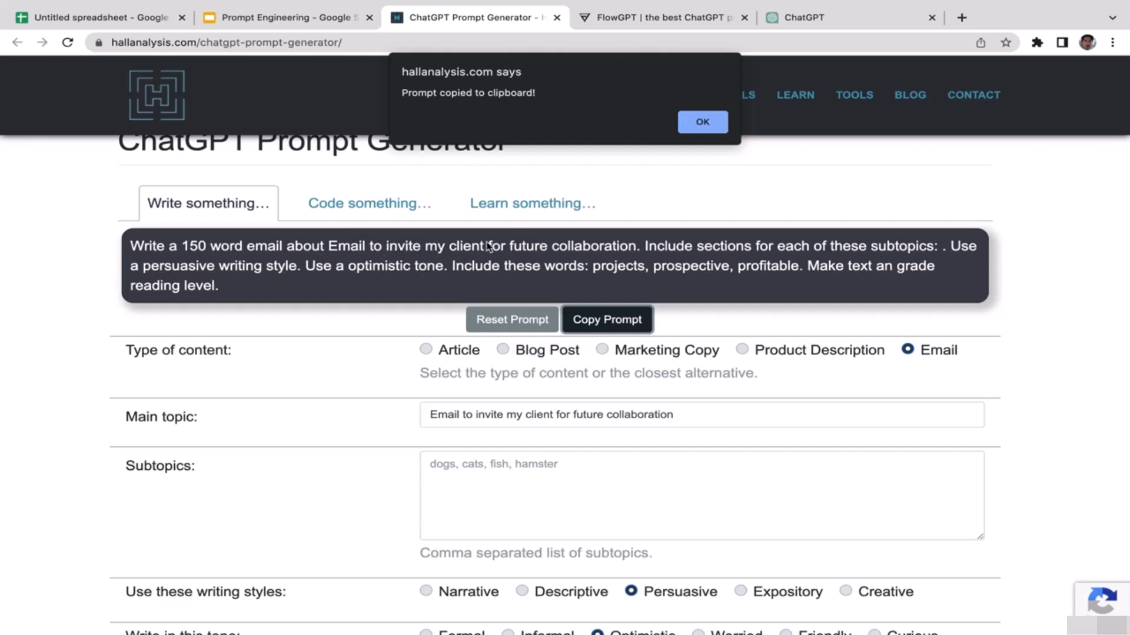
mouse_move(485, 417)
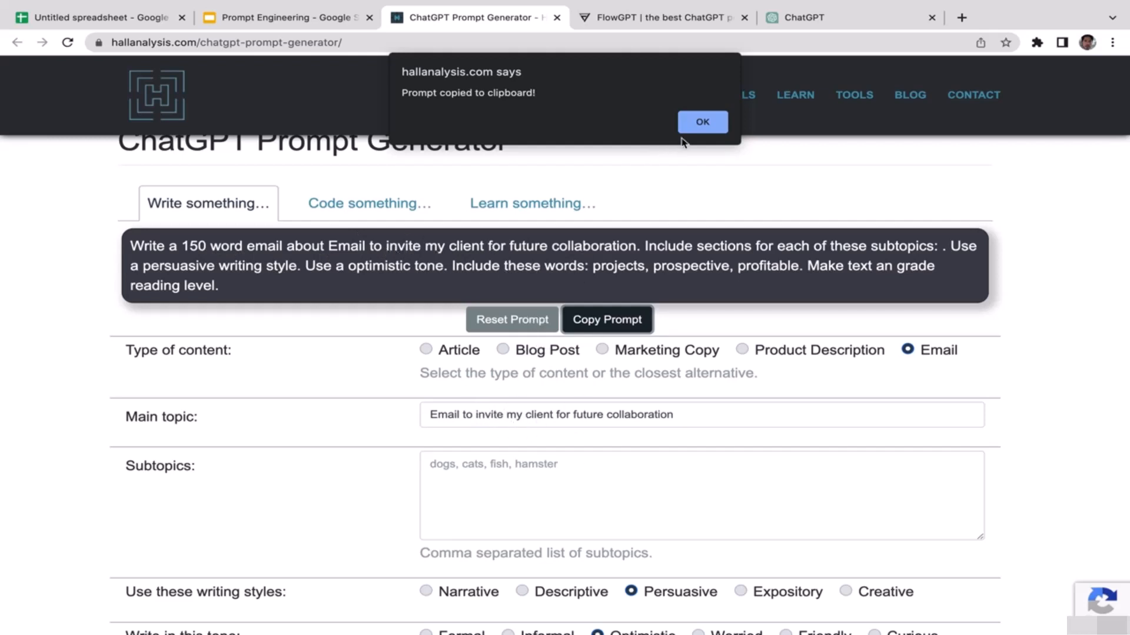
click(702, 122)
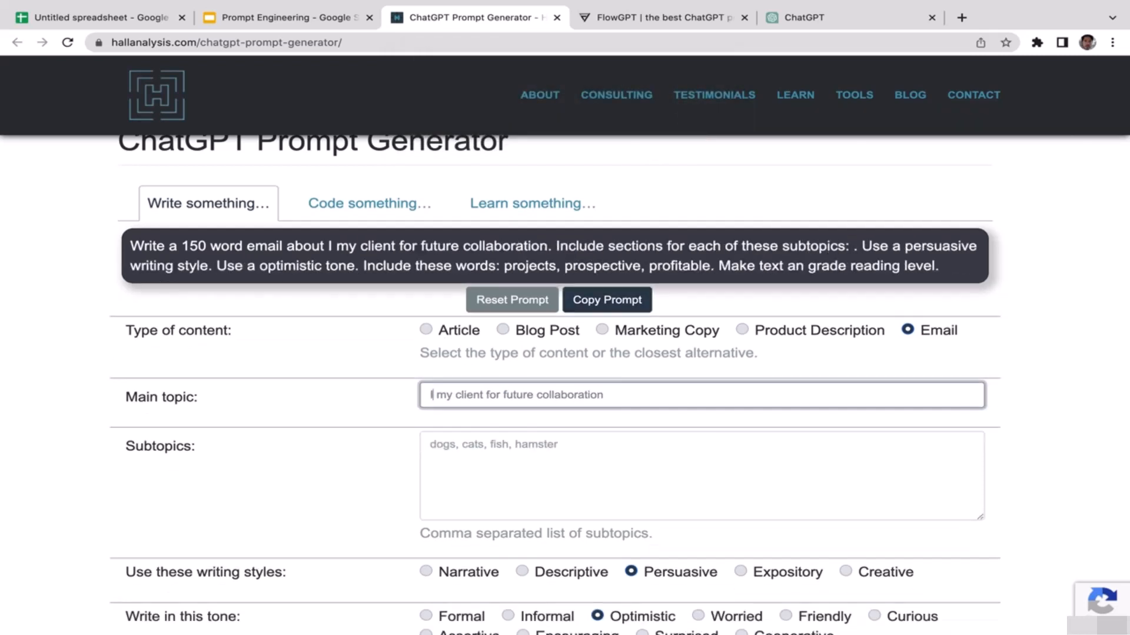
text(Invitation)
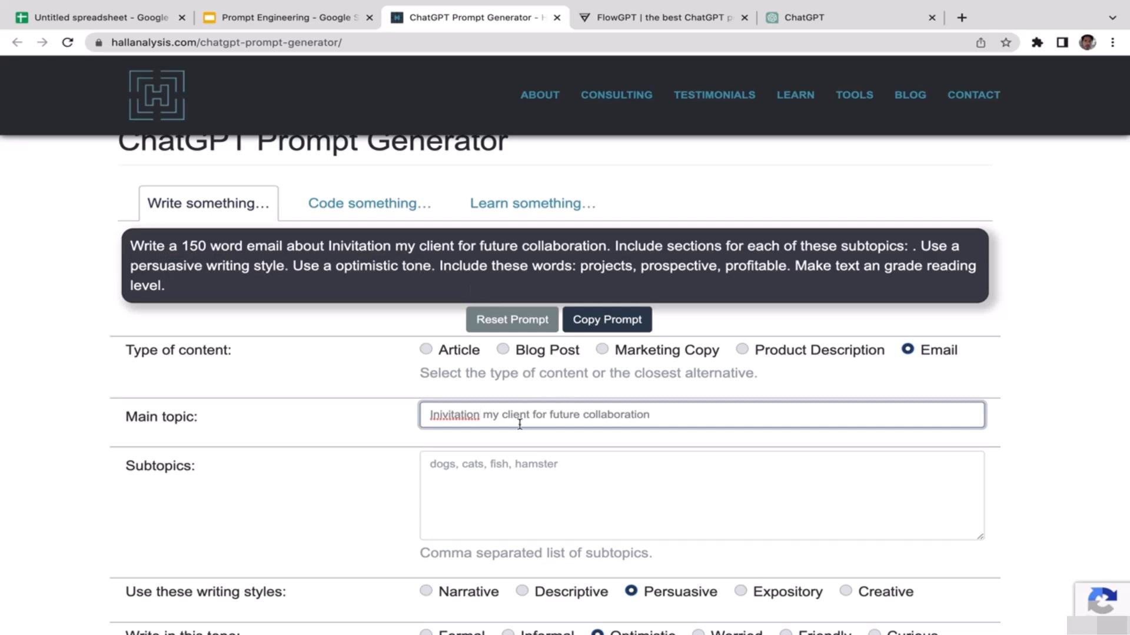
text(to)
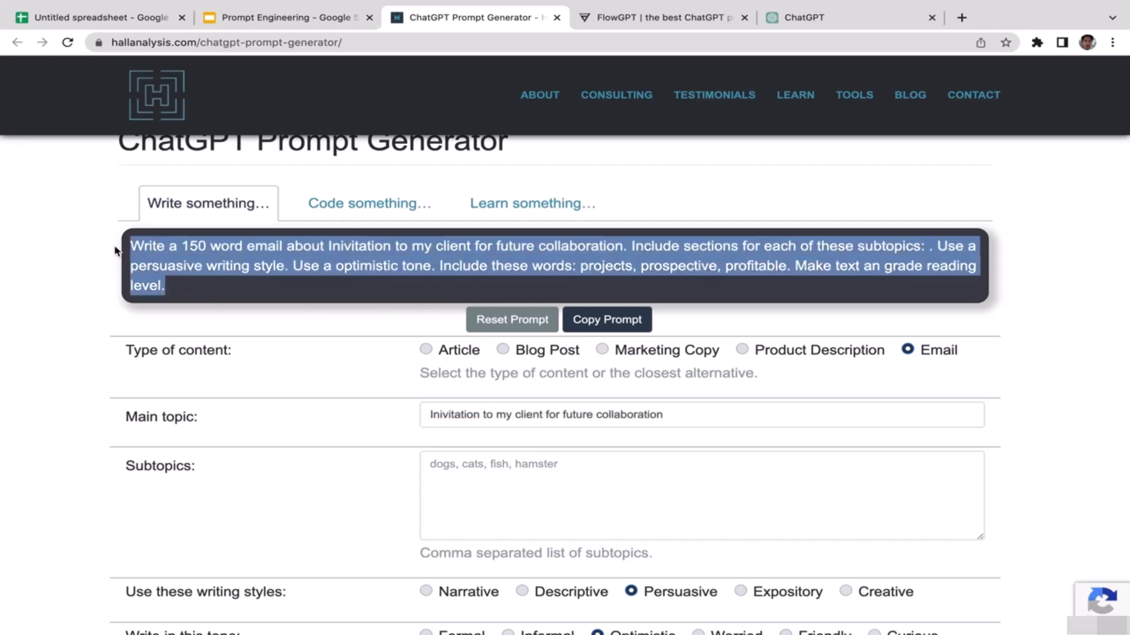
click(607, 319)
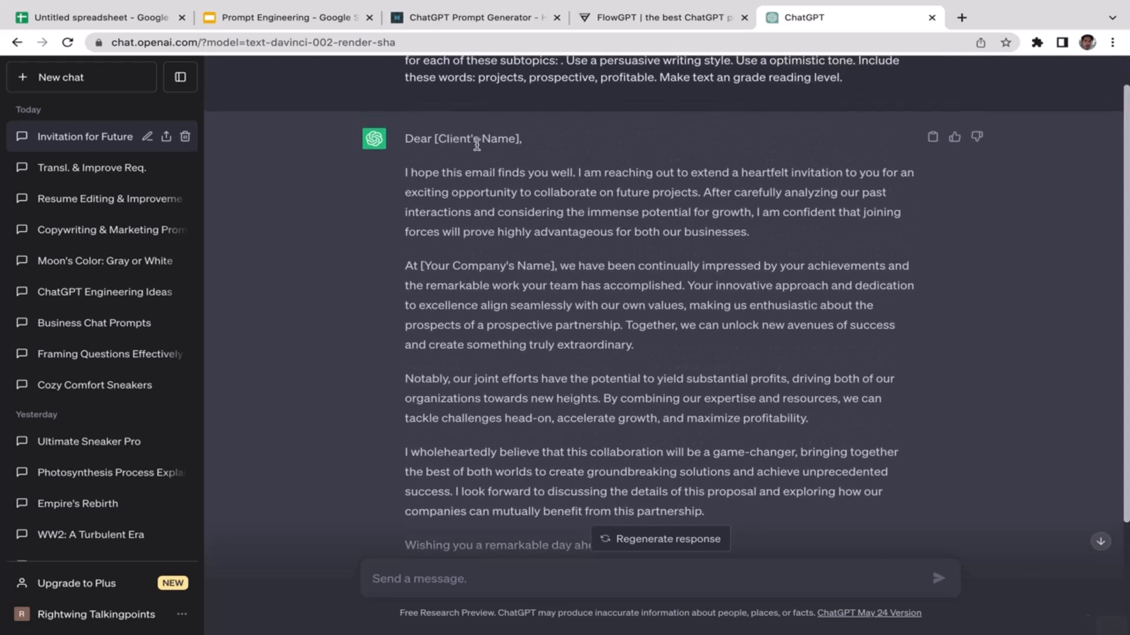
mouse_move(612, 169)
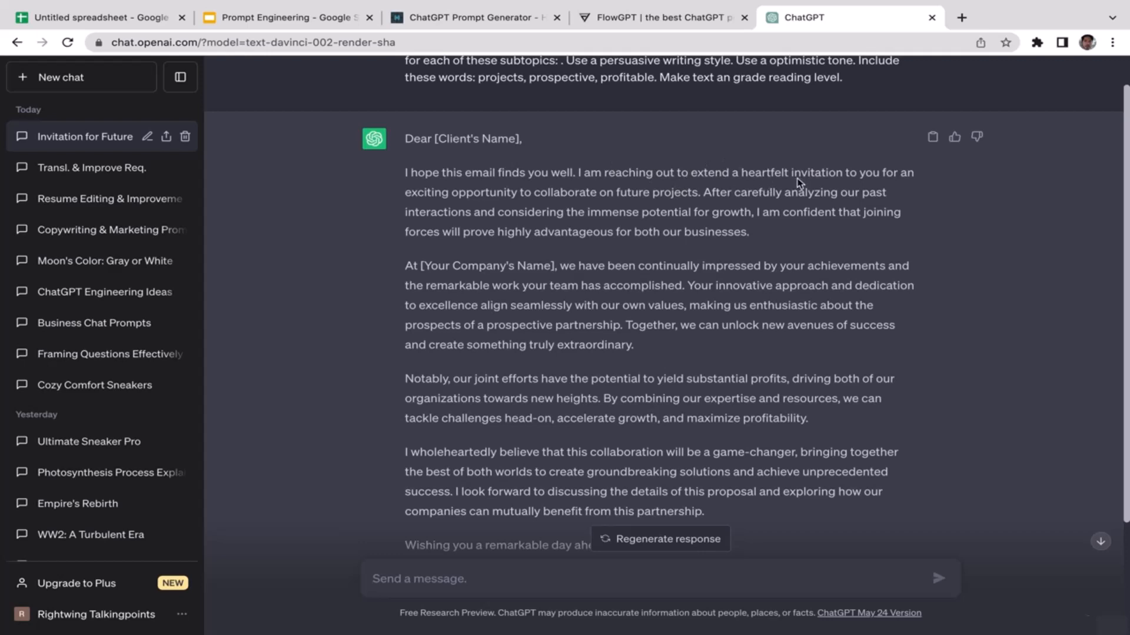
mouse_move(632, 228)
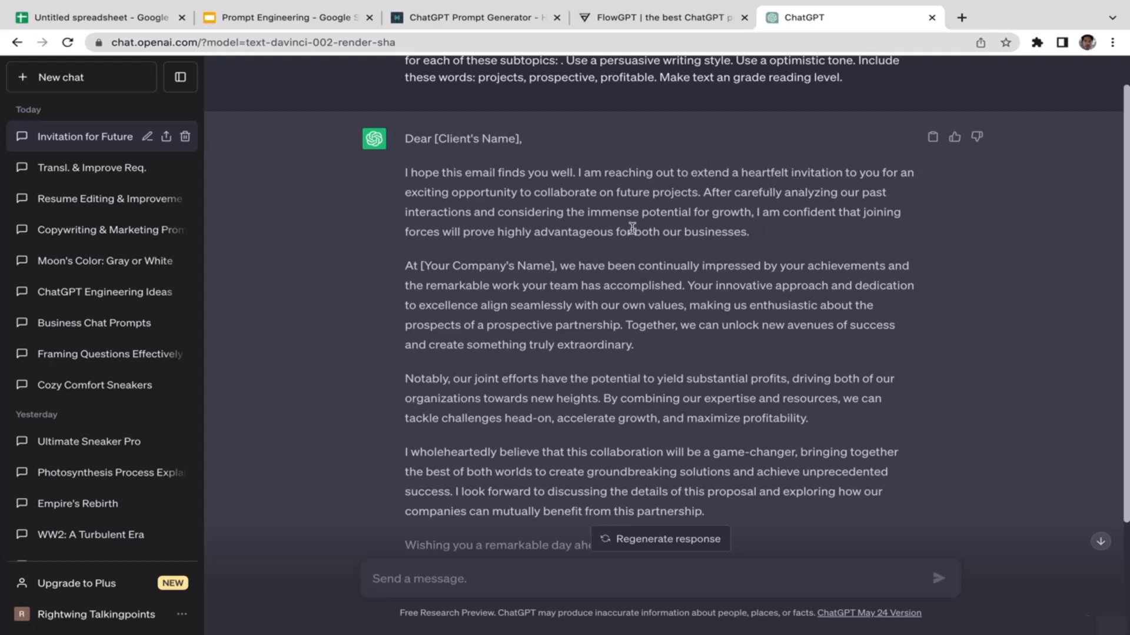
mouse_move(437, 216)
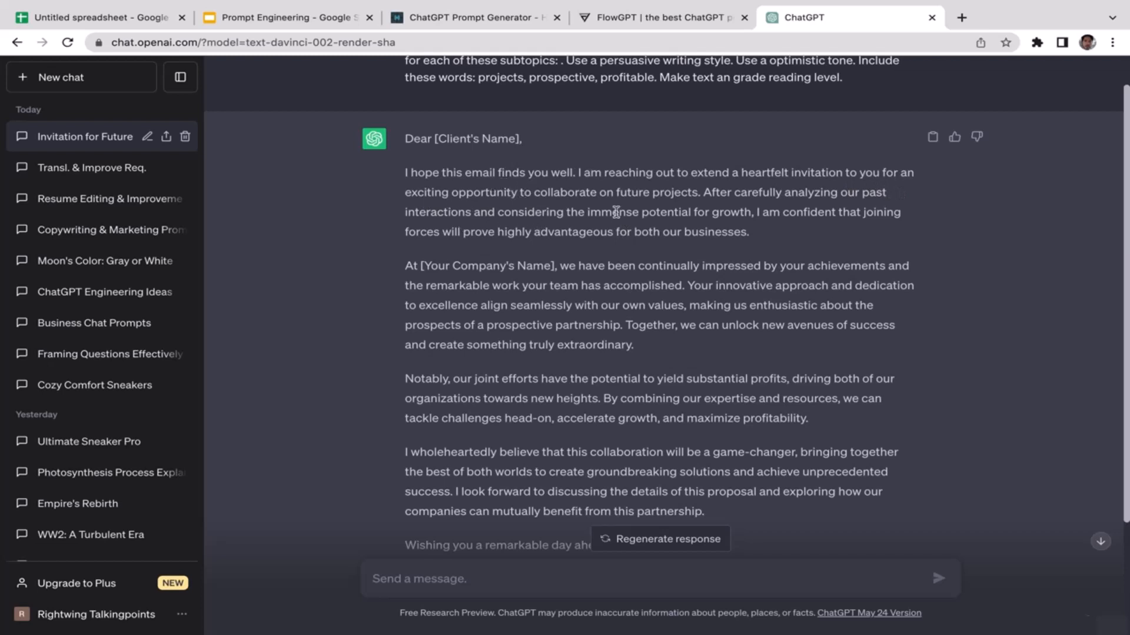
mouse_move(707, 208)
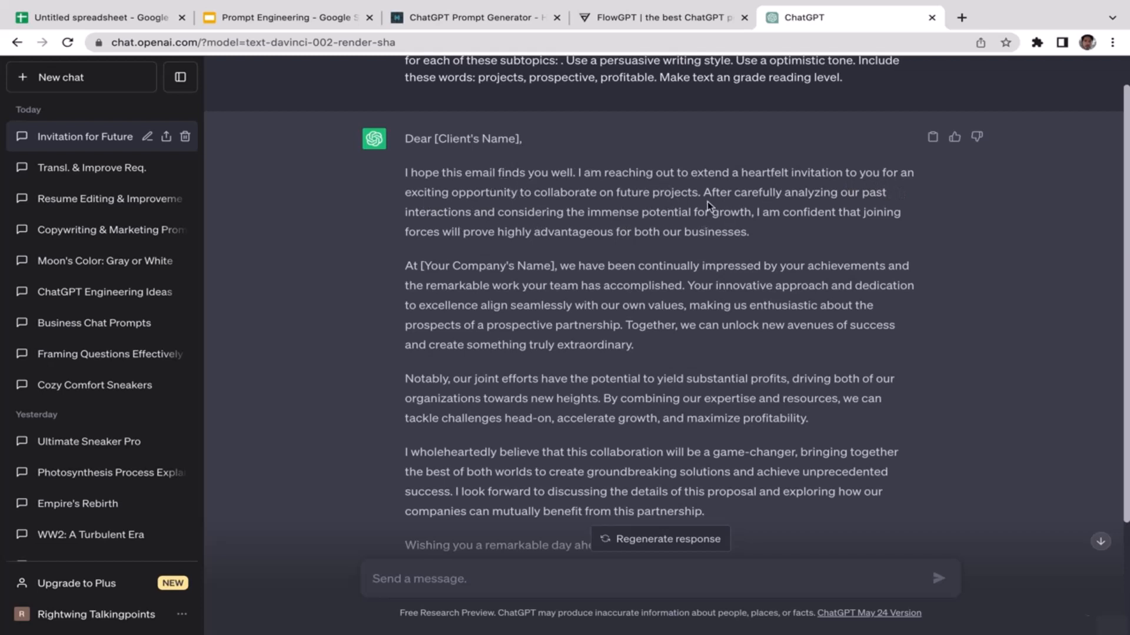
mouse_move(796, 228)
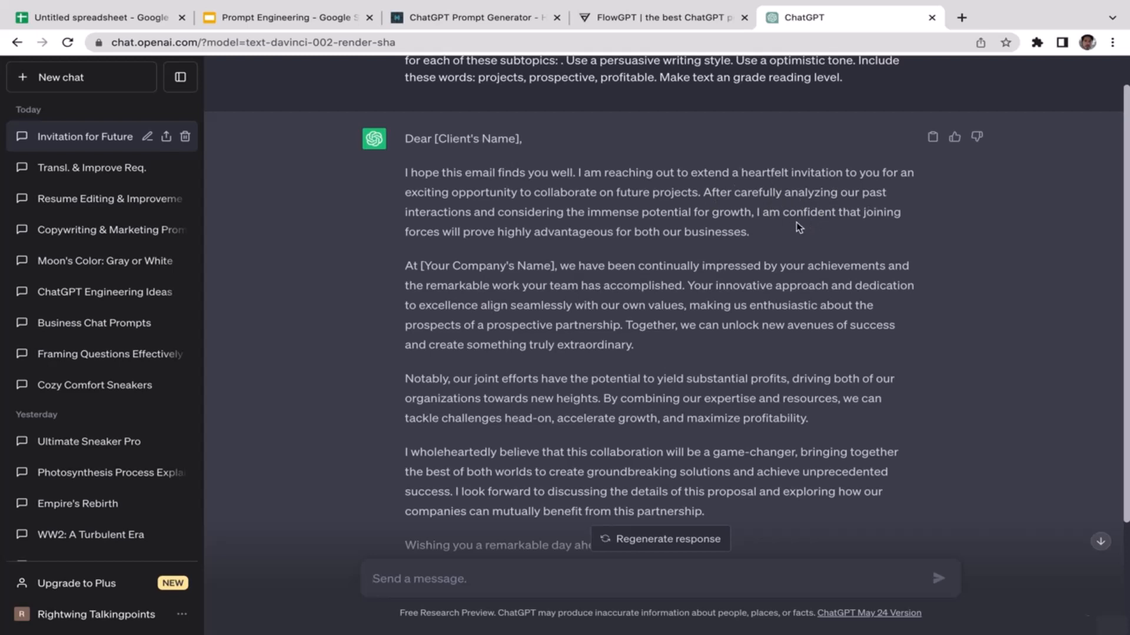
mouse_move(602, 193)
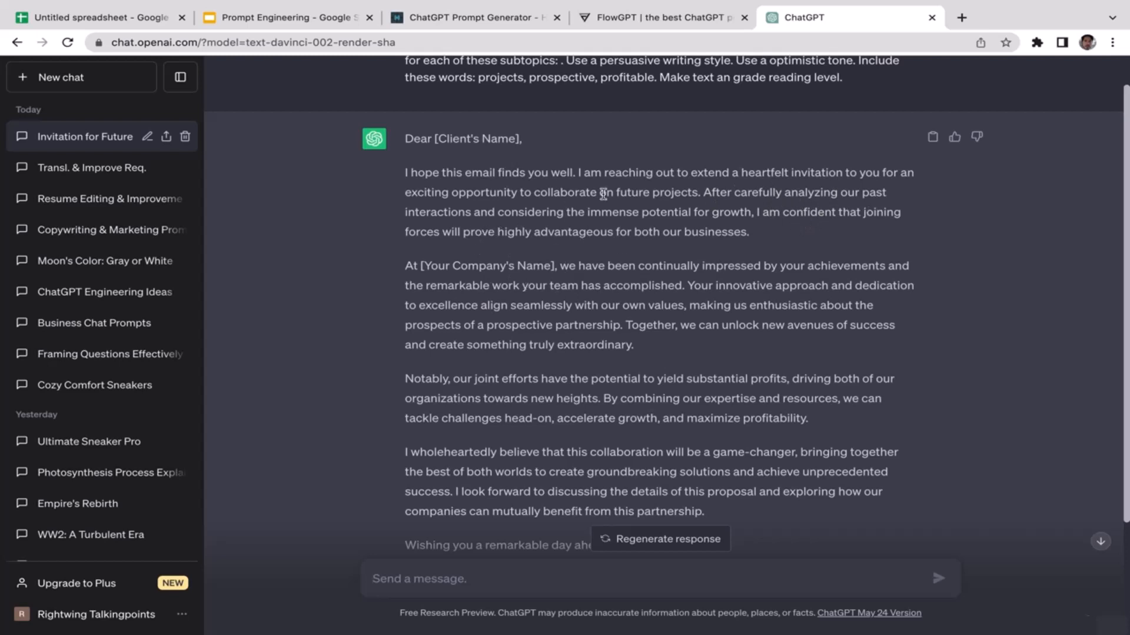
mouse_move(735, 210)
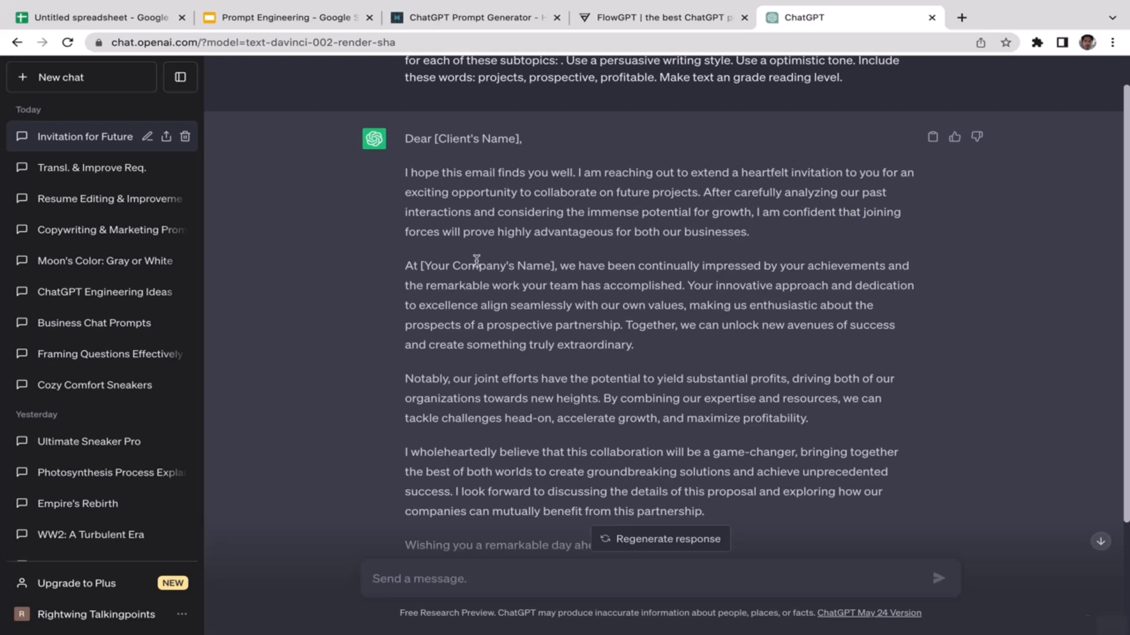
mouse_move(544, 258)
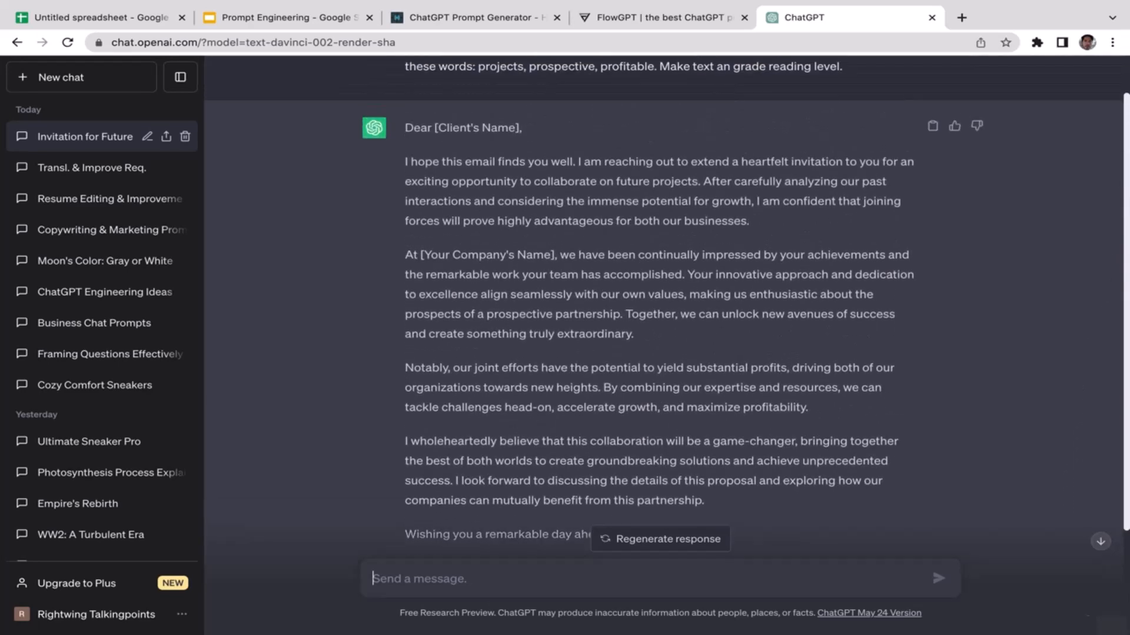
Scroll through ChatGPT's generated invitation email back up to the pasted prompt.
scroll(down, 3)
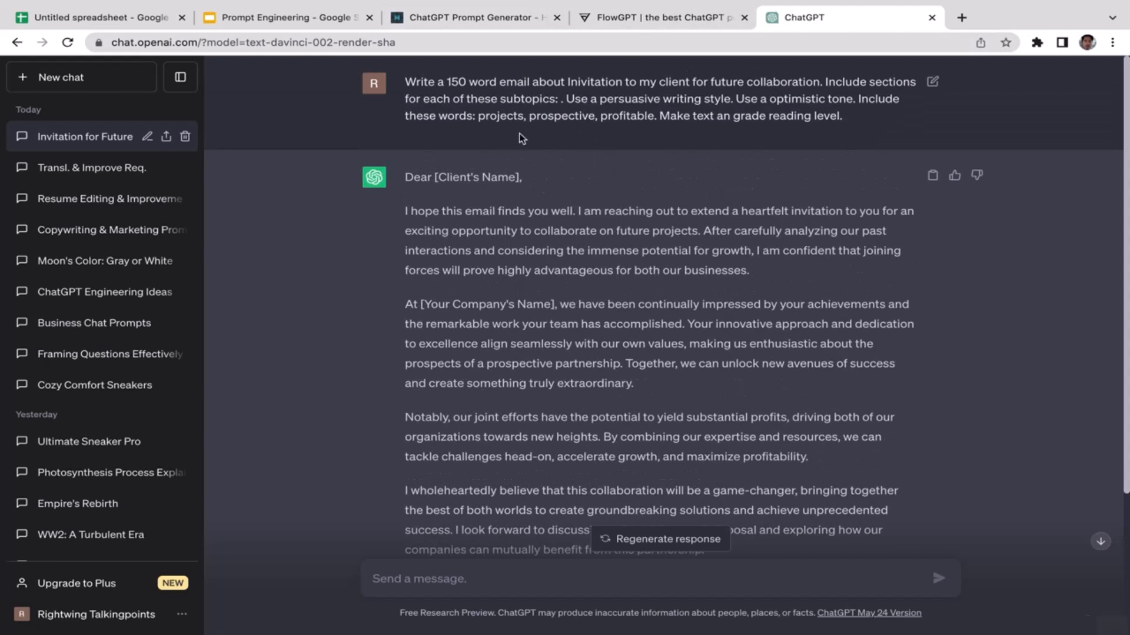
mouse_move(553, 426)
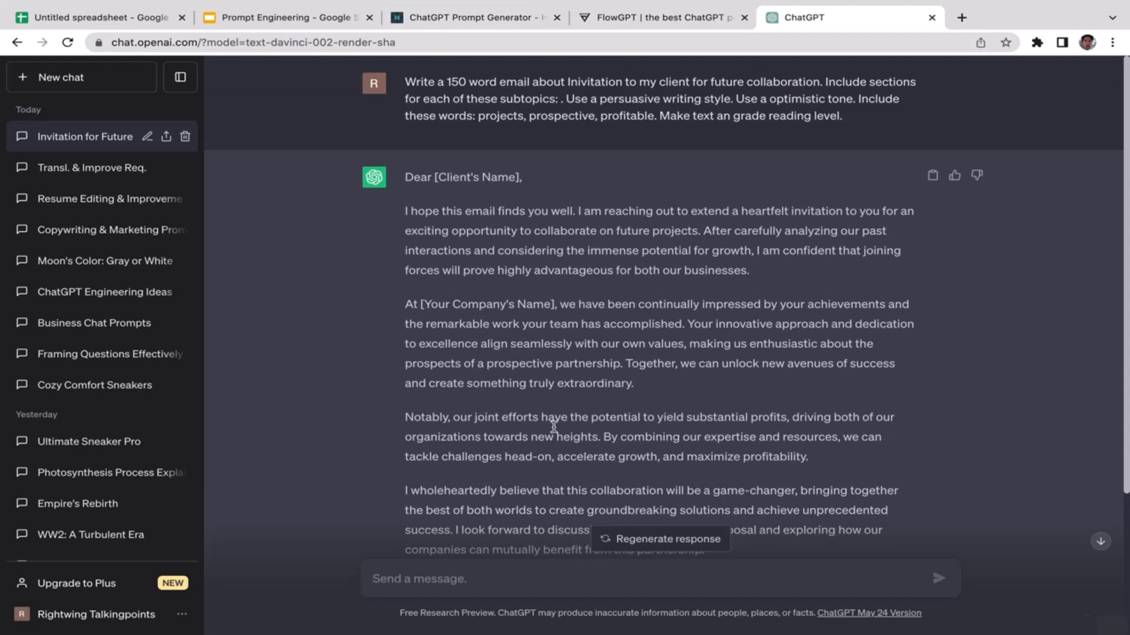
Switch to FlowGPT and search the prompt library for 'email'.
click(474, 16)
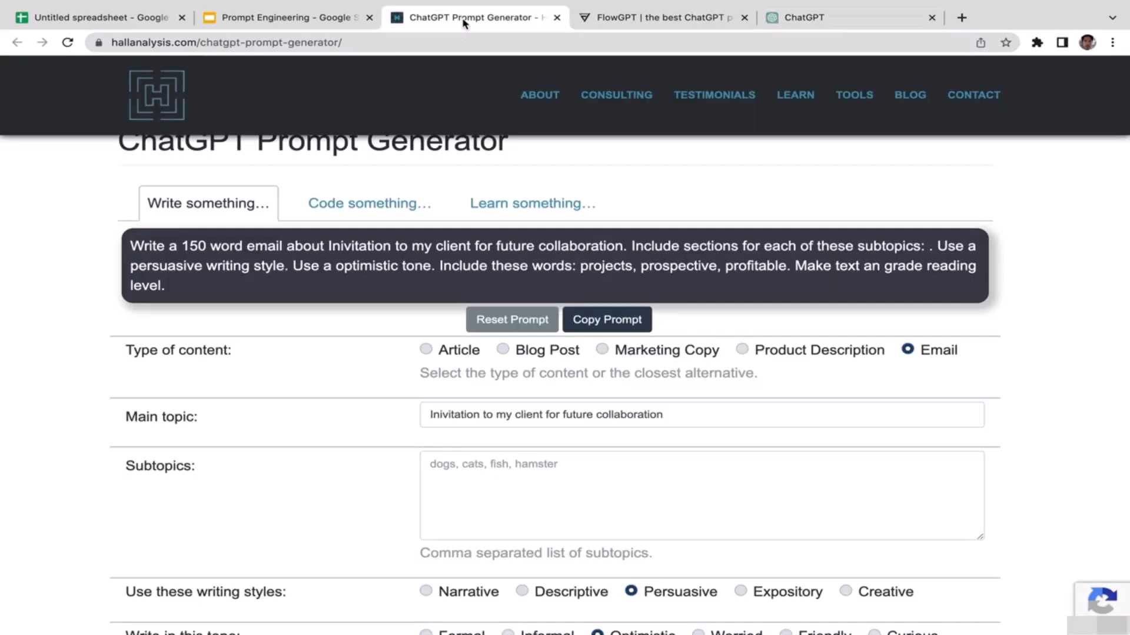
click(659, 17)
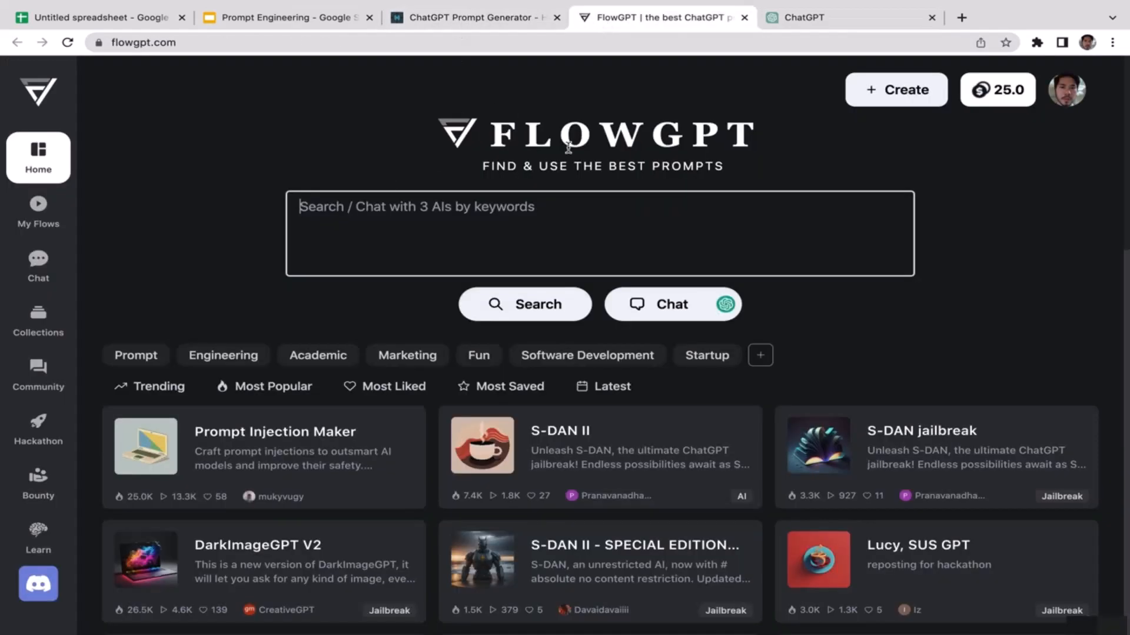
click(850, 18)
text(email)
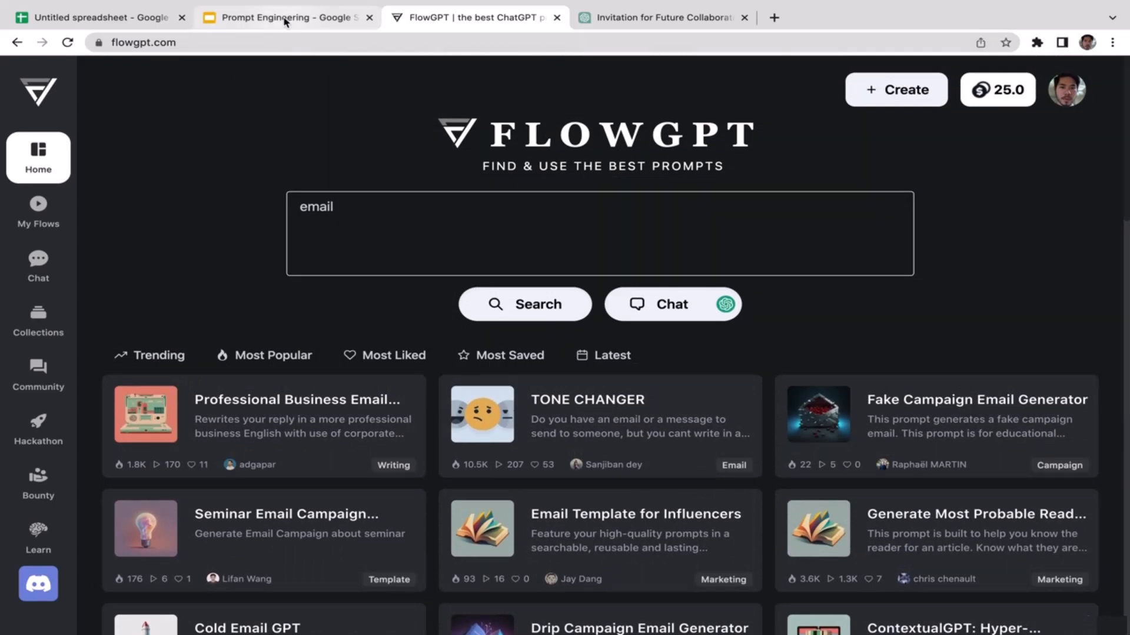
mouse_move(285, 18)
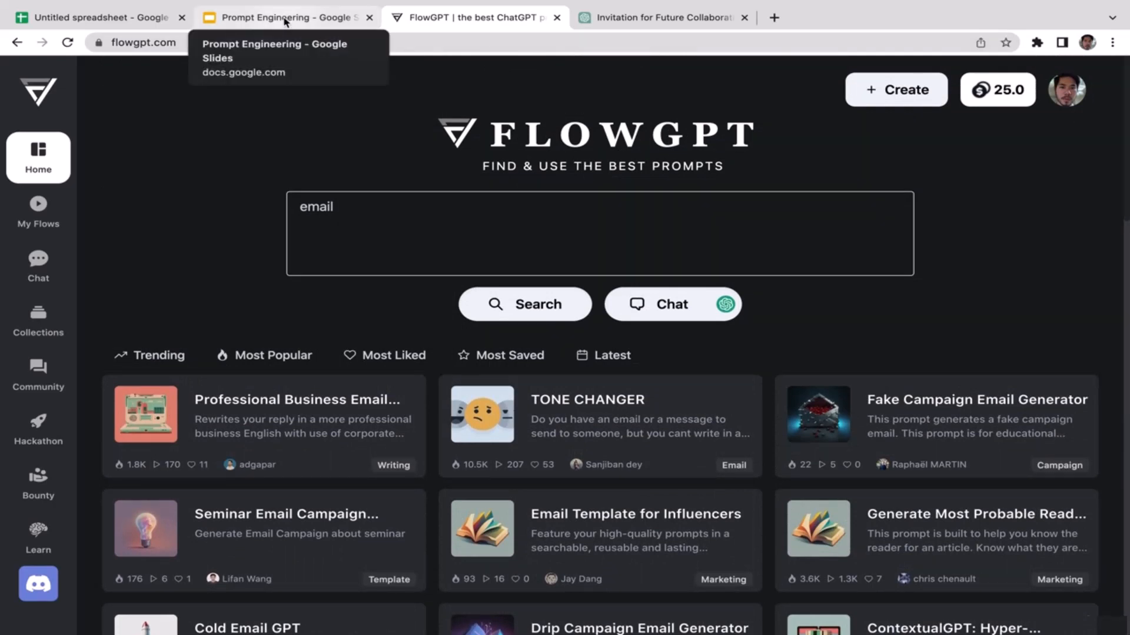
mouse_move(166, 82)
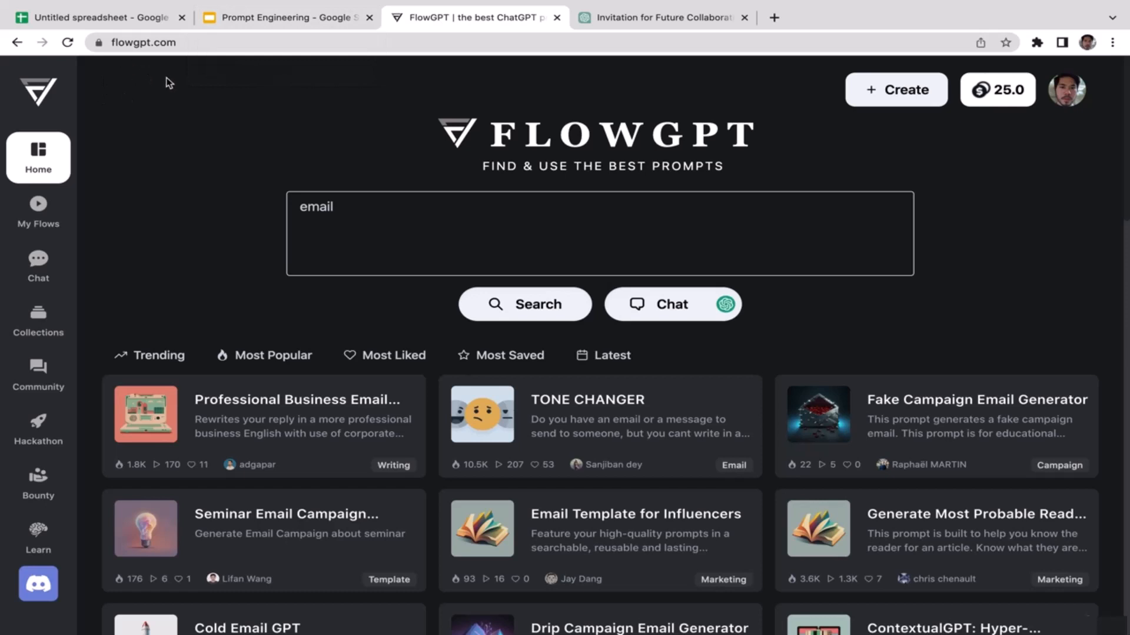
mouse_move(270, 101)
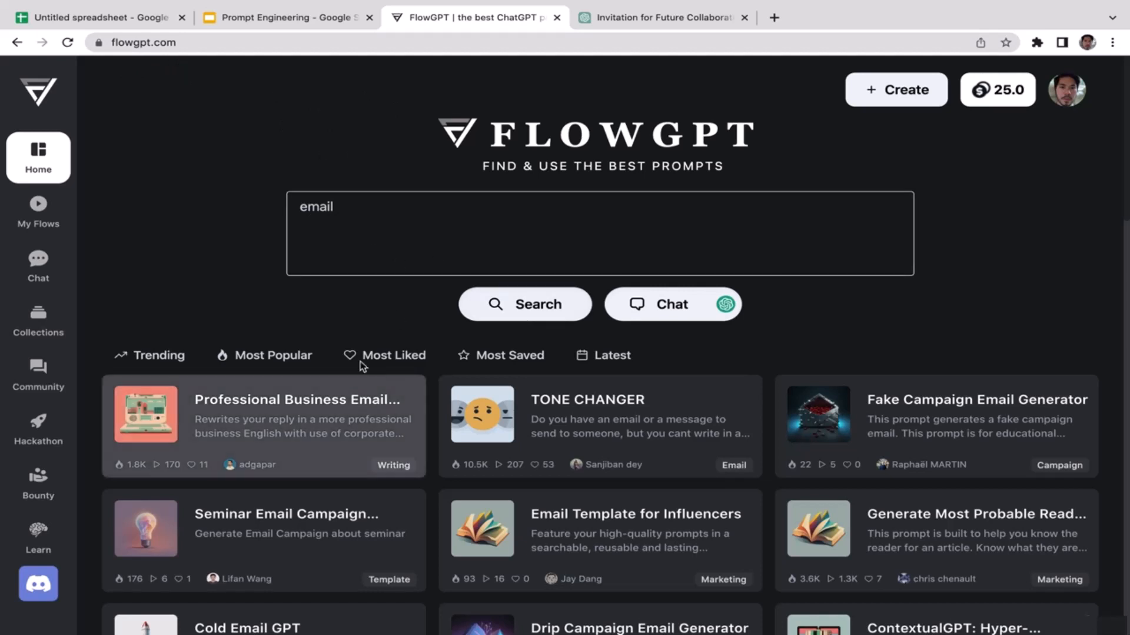
Scroll the email prompt results down to the Email Generator card.
scroll(down, 3)
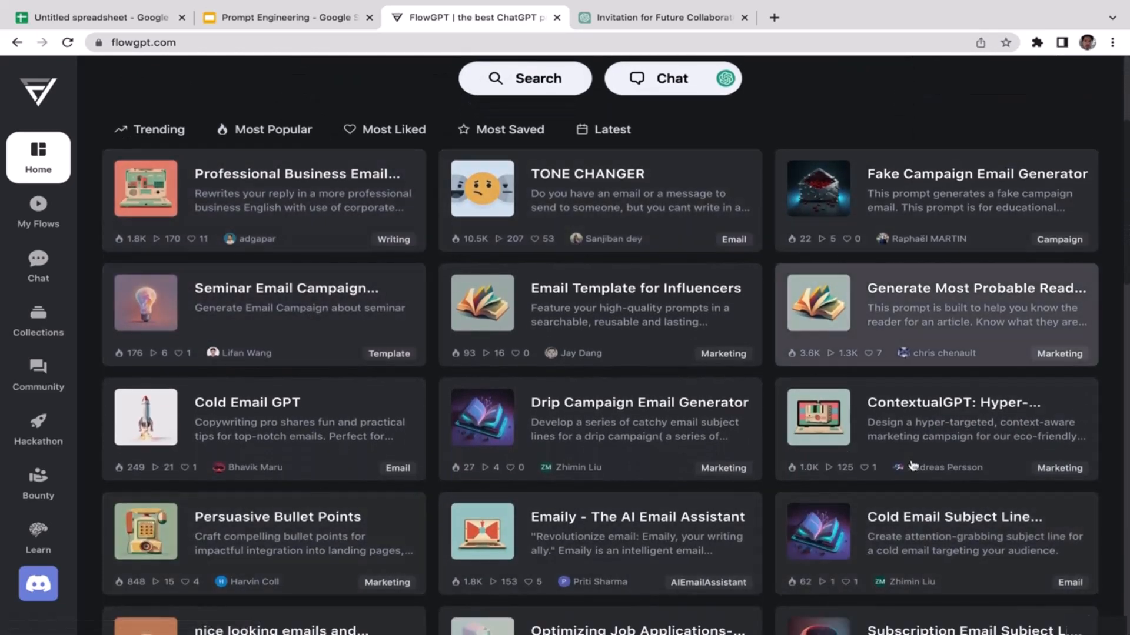
mouse_move(864, 262)
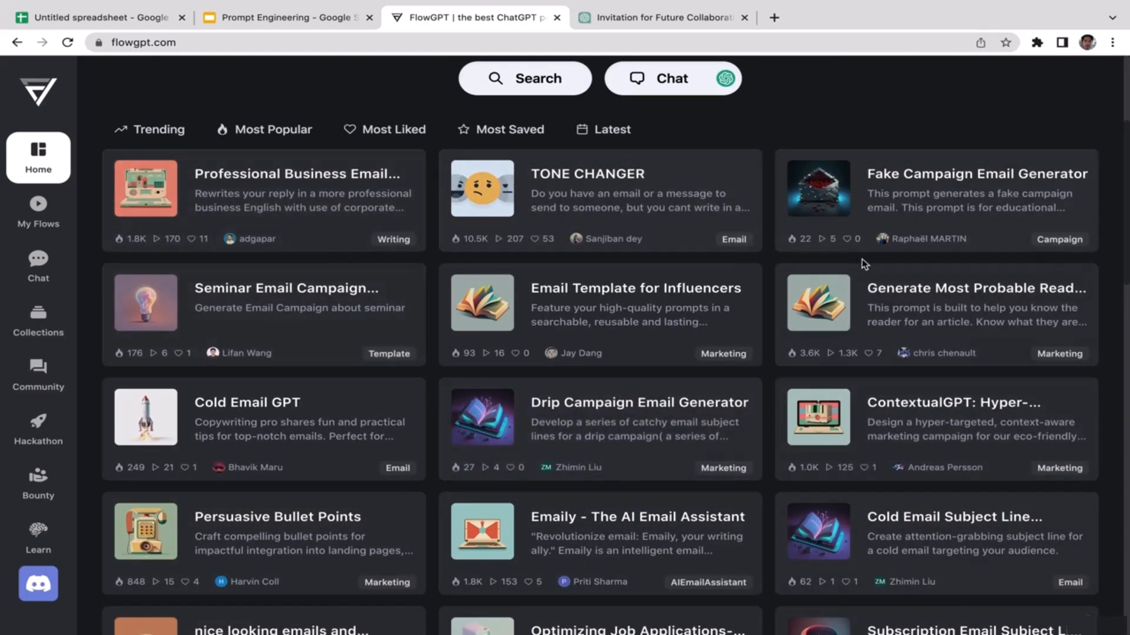
mouse_move(252, 200)
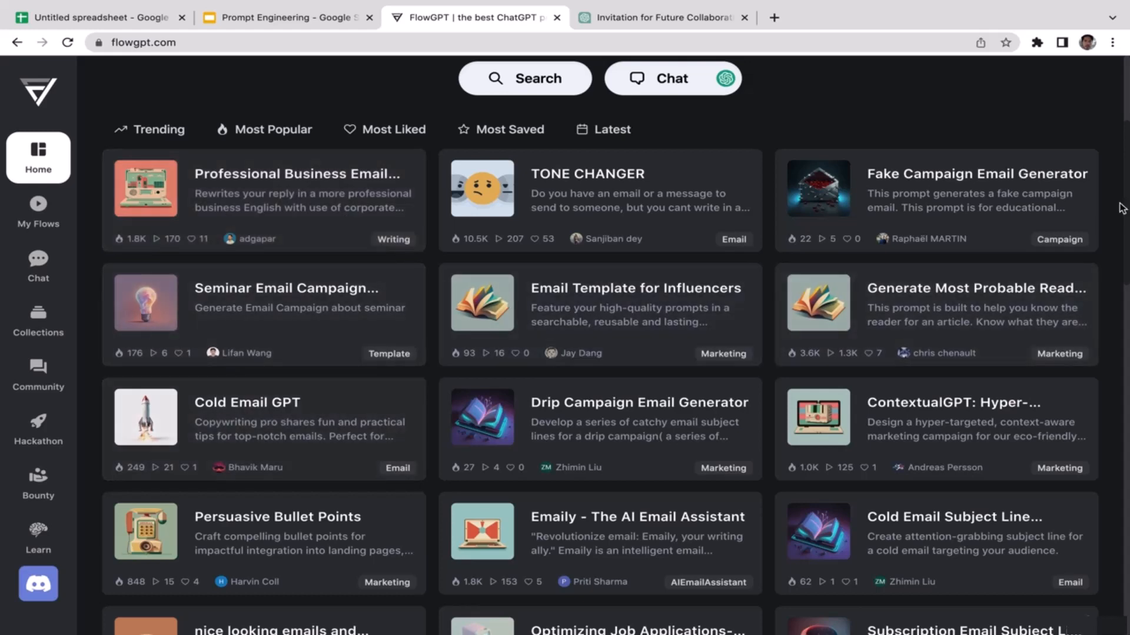
scroll(down, 3)
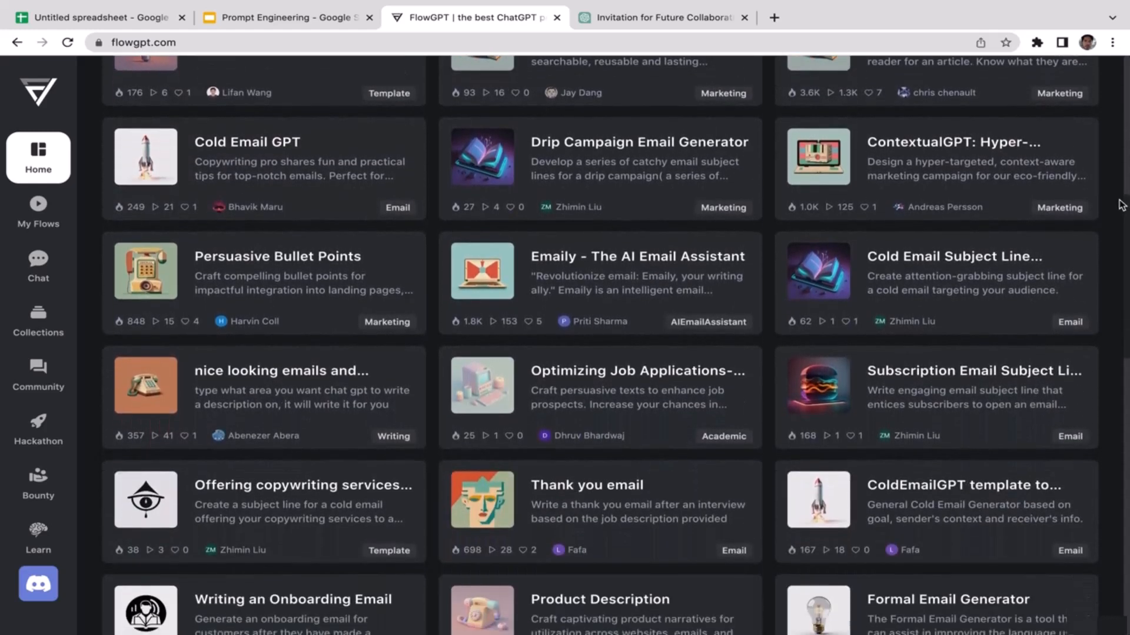
scroll(down, 3)
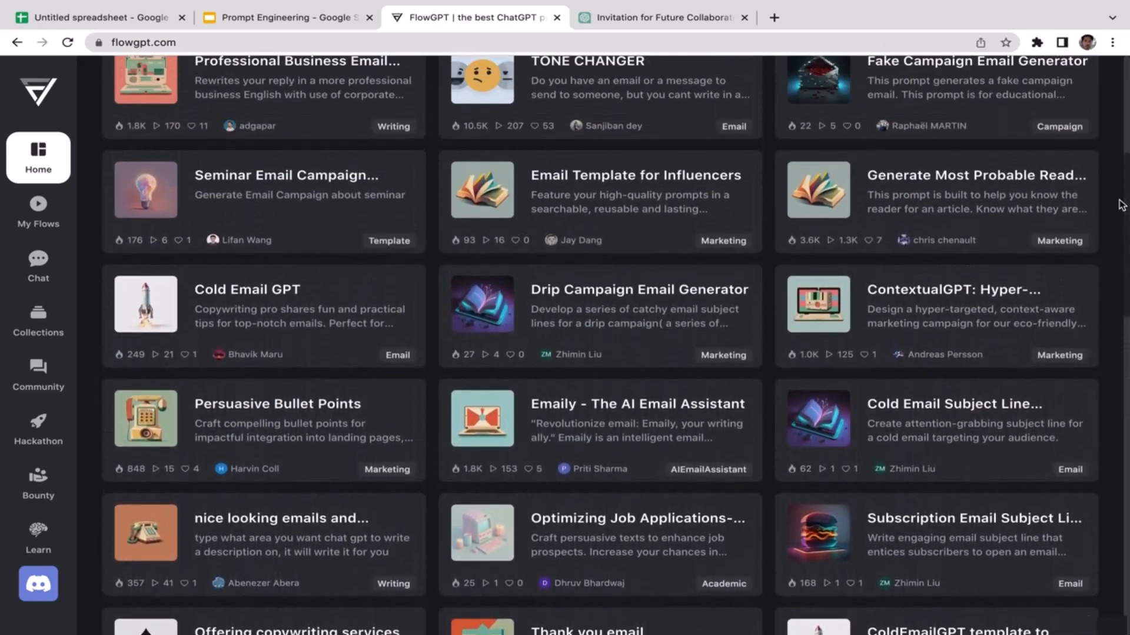
scroll(down, 3)
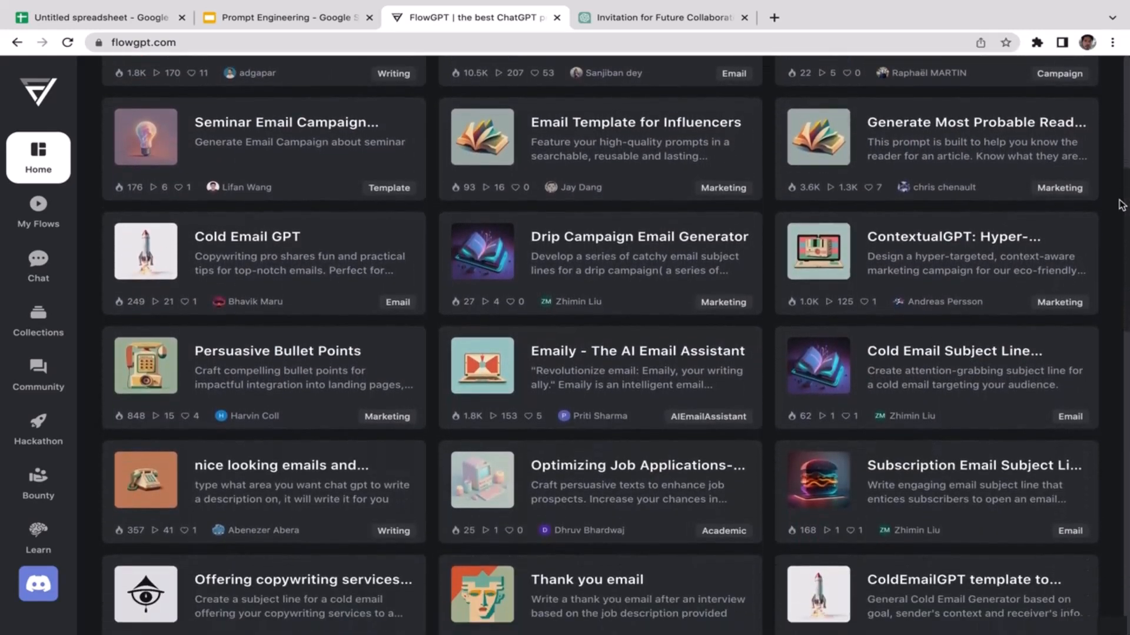
scroll(down, 3)
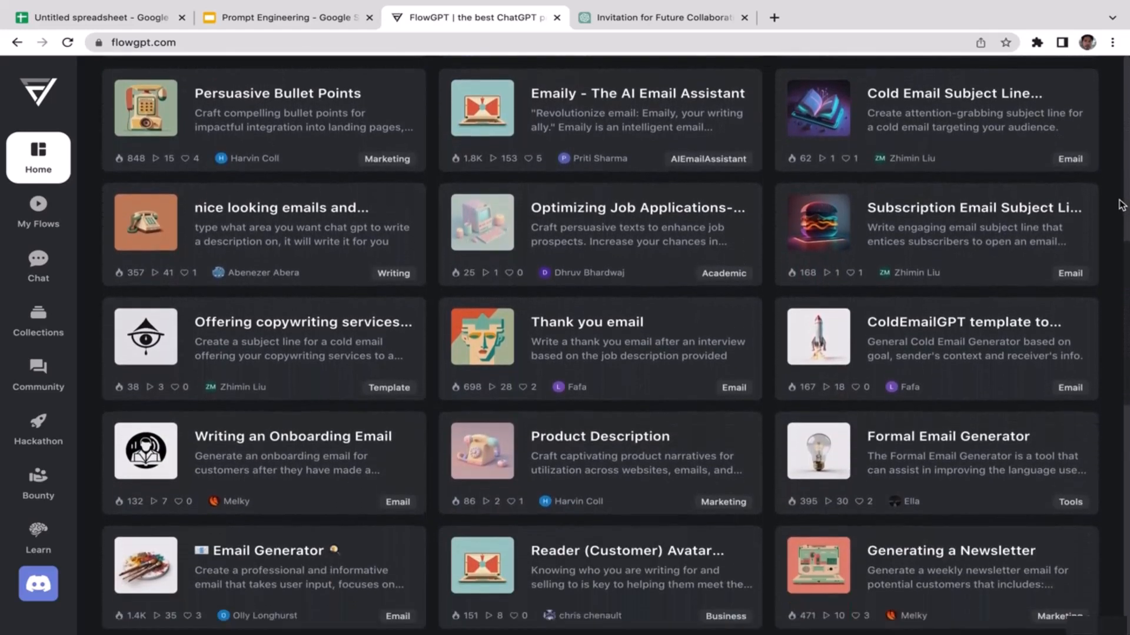
scroll(down, 3)
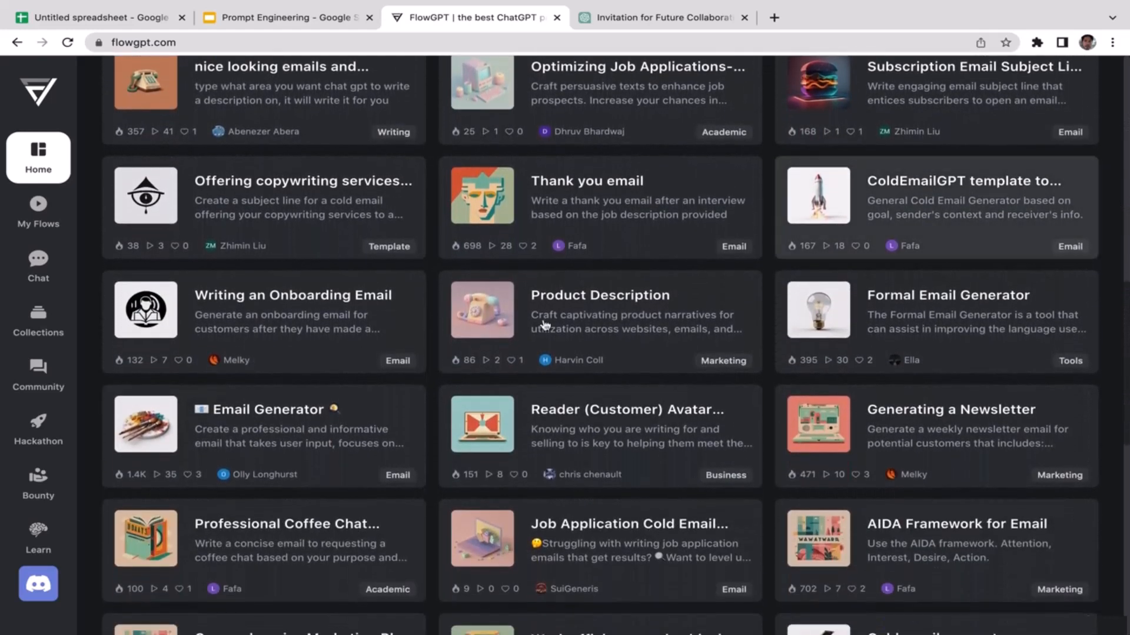
mouse_move(292, 439)
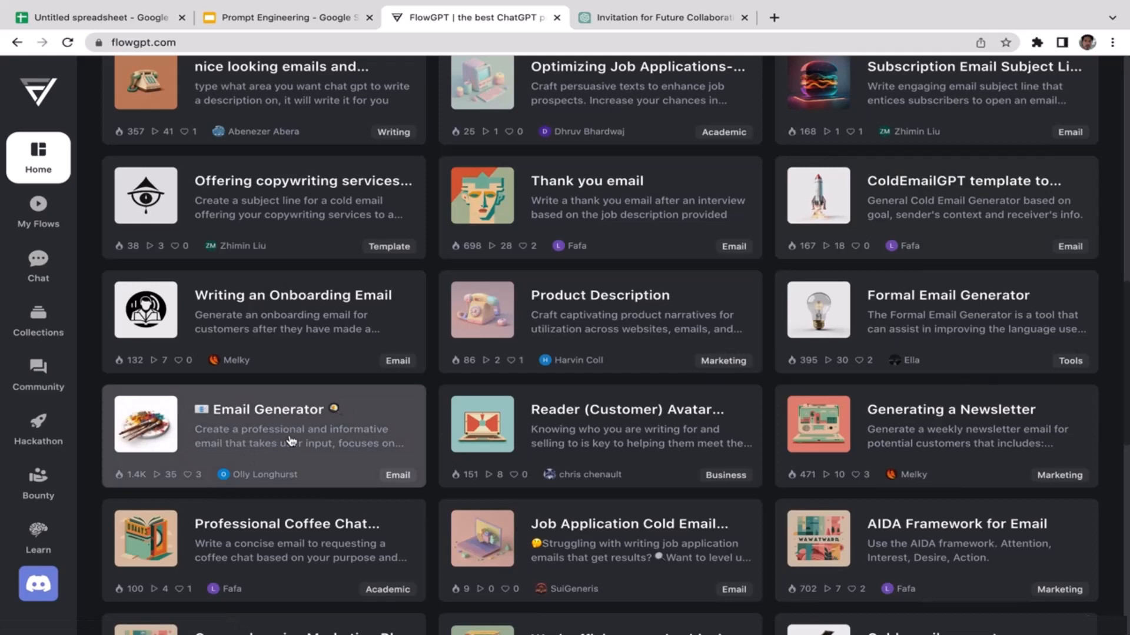
In the Email Generator form, replace the sample recipient with Mr Johnson.
click(263, 425)
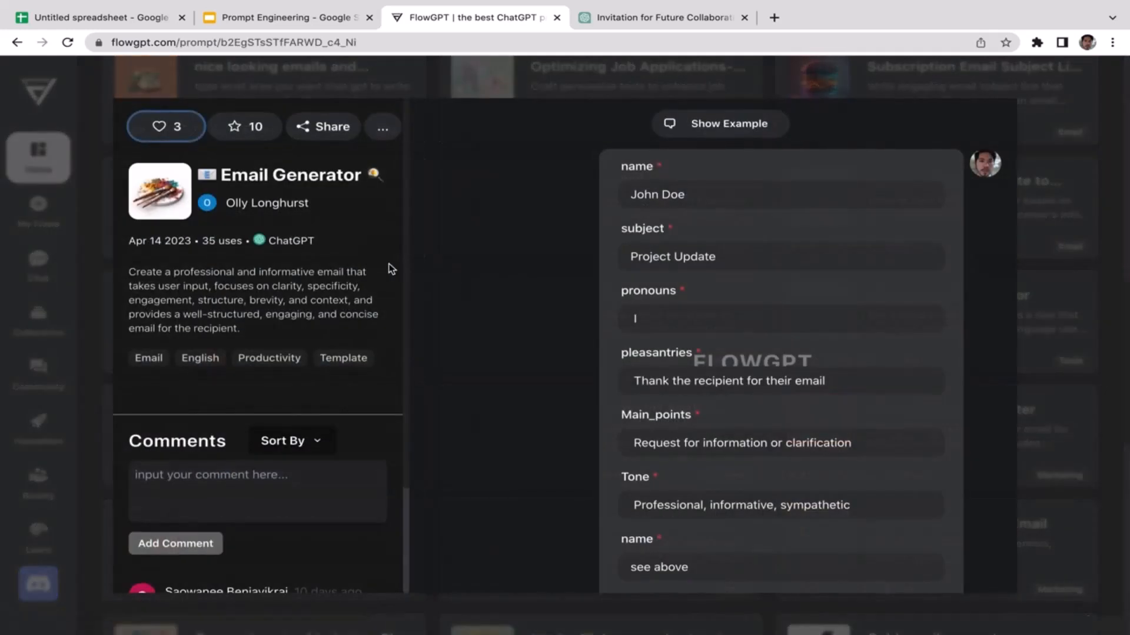
mouse_move(258, 319)
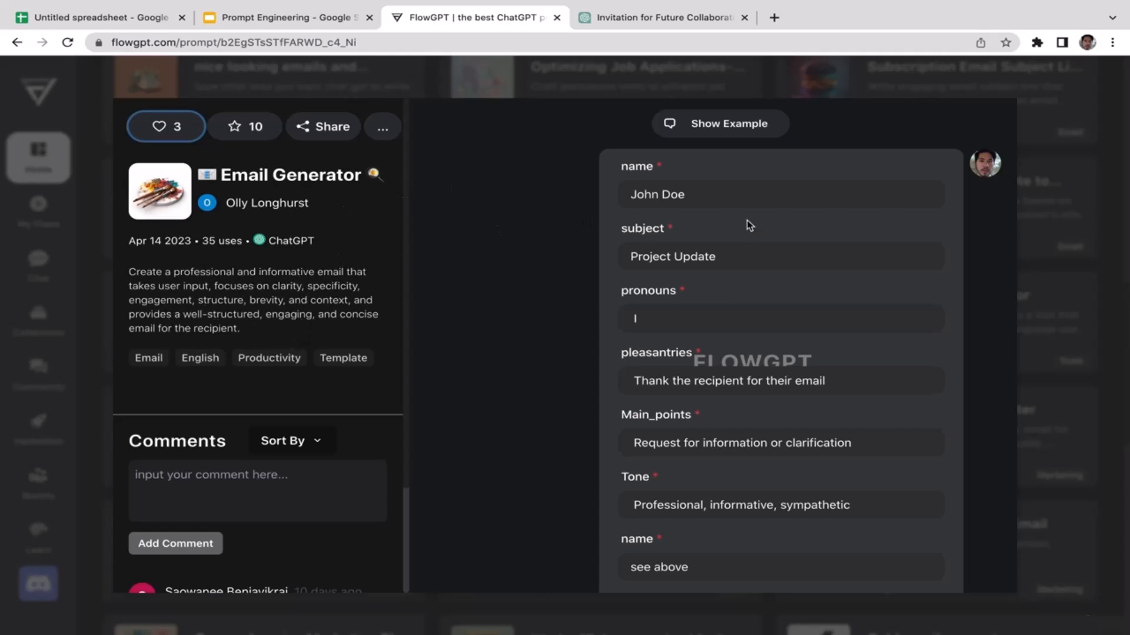
mouse_move(244, 332)
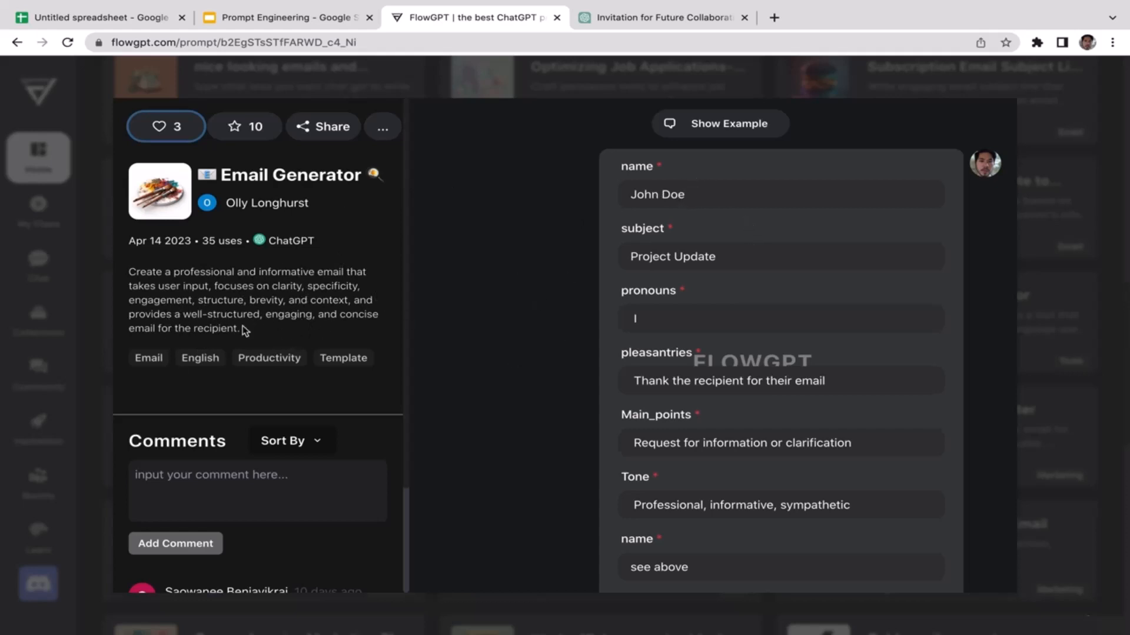
mouse_move(755, 214)
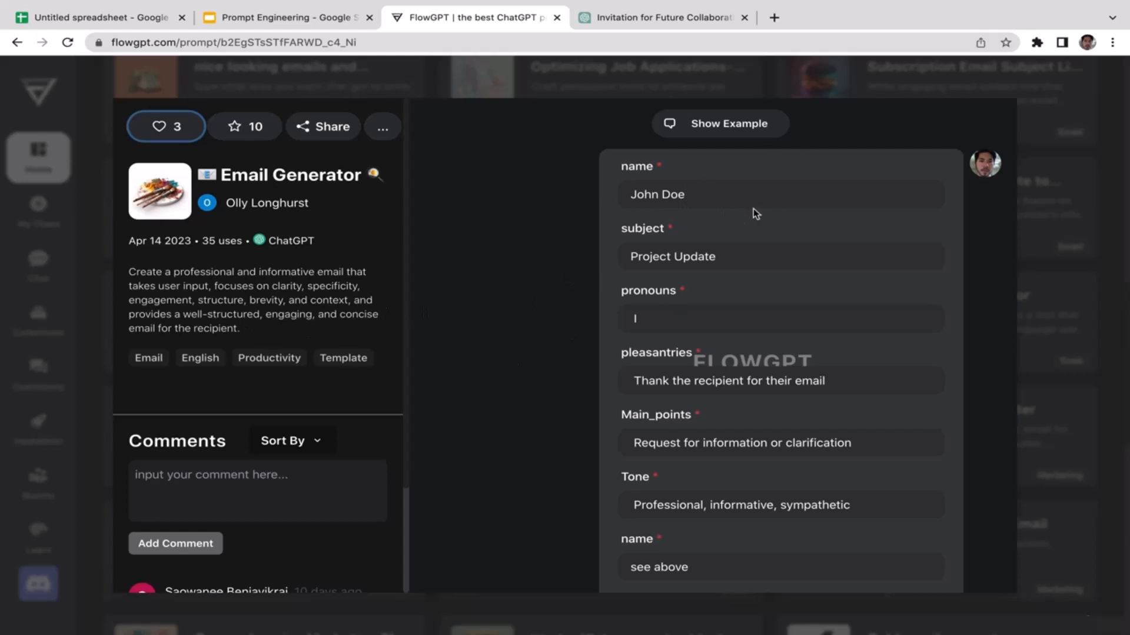
mouse_move(591, 407)
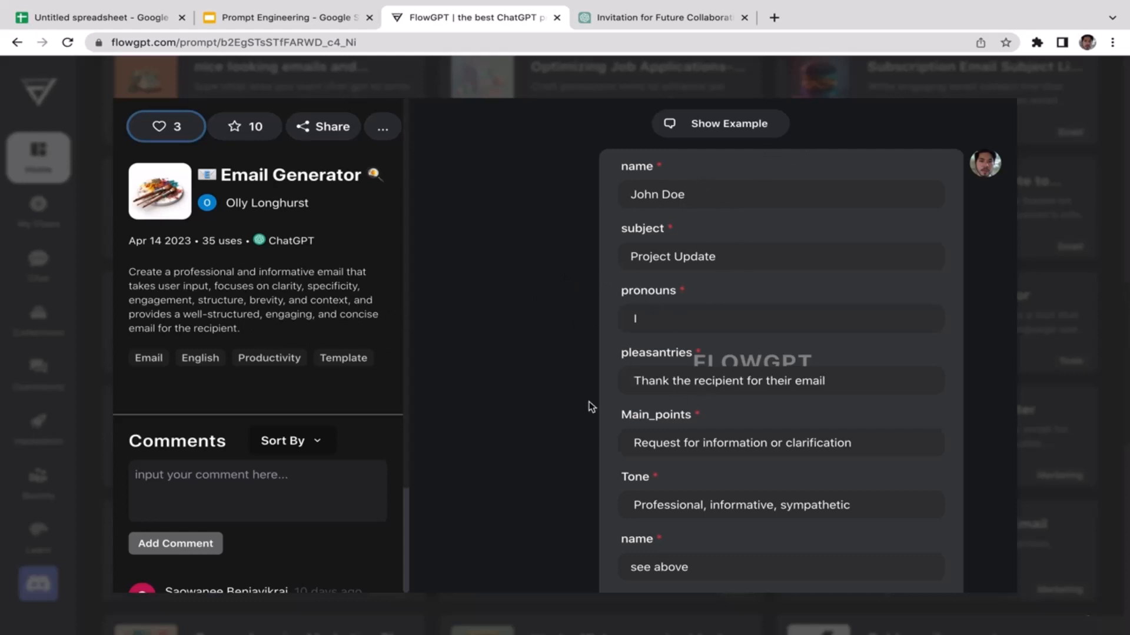
mouse_move(938, 275)
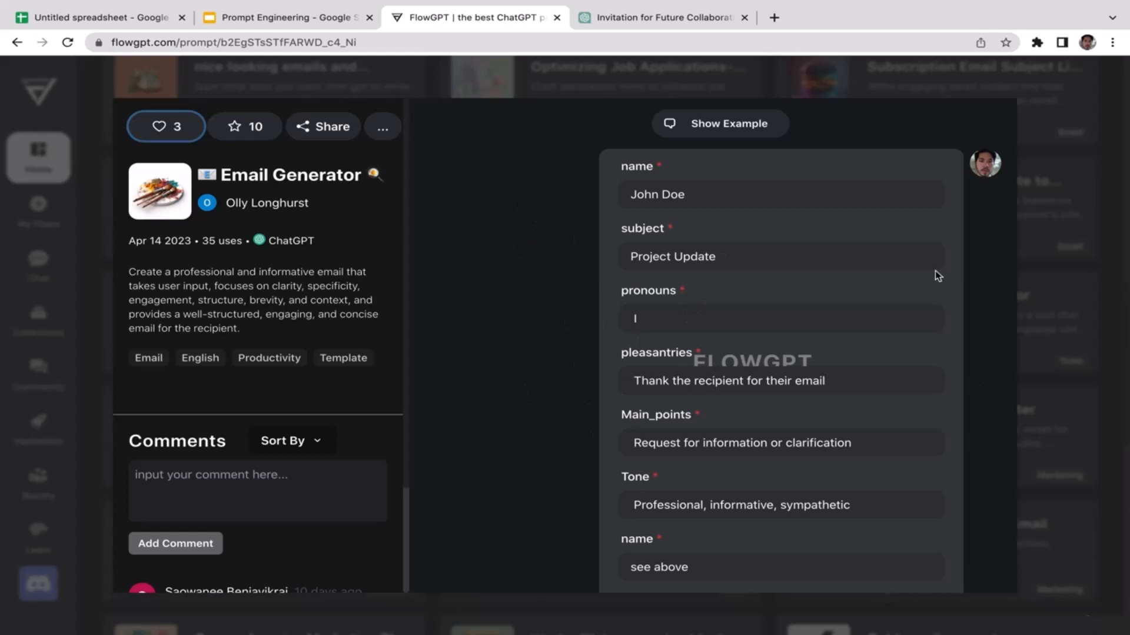
mouse_move(445, 326)
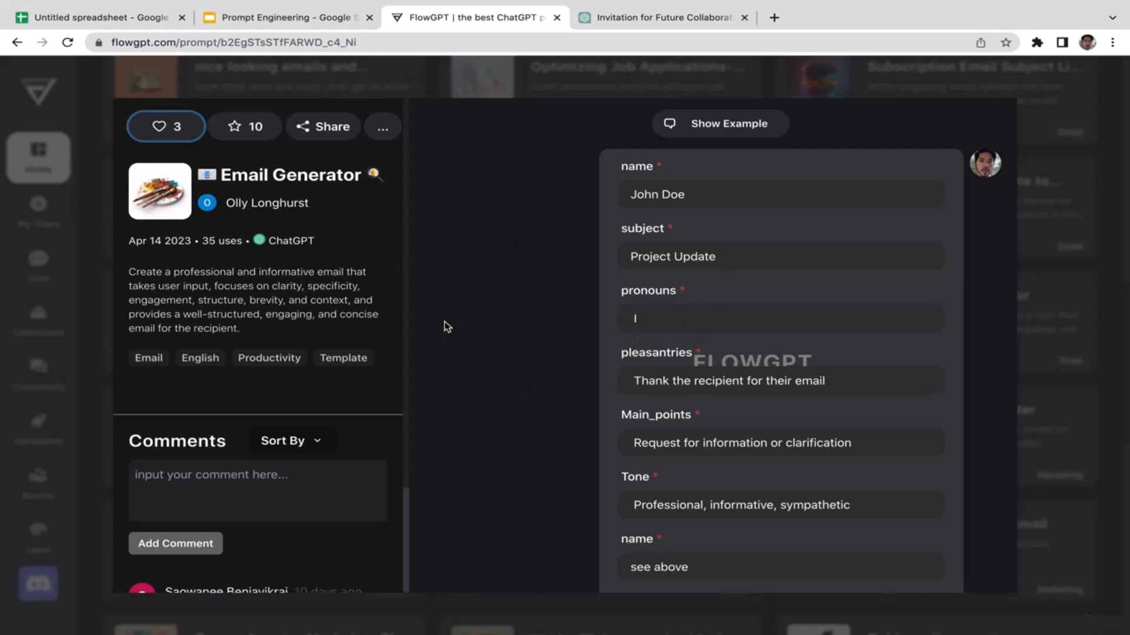
mouse_move(722, 235)
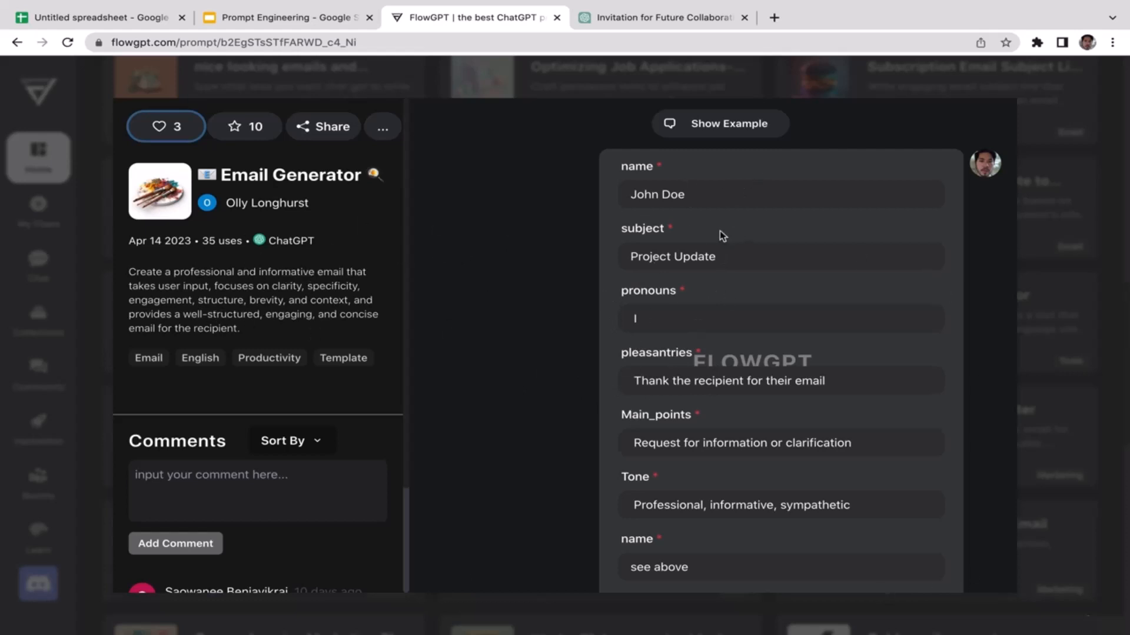
mouse_move(558, 265)
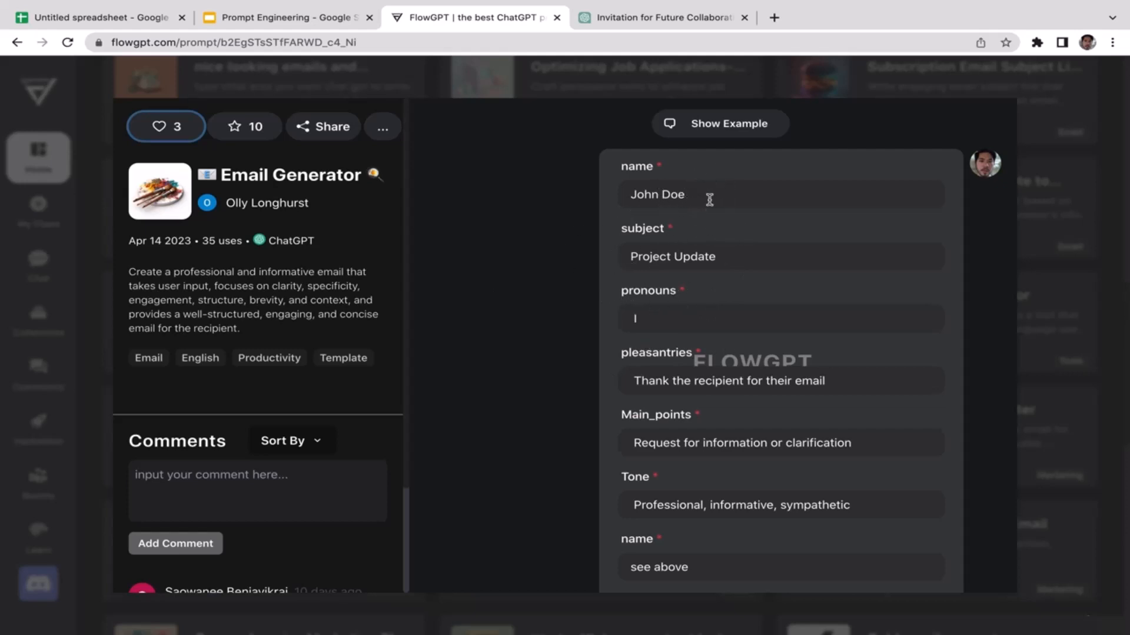
double_click(655, 194)
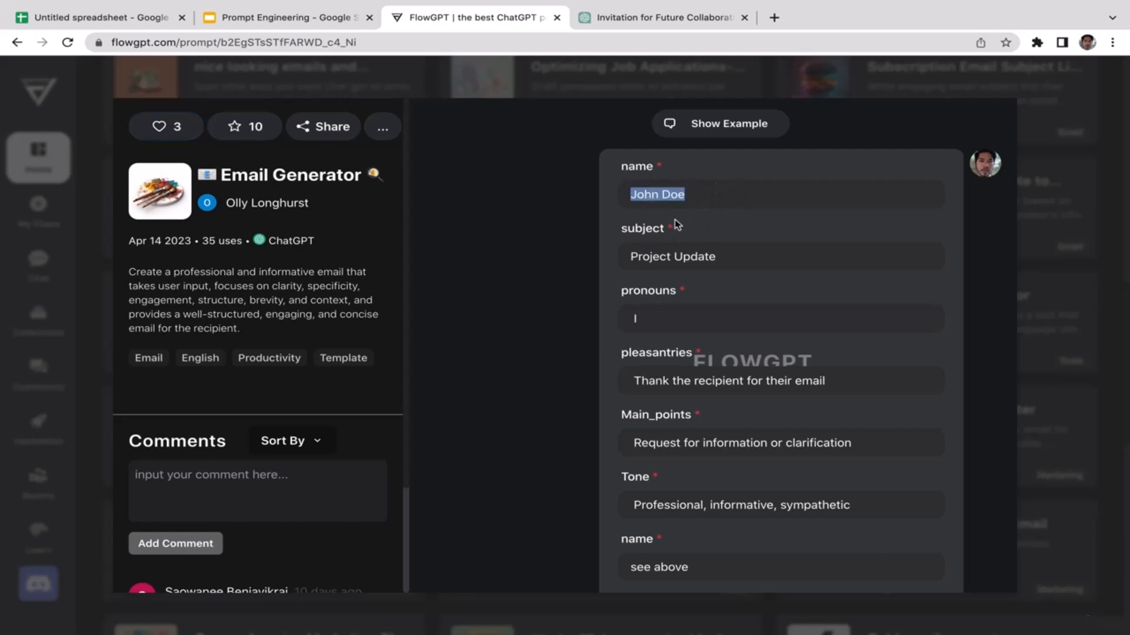
mouse_move(636, 287)
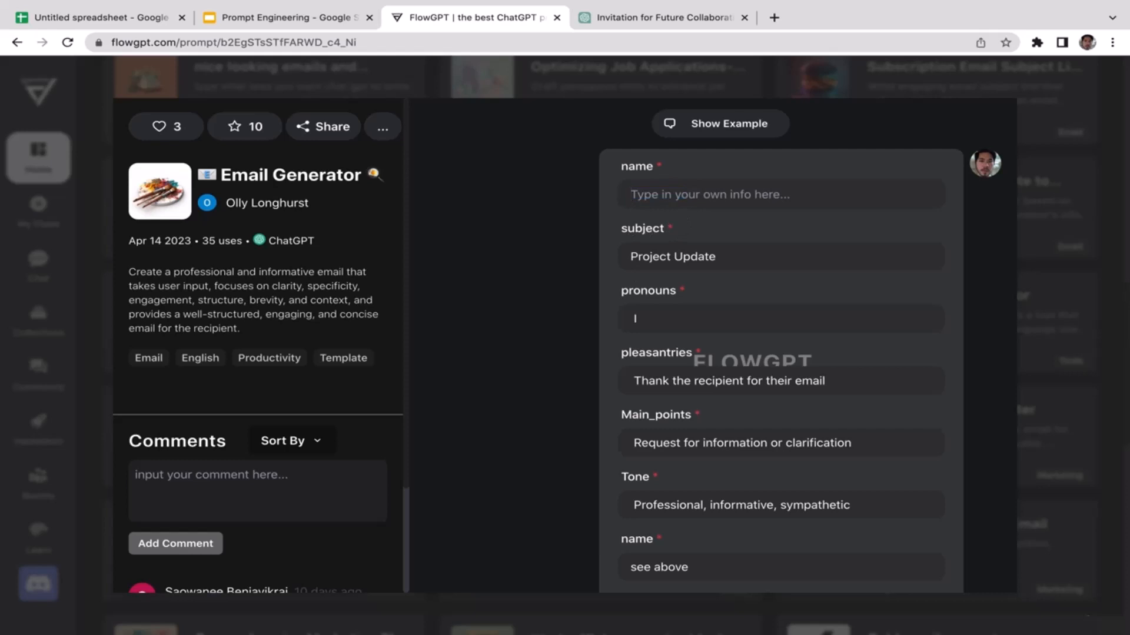
text(M)
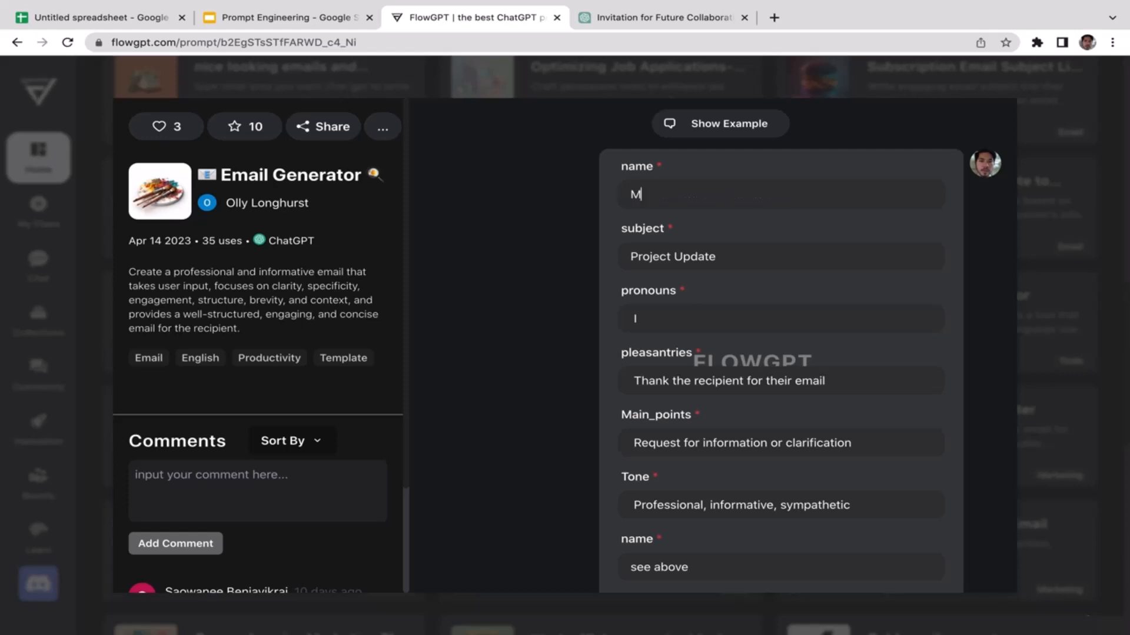
text(r Jons)
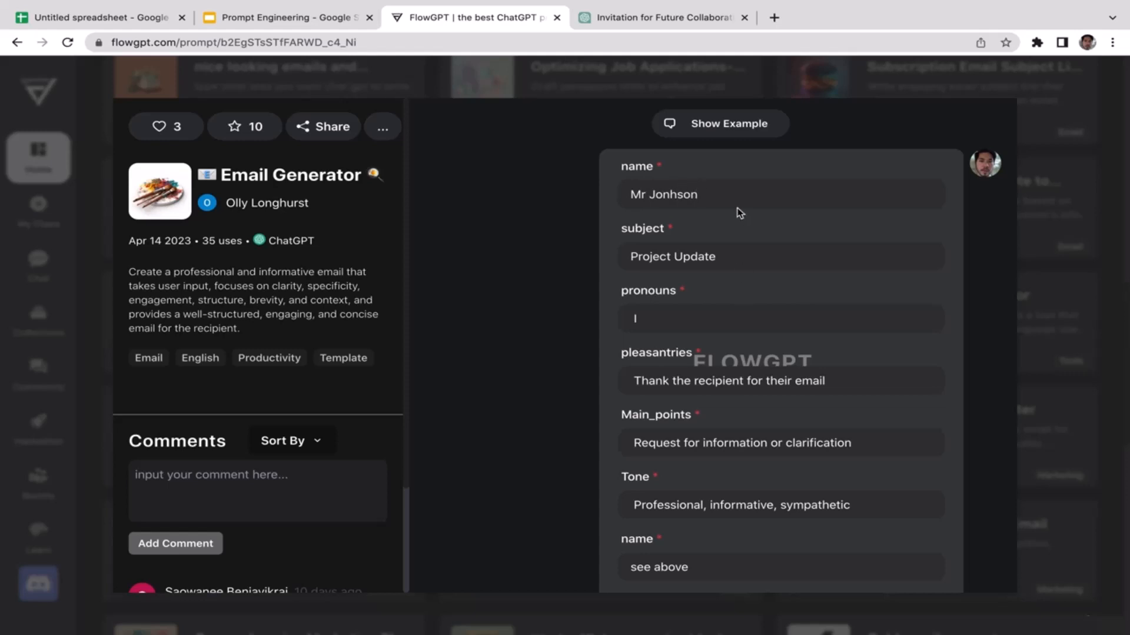
Replace the sample pronouns with He/Him.
double_click(672, 257)
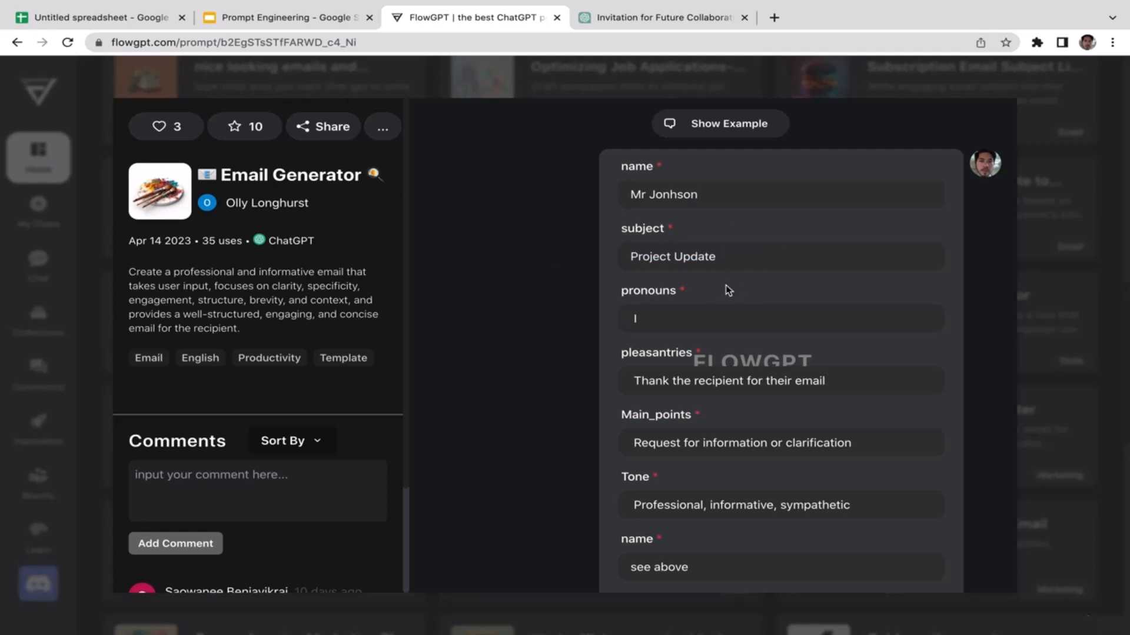
click(780, 319)
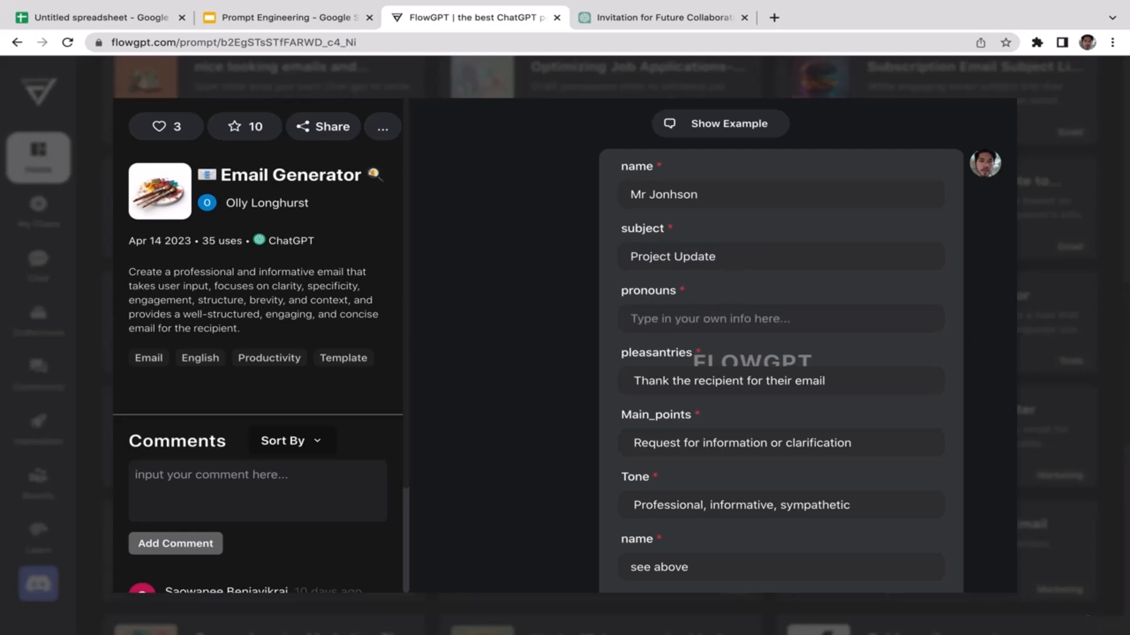
text(He/)
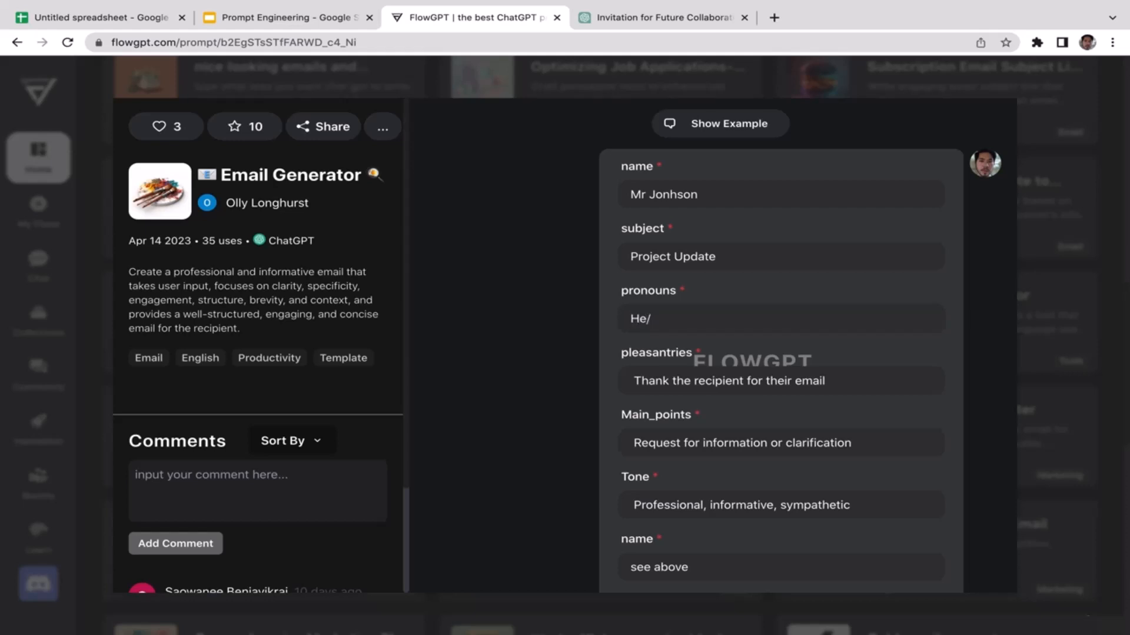
text(Him)
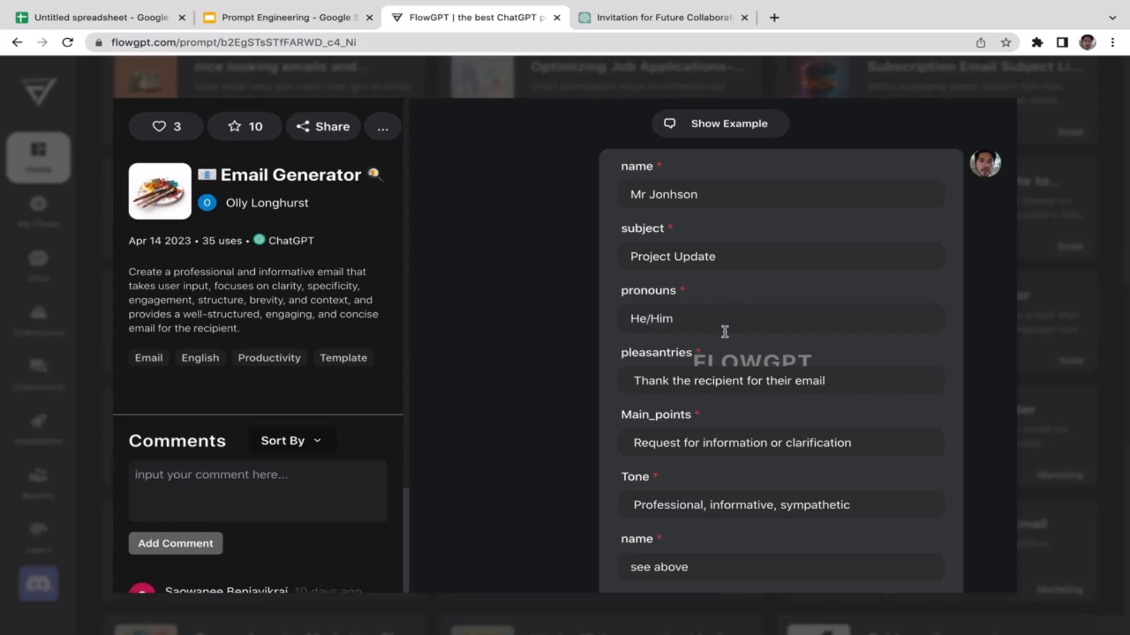
mouse_move(641, 382)
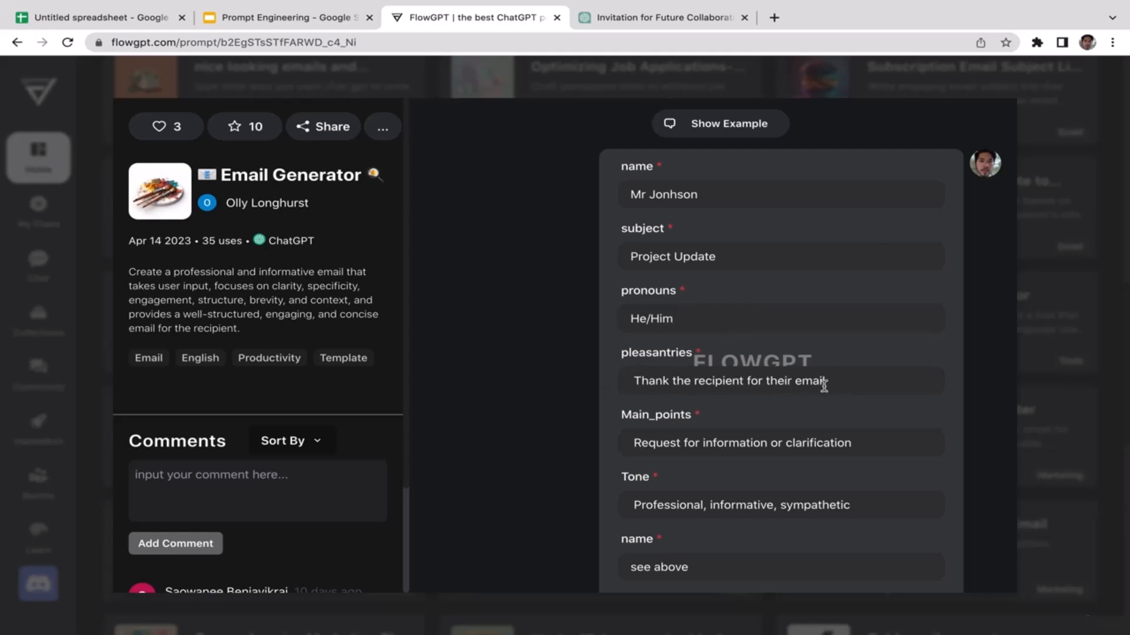
mouse_move(879, 360)
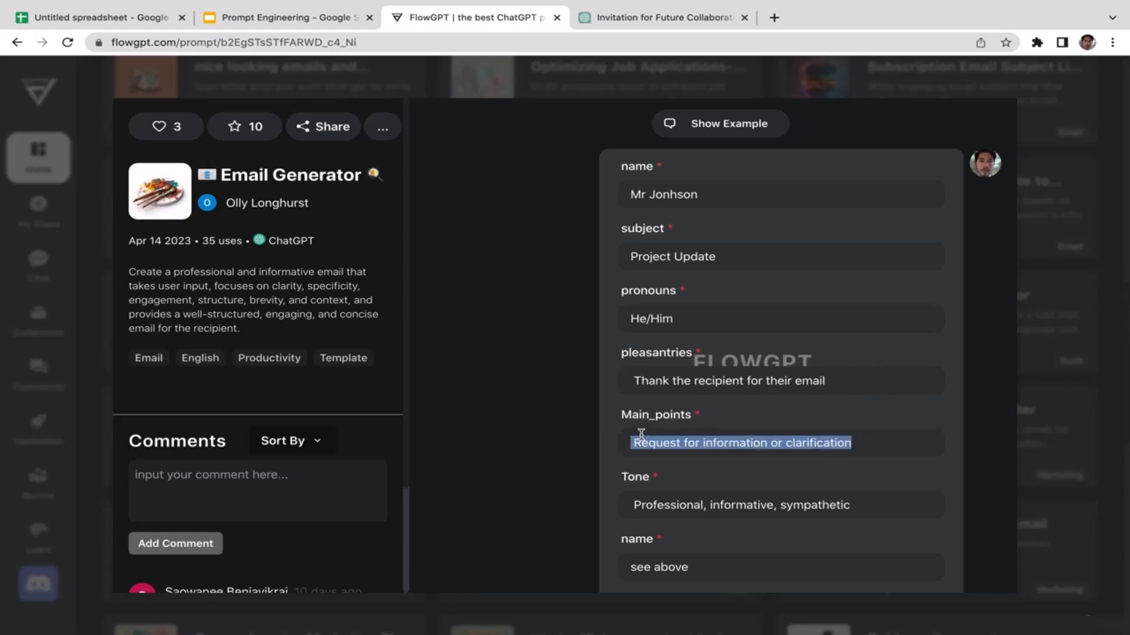
Rewrite the main points about the data and code, and remove sympathetic from the tone.
key(Delete)
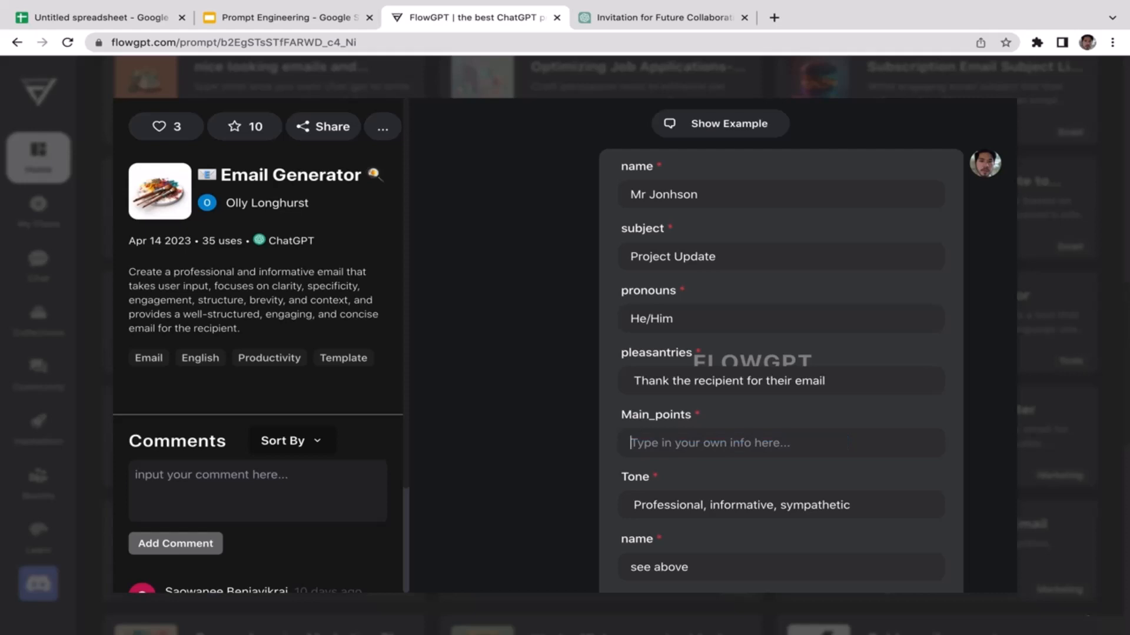
text(The)
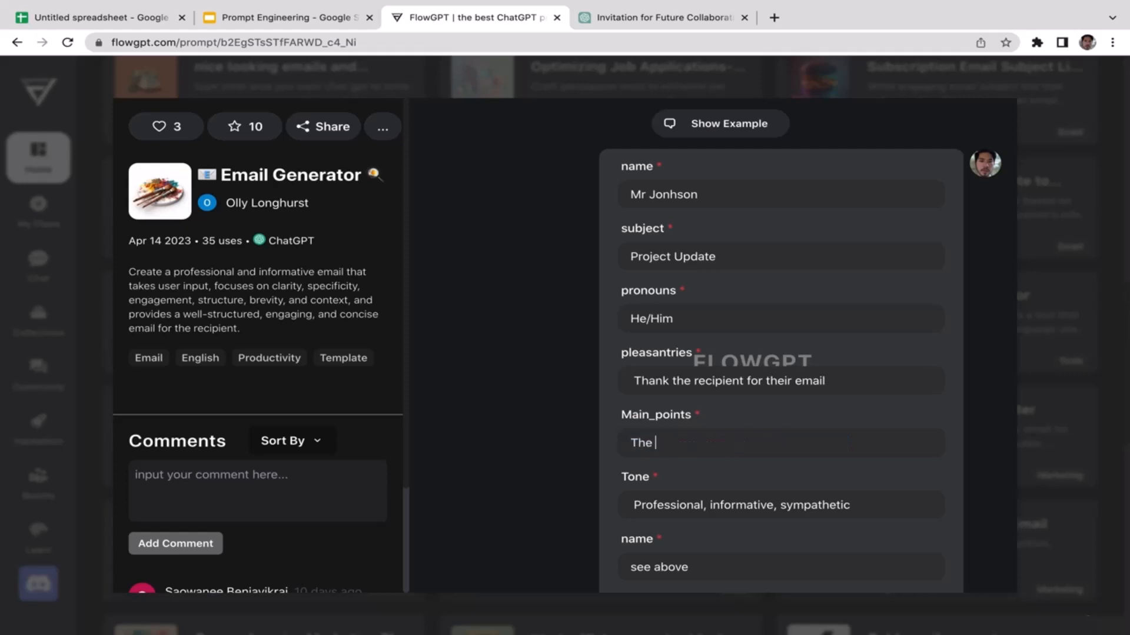
text(data has been updated and the code has been in)
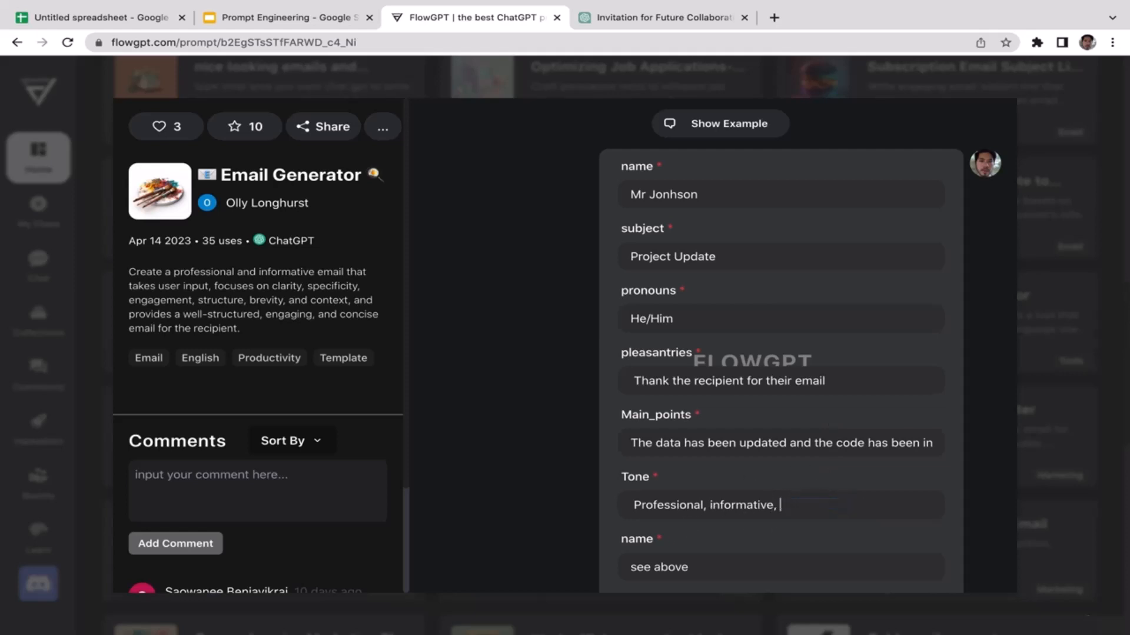
key(Backspace)
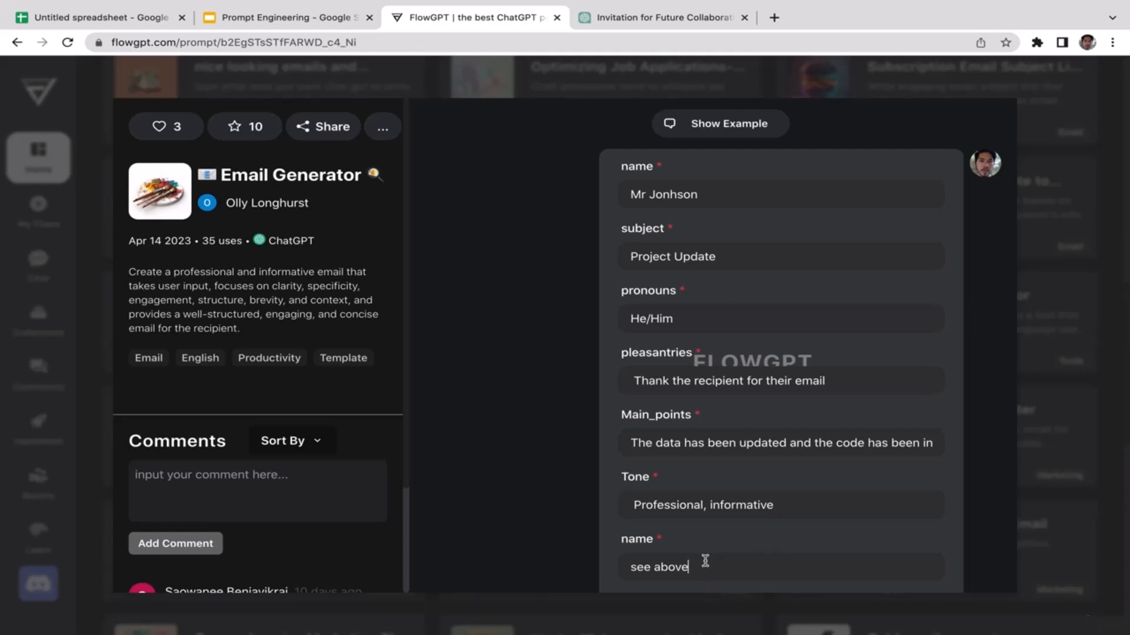
mouse_move(724, 322)
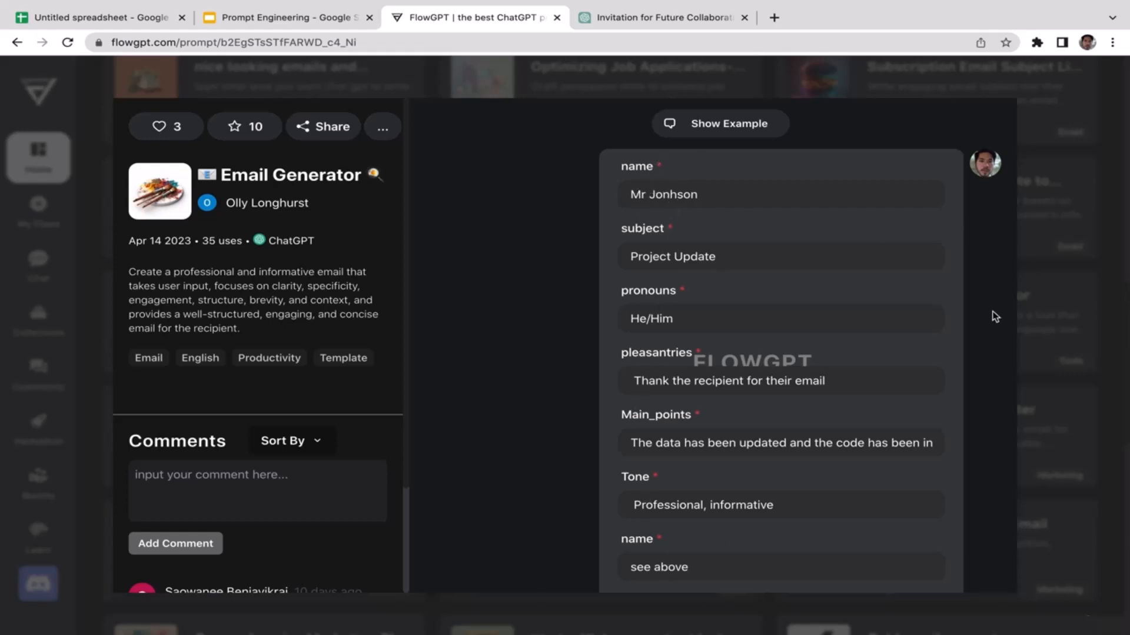
mouse_move(1026, 361)
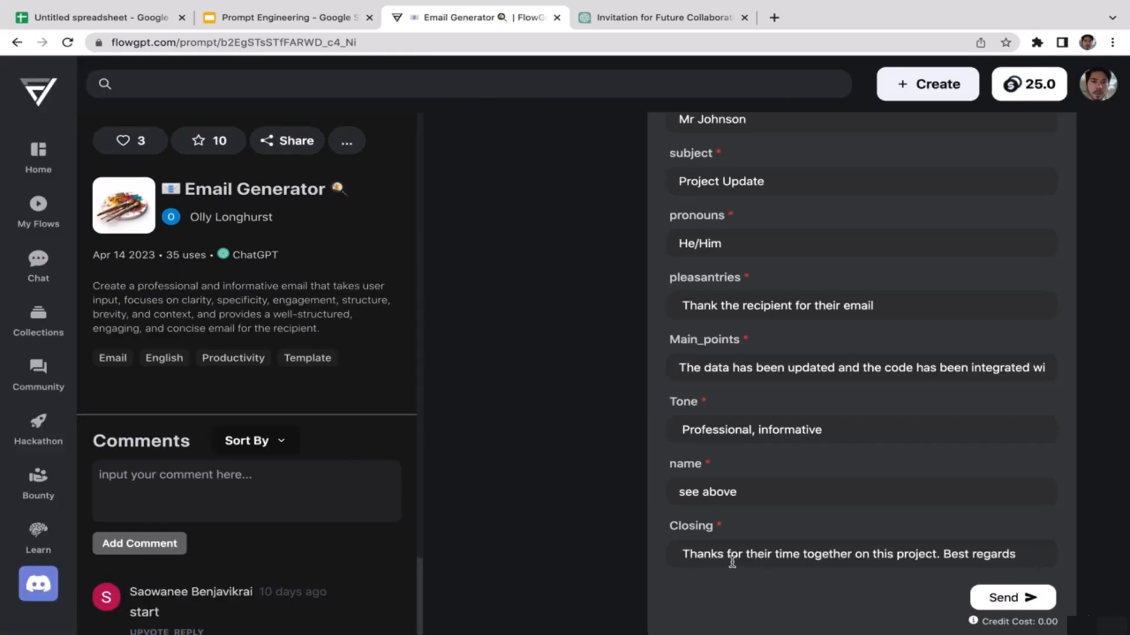
mouse_move(968, 559)
text(you)
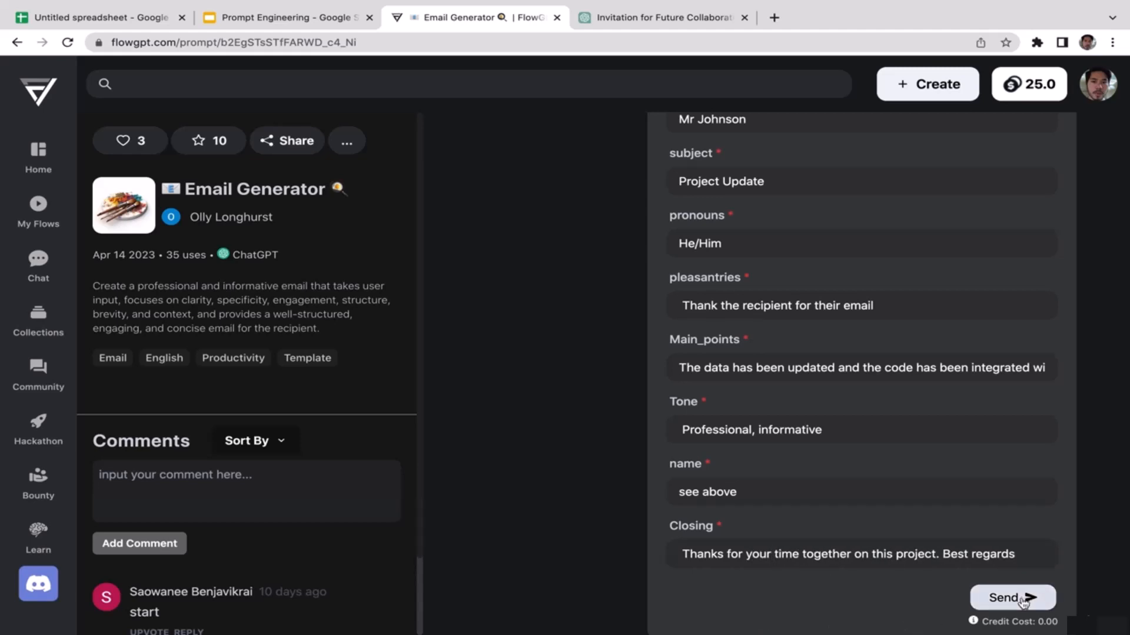
Send the form to generate the project-update email to Mr Johnson and highlight its awkward He/him.
click(1012, 597)
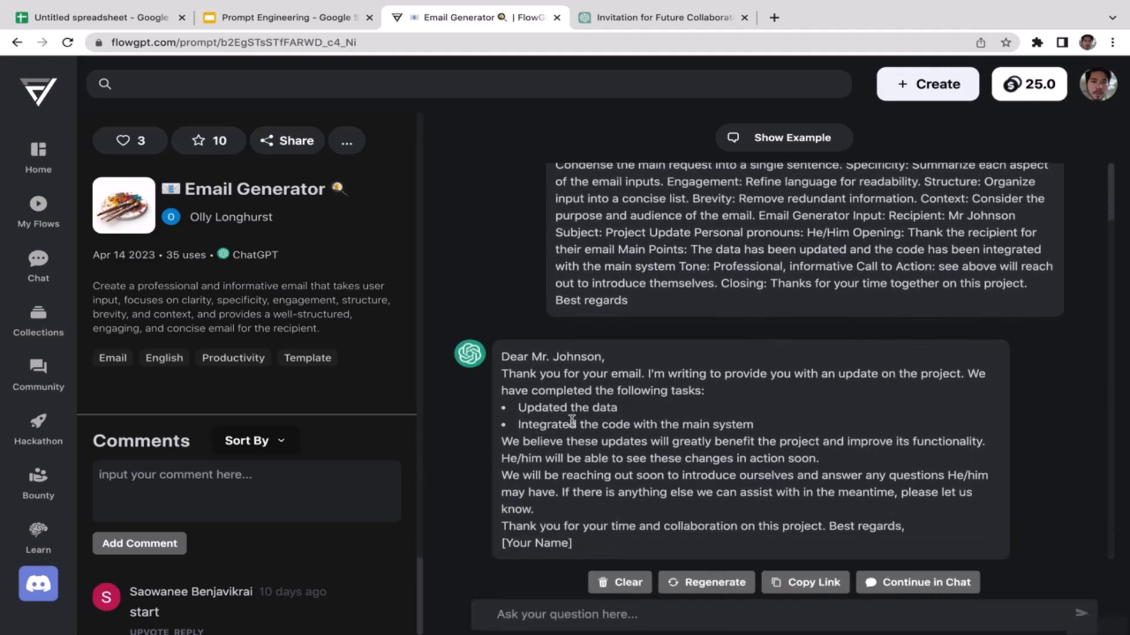
mouse_move(584, 462)
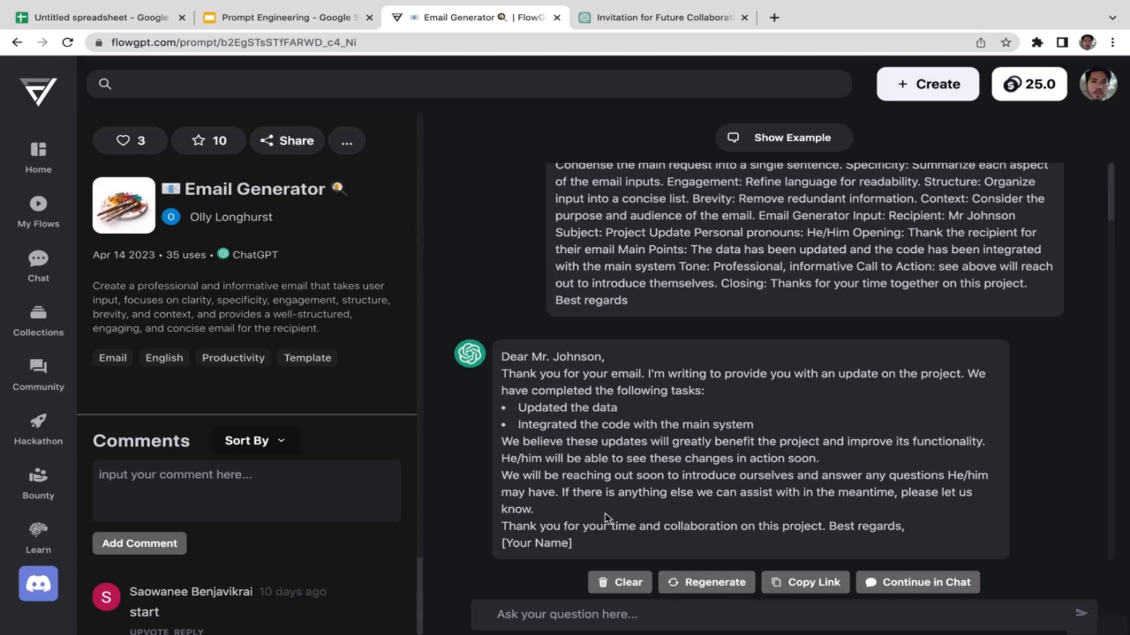
mouse_move(666, 515)
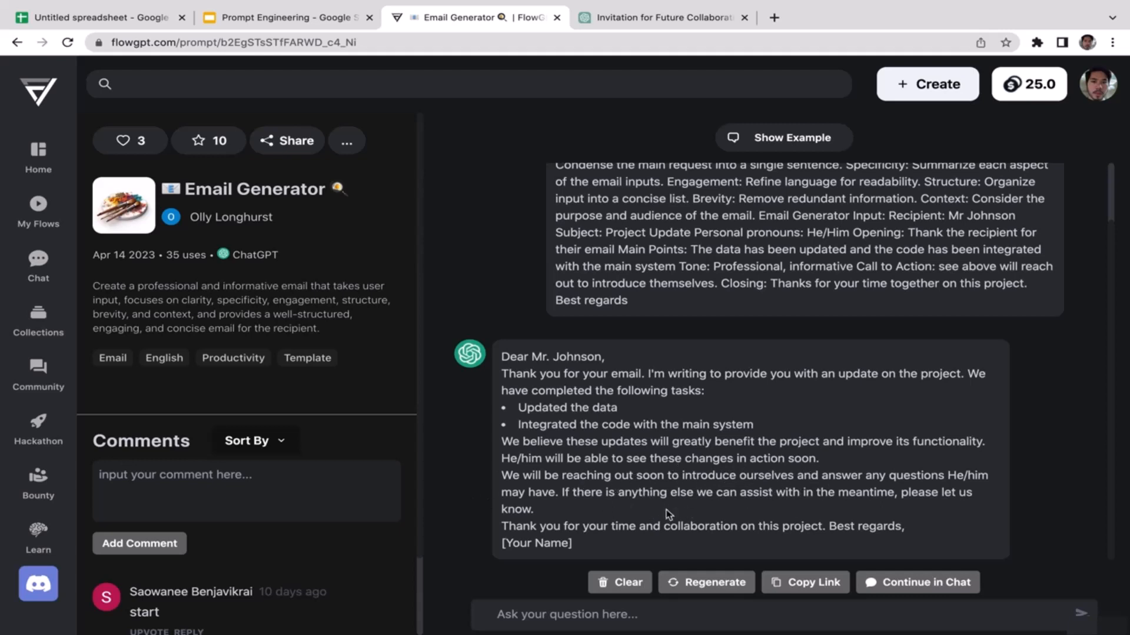
mouse_move(902, 490)
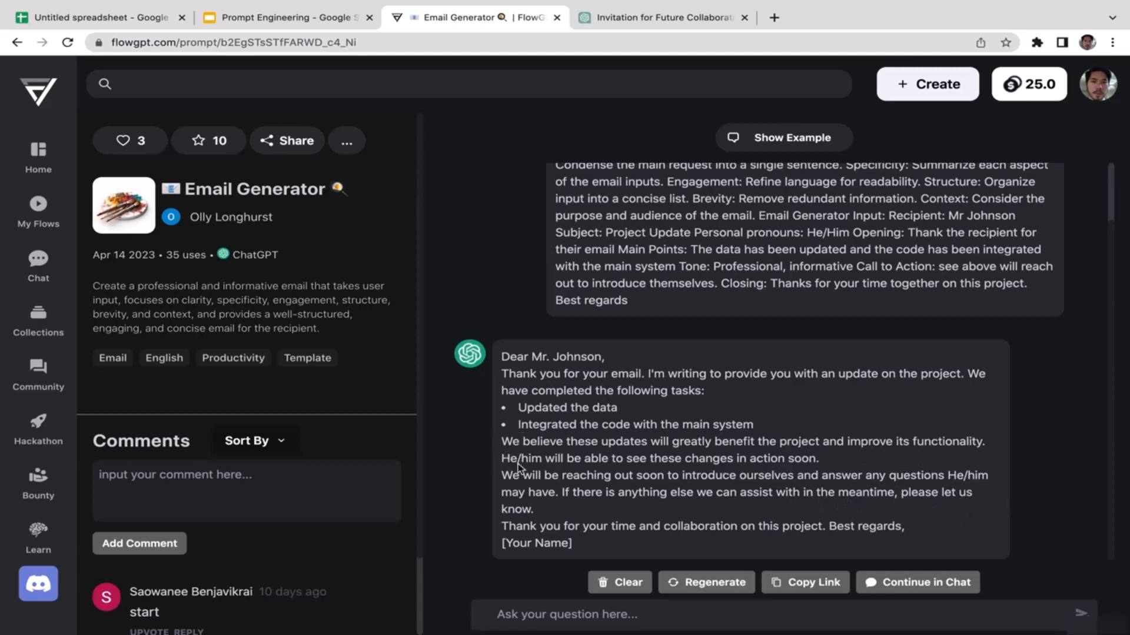
double_click(521, 457)
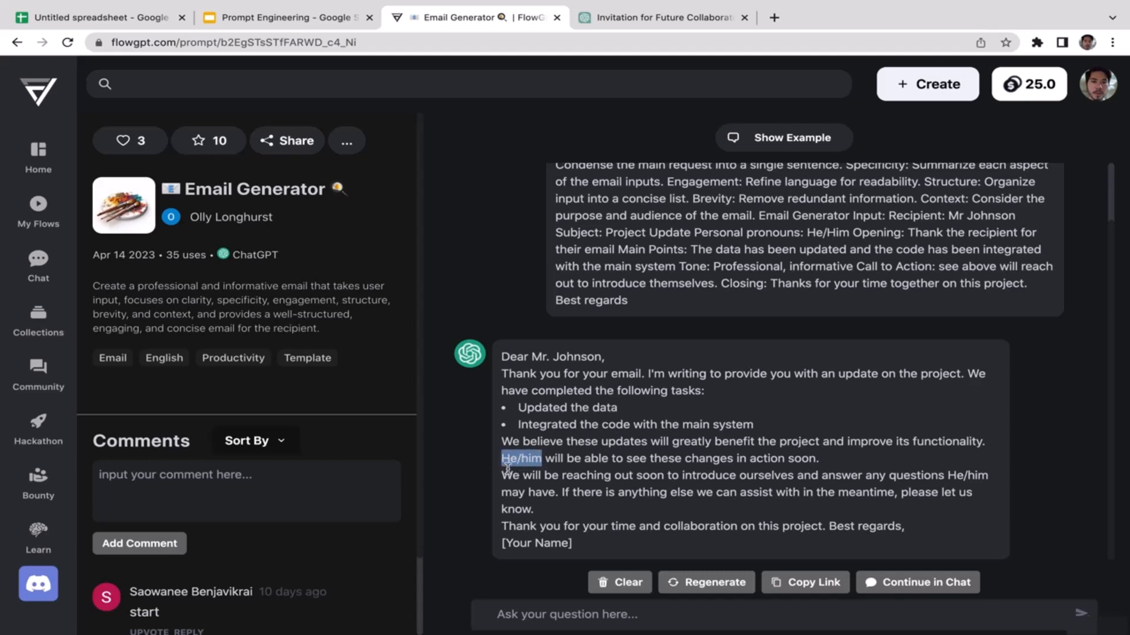
mouse_move(517, 441)
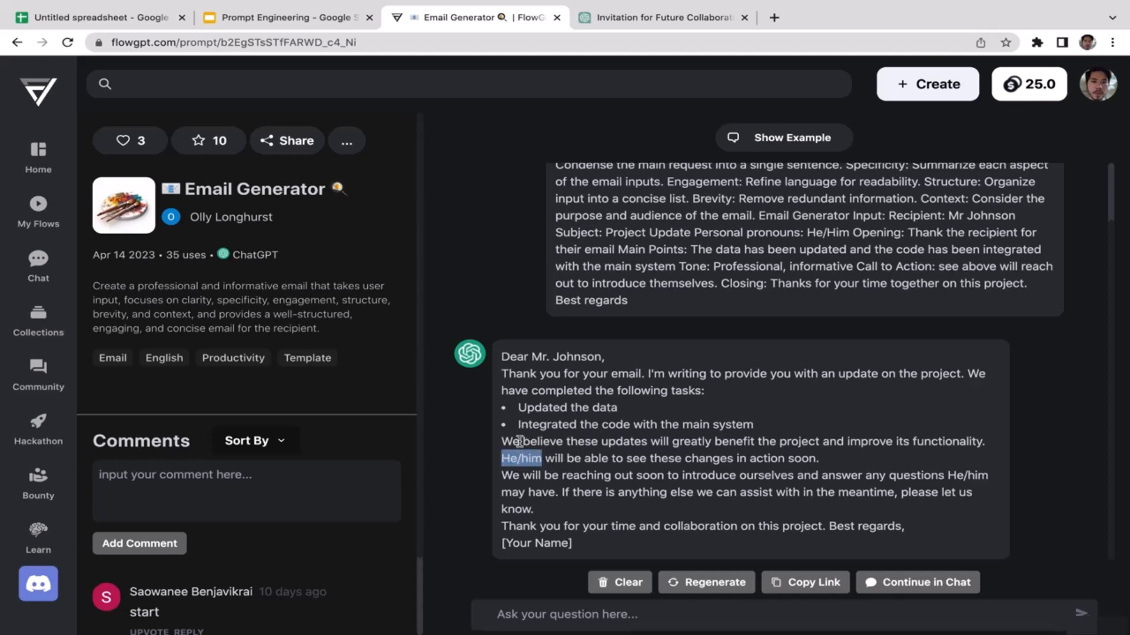
mouse_move(713, 509)
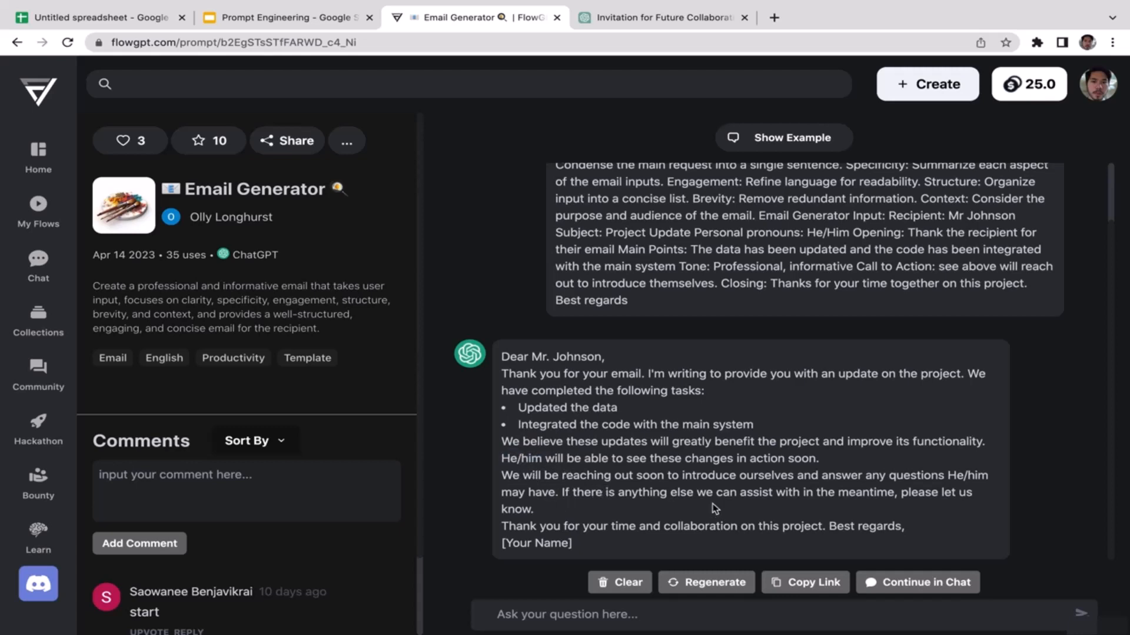
mouse_move(832, 509)
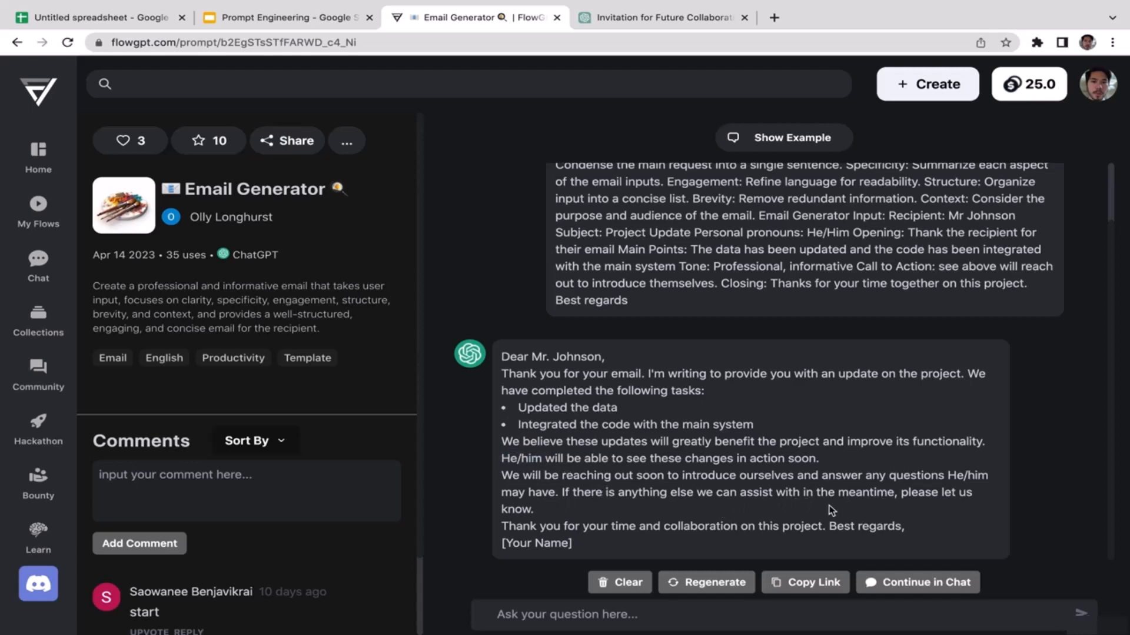
mouse_move(969, 510)
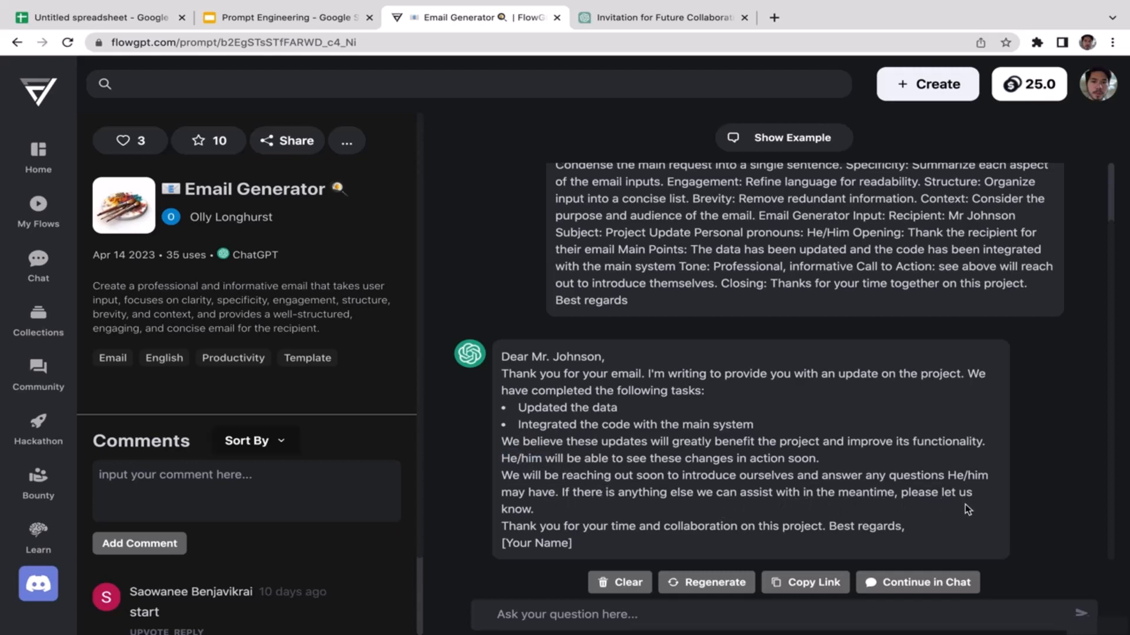
mouse_move(691, 531)
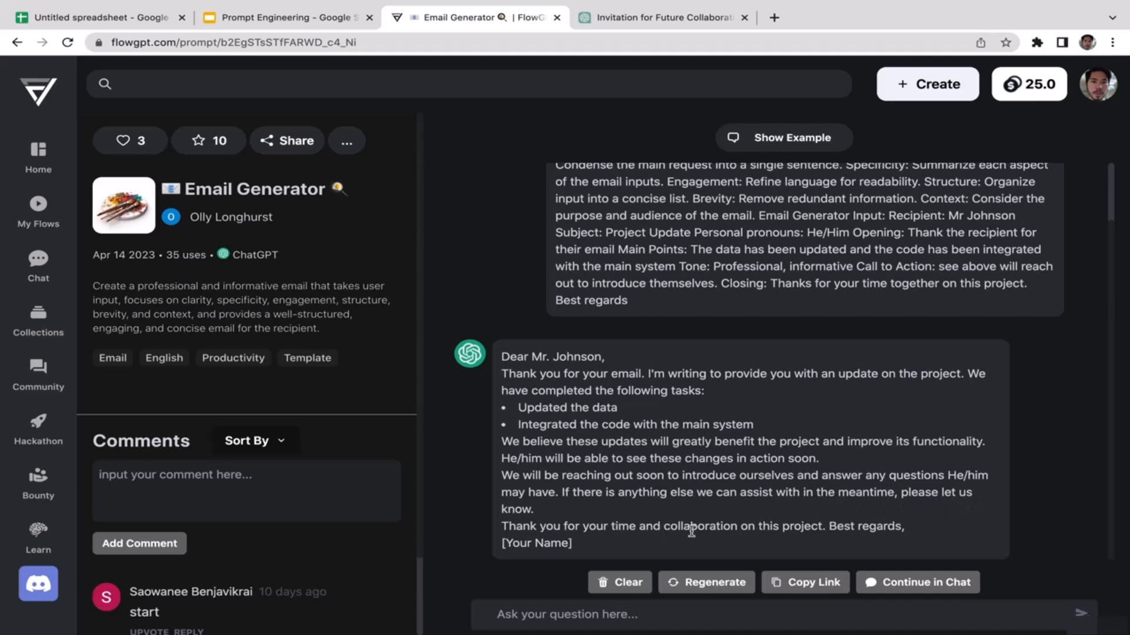
mouse_move(773, 522)
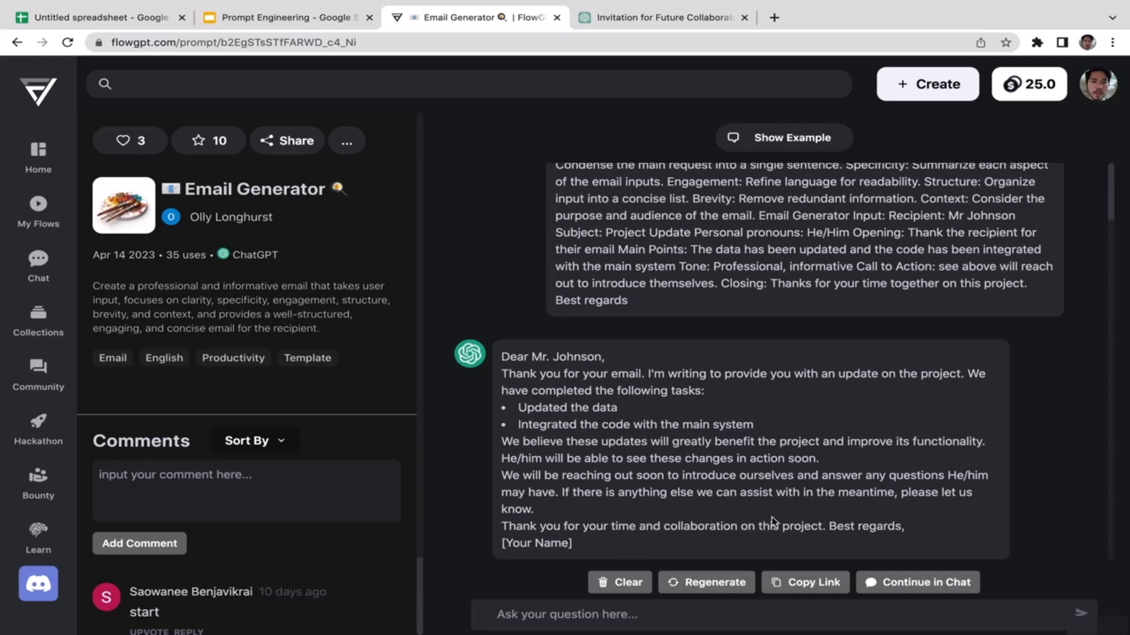
mouse_move(570, 544)
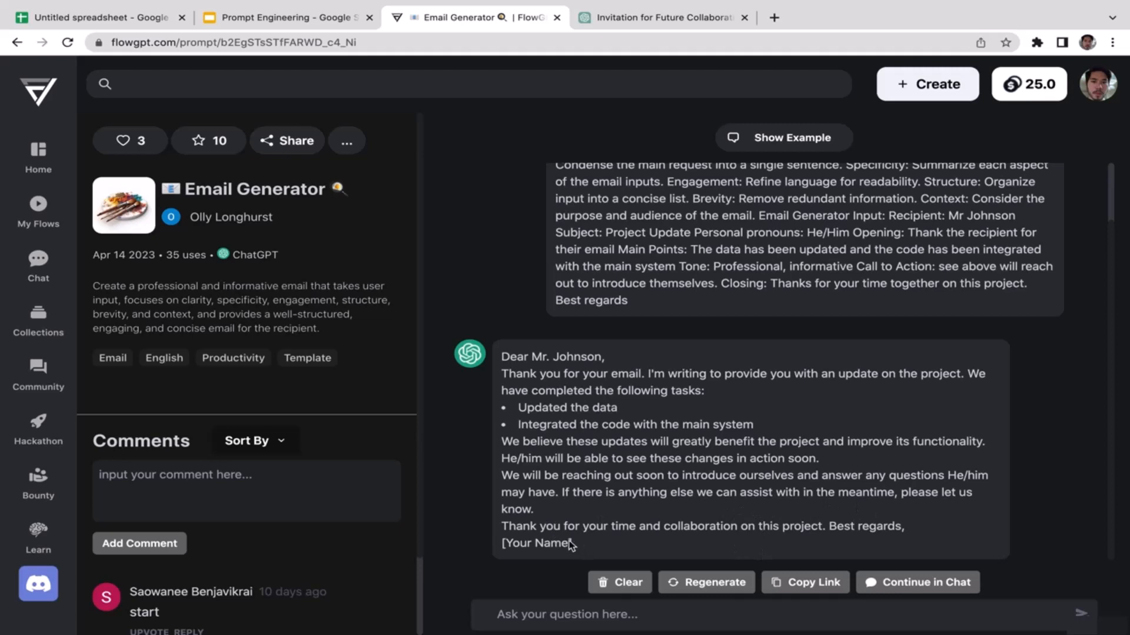
mouse_move(659, 462)
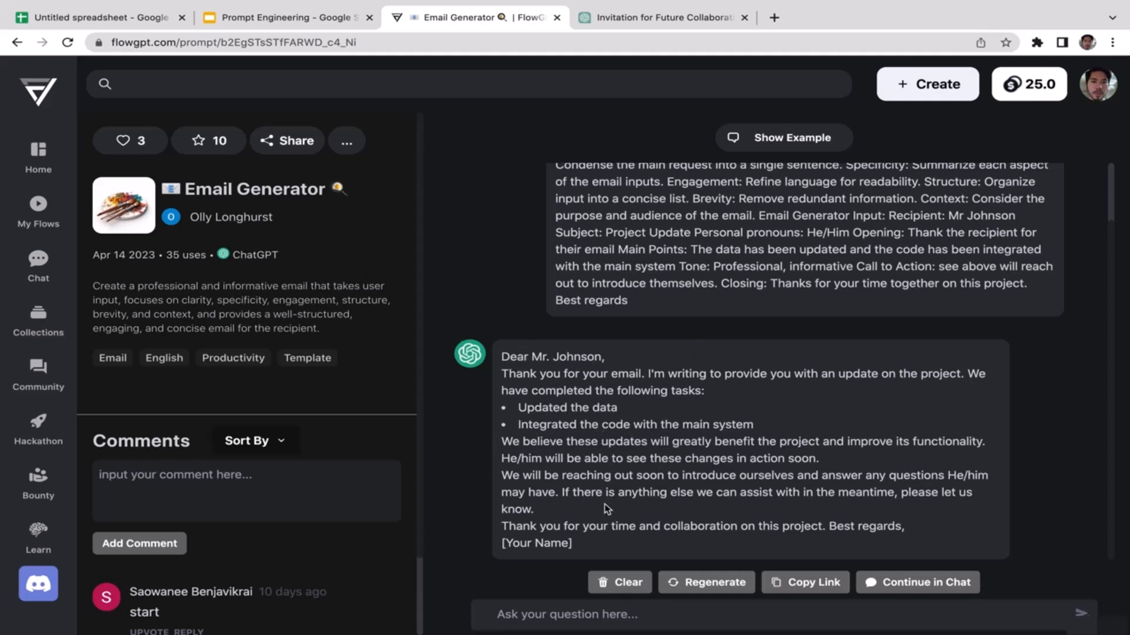
mouse_move(583, 414)
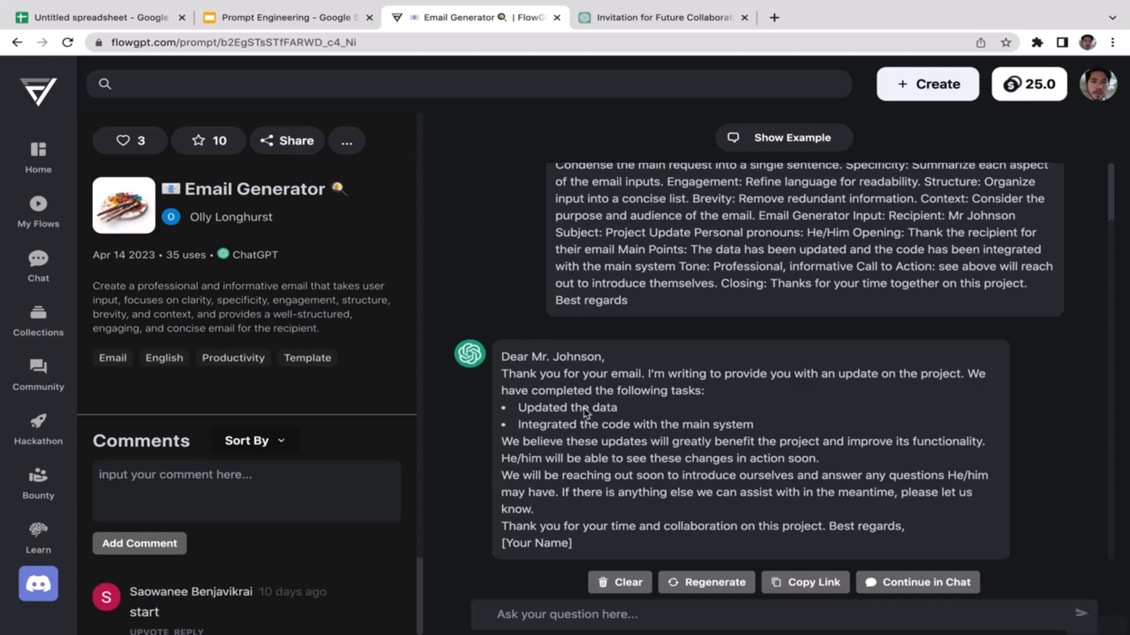
mouse_move(486, 447)
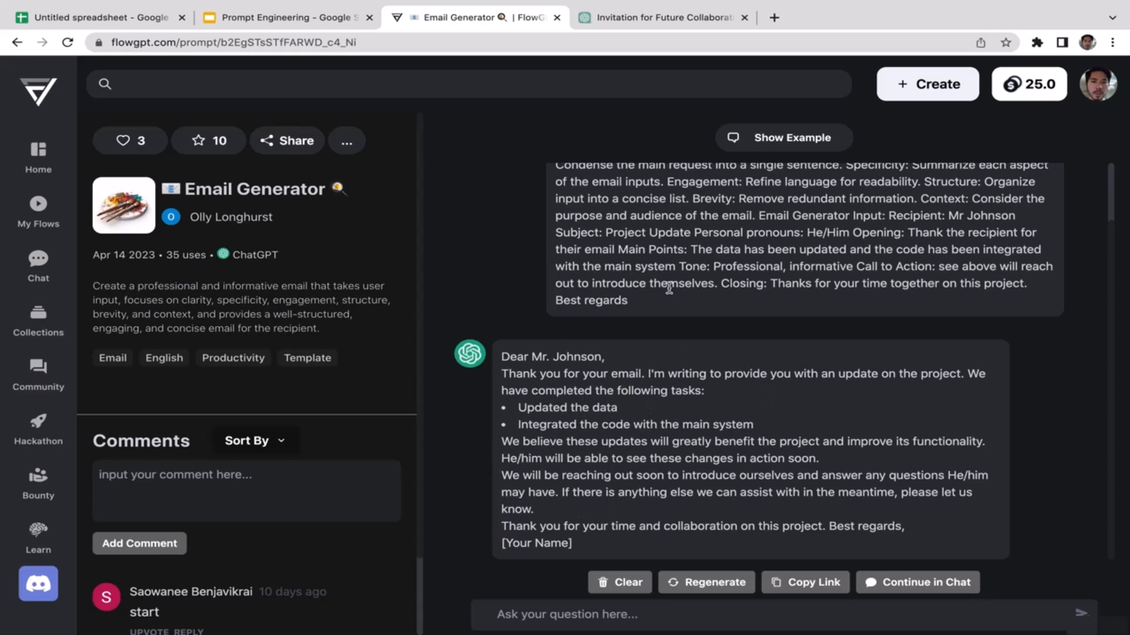
mouse_move(547, 367)
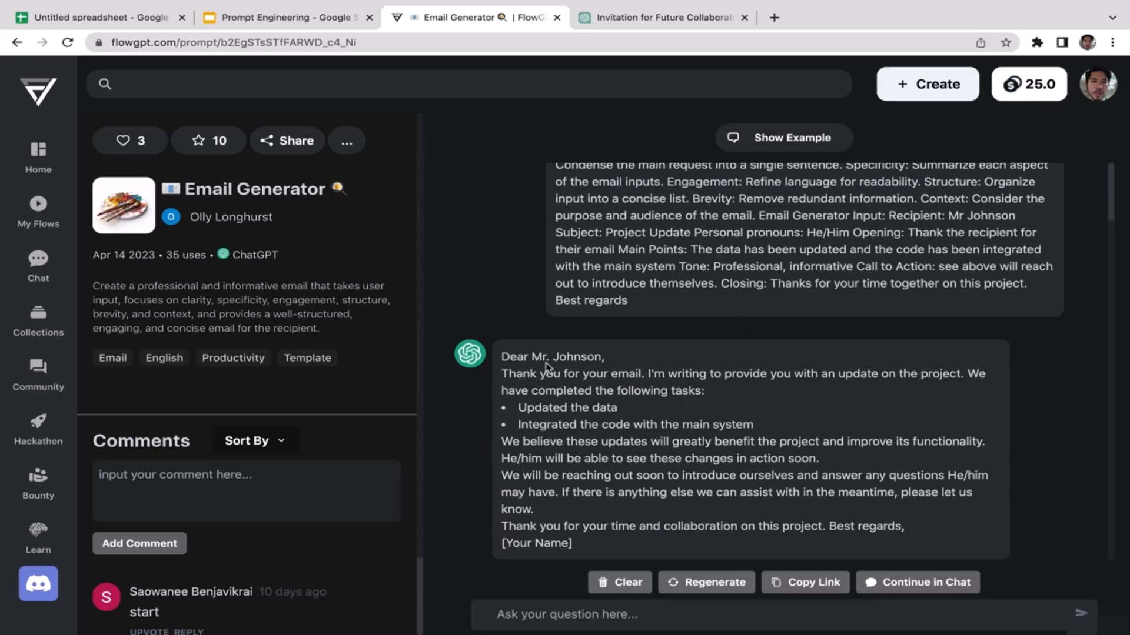
click(286, 18)
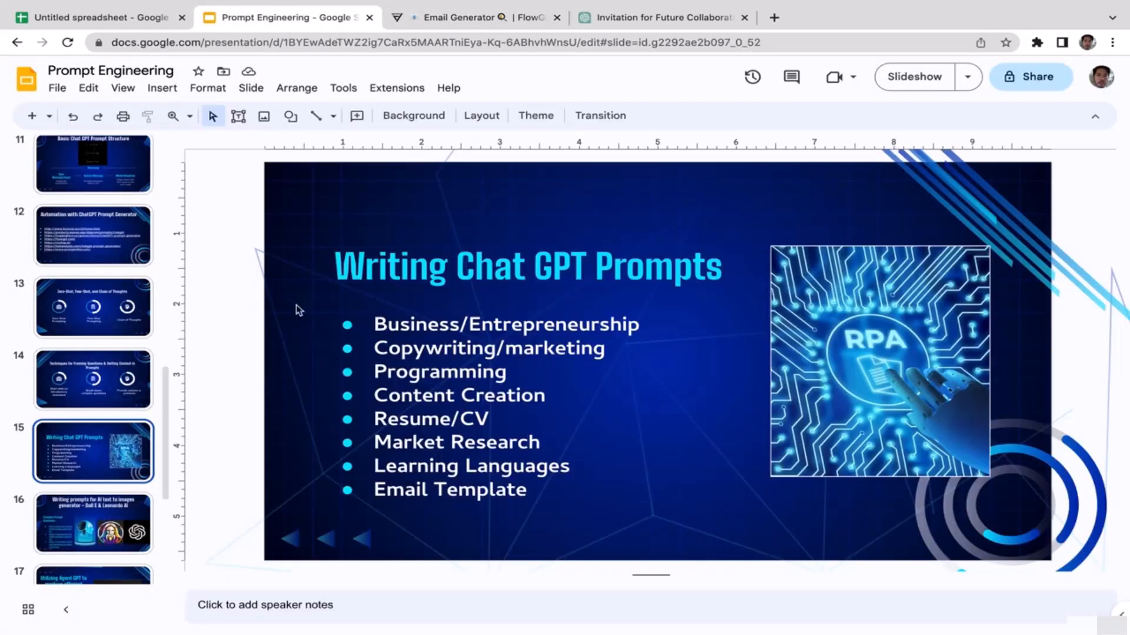
click(91, 523)
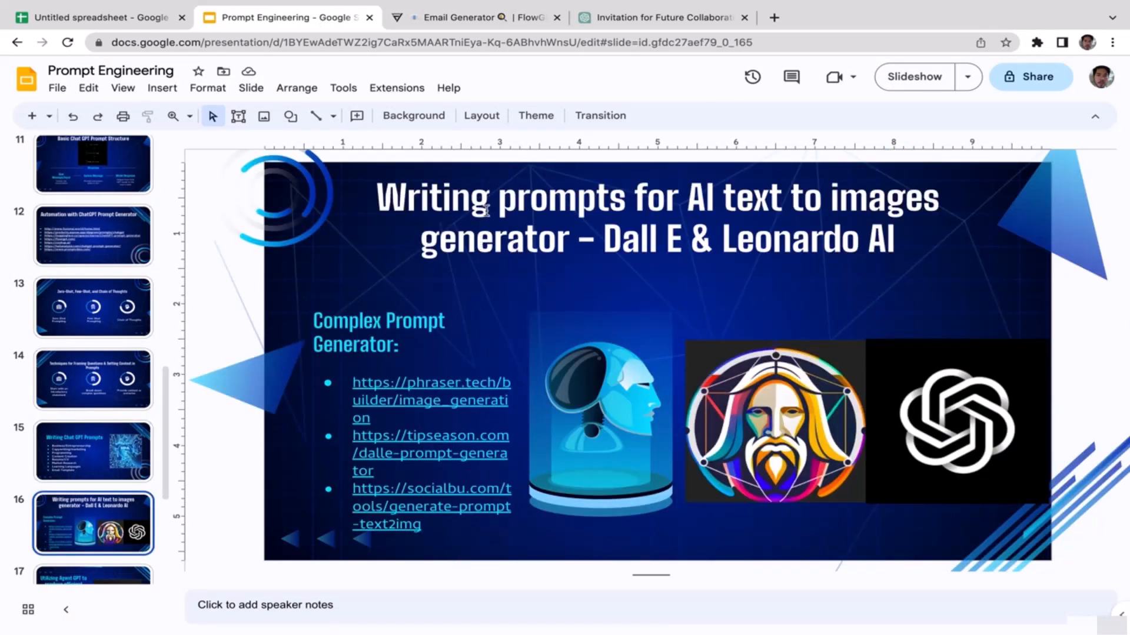
click(465, 17)
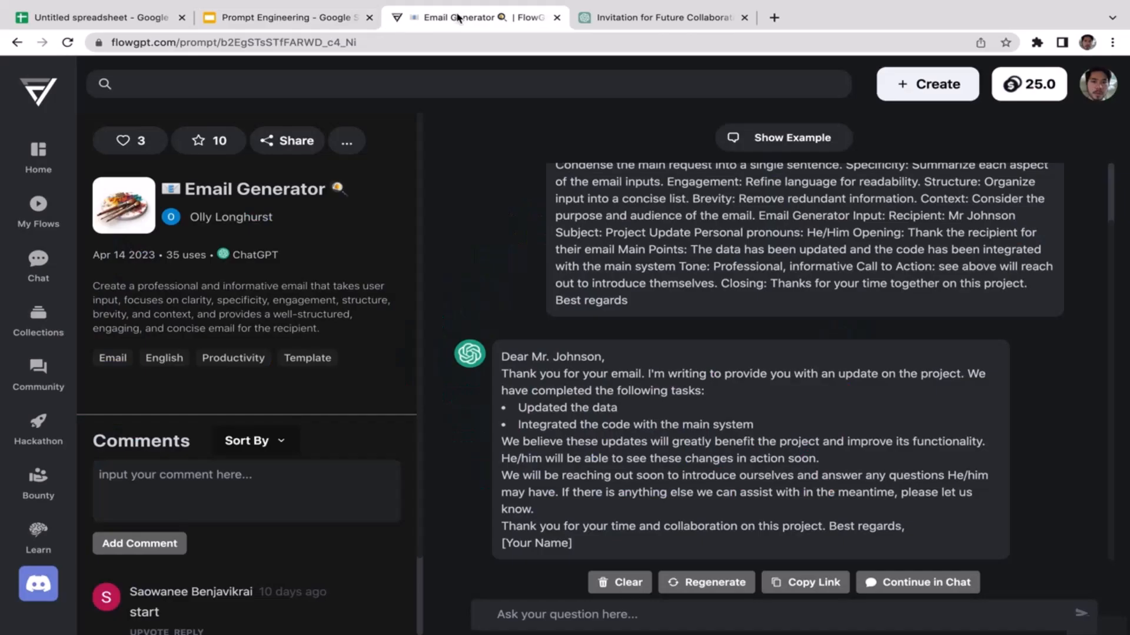